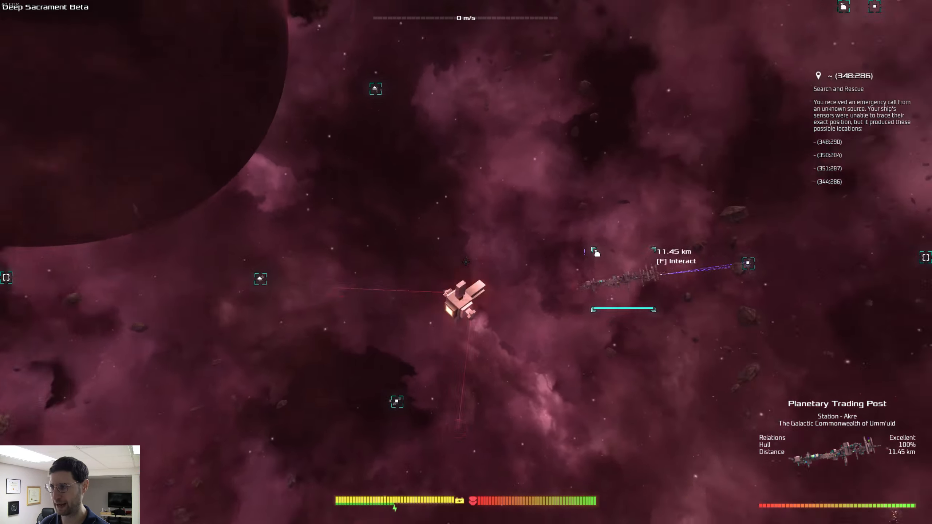
Fly to the Planetary Trading Post and look over its bulletin board missions
key(w)
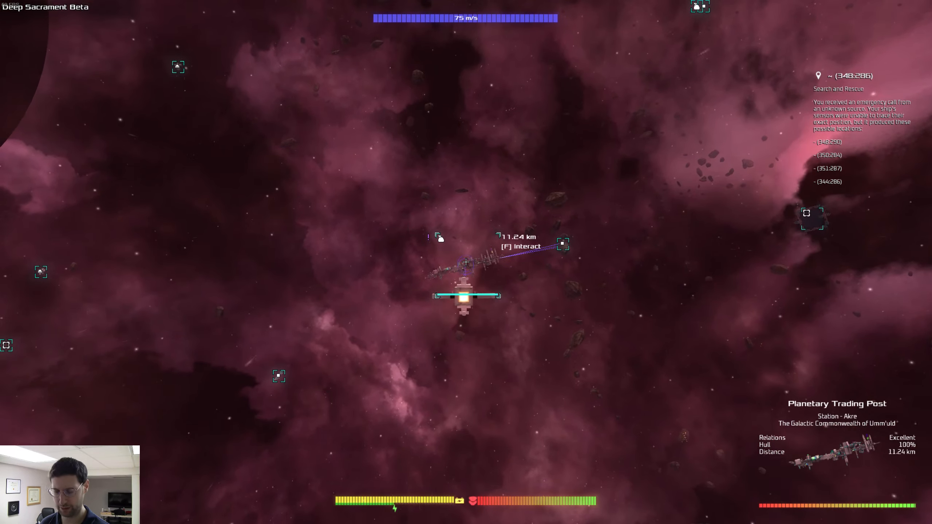
key(f)
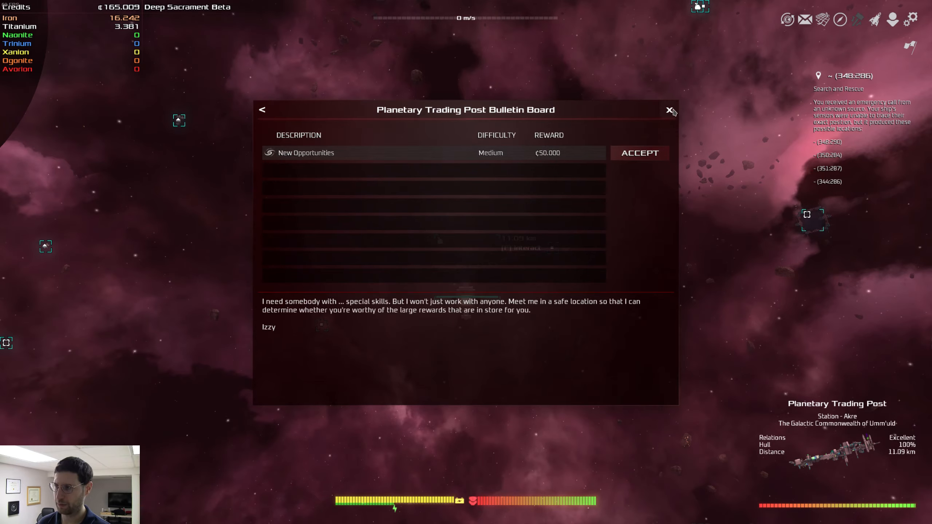
click(670, 110)
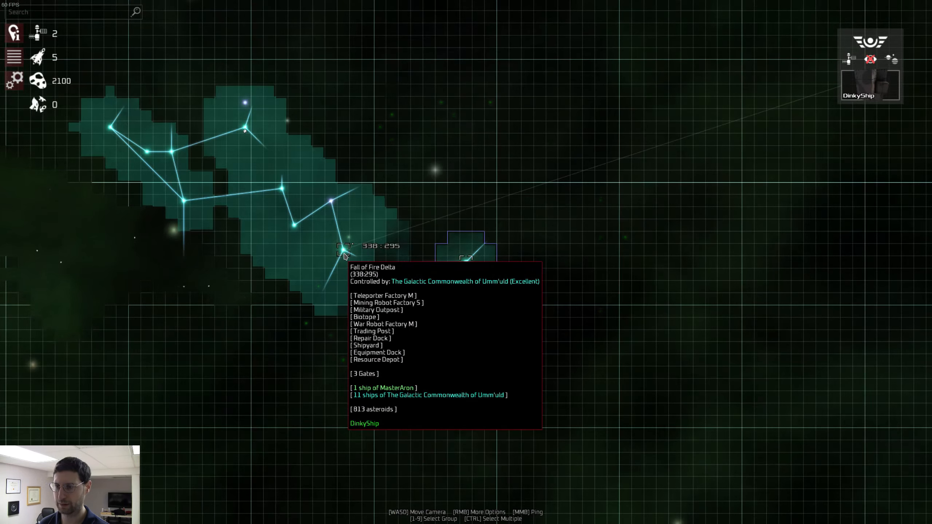
Switch control to the craft in the Fall of Fire Delta sector from the galaxy map
right_click(344, 245)
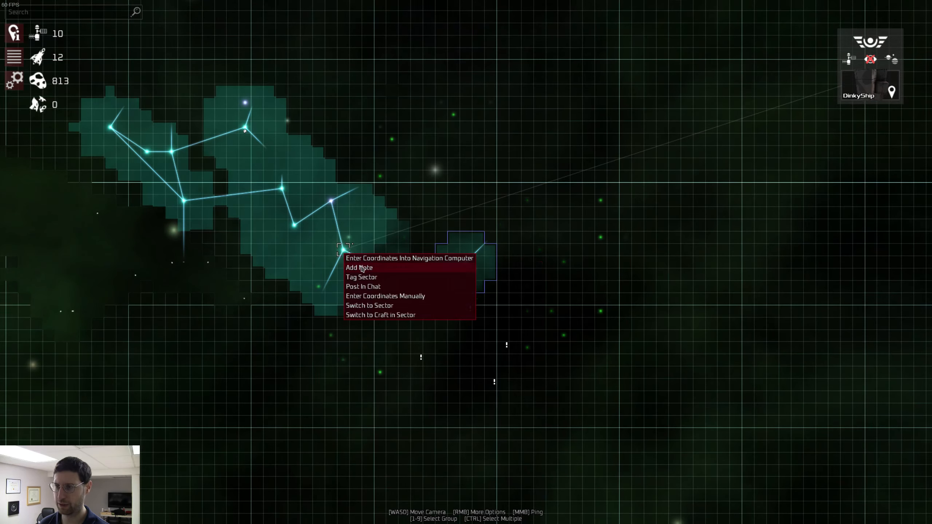
mouse_move(389, 297)
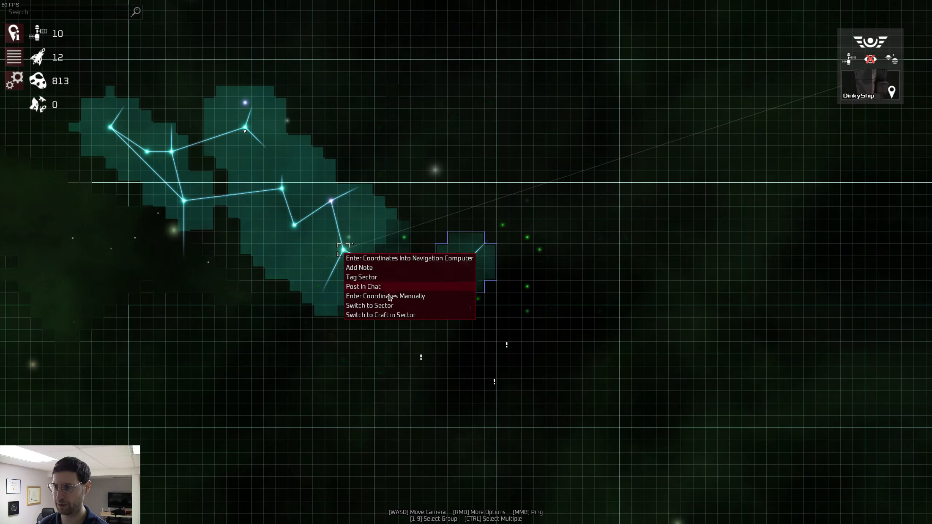
mouse_move(401, 305)
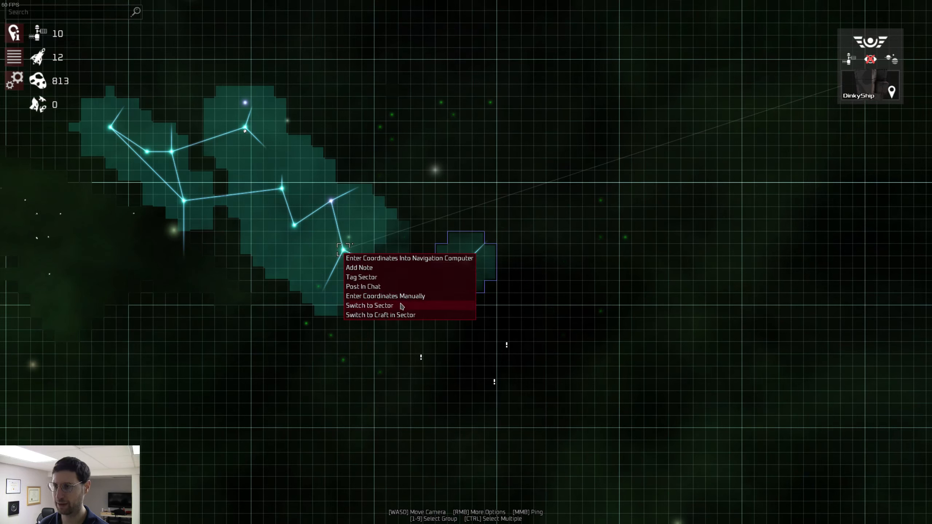
mouse_move(407, 319)
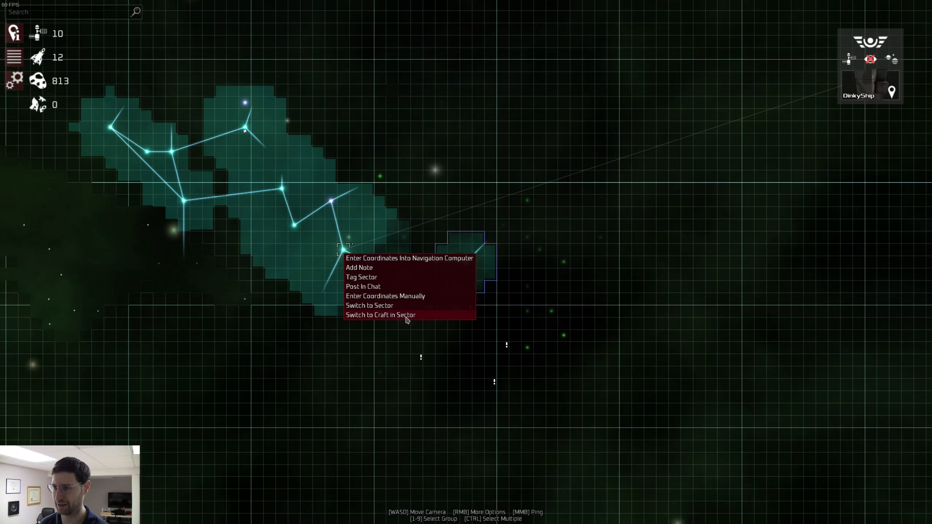
click(369, 305)
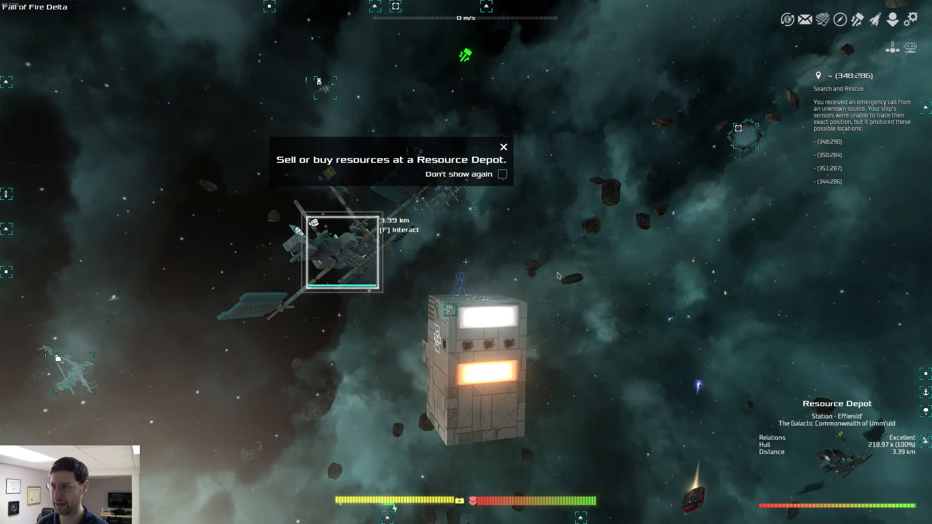
Dismiss the Resource Depot tip and hail the Equipment Dock Znuffeho
click(503, 147)
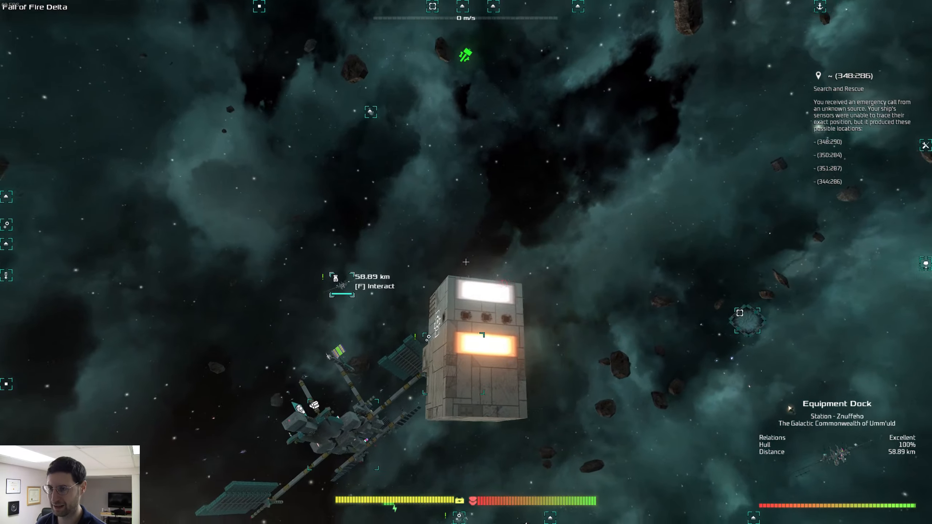
key(f)
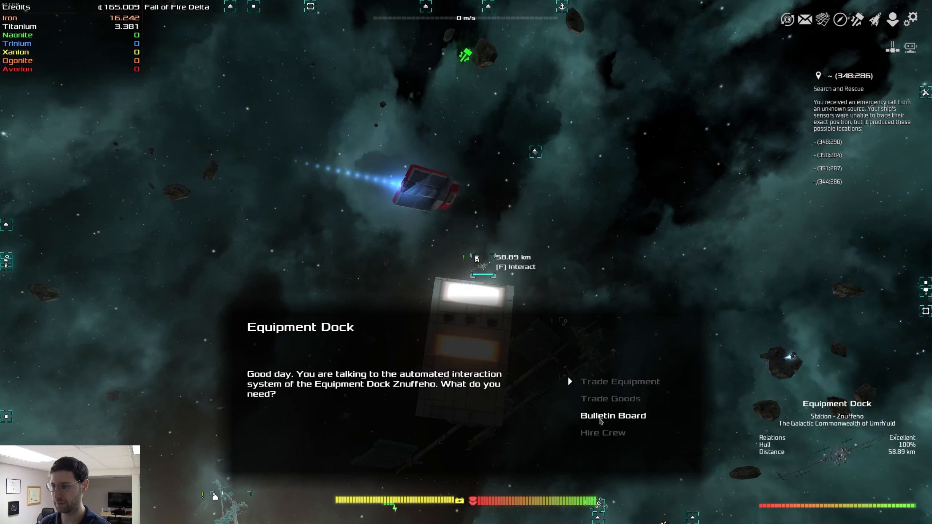
Check the Equipment Dock's bulletin board, then open its Trade Equipment shop
click(612, 415)
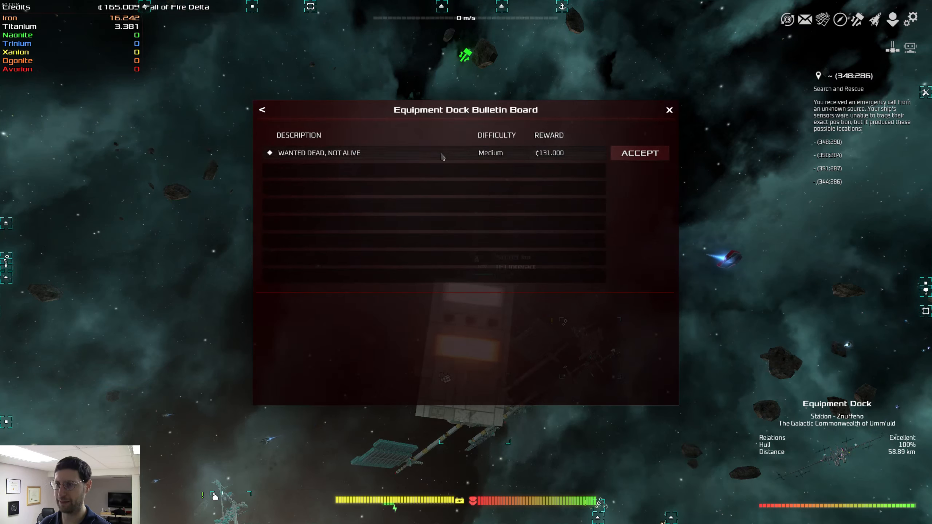
click(669, 110)
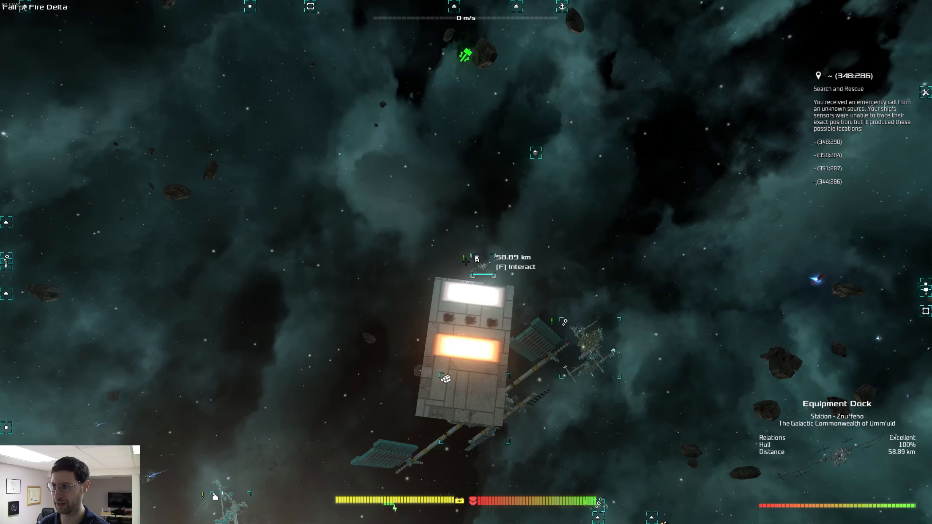
key(f)
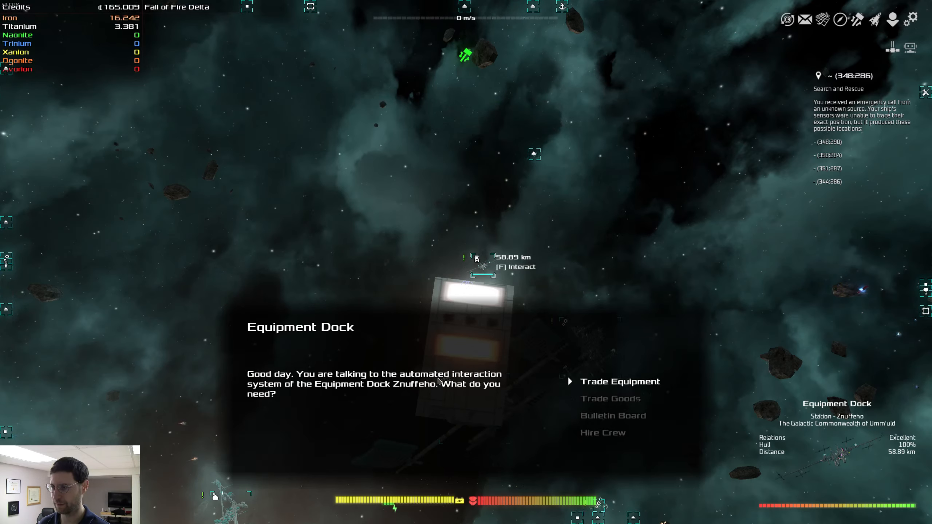
click(618, 382)
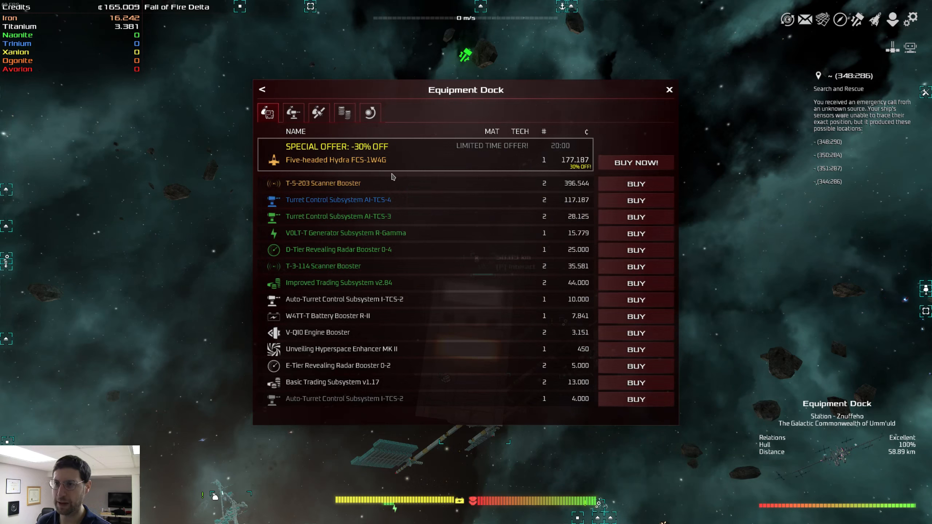
mouse_move(363, 154)
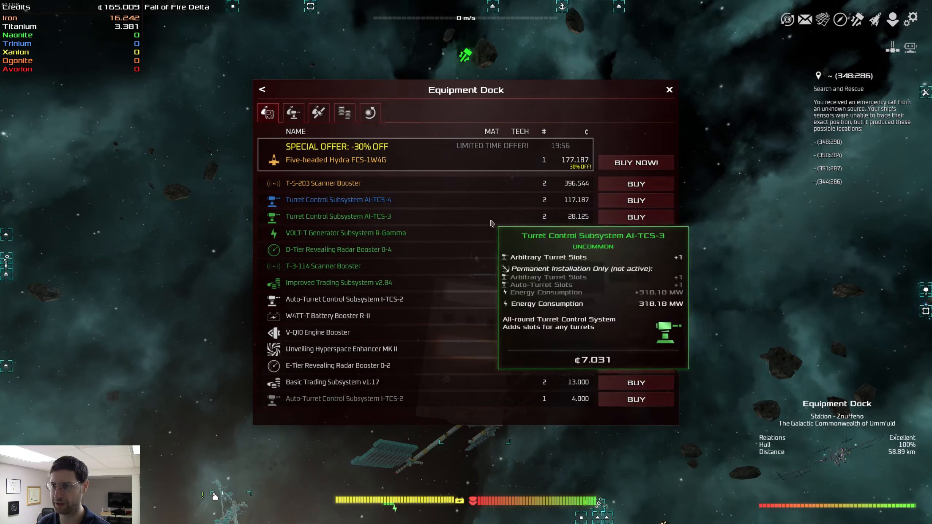
mouse_move(308, 132)
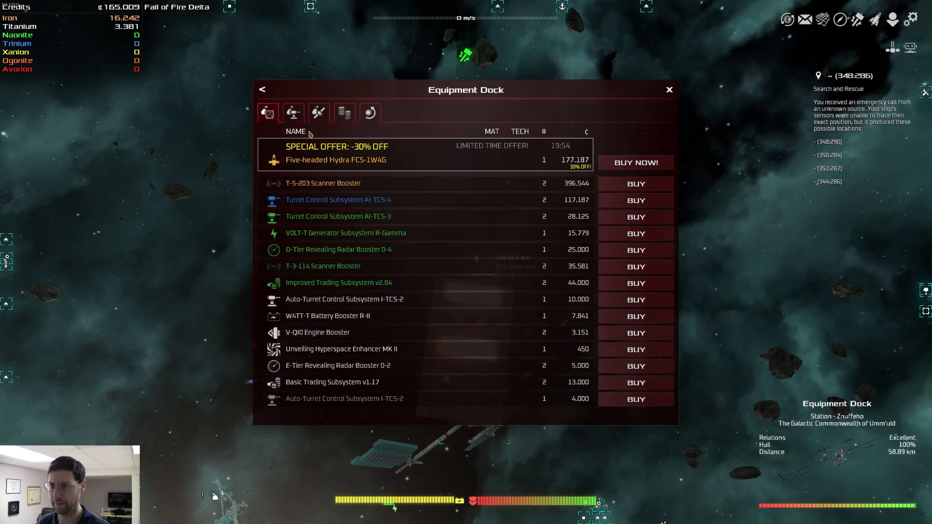
Switch the Equipment Dock shop to its turrets listing, led by the Triple Chaingun
click(292, 113)
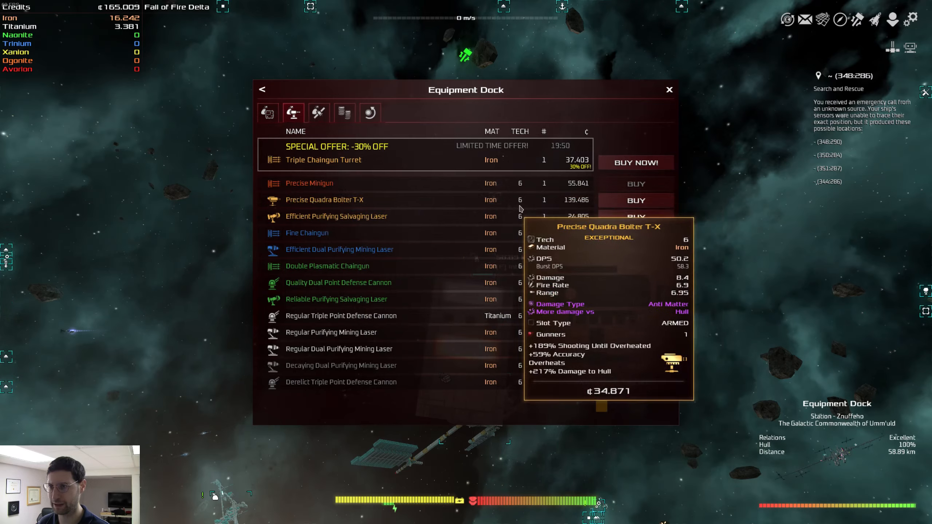
mouse_move(335, 216)
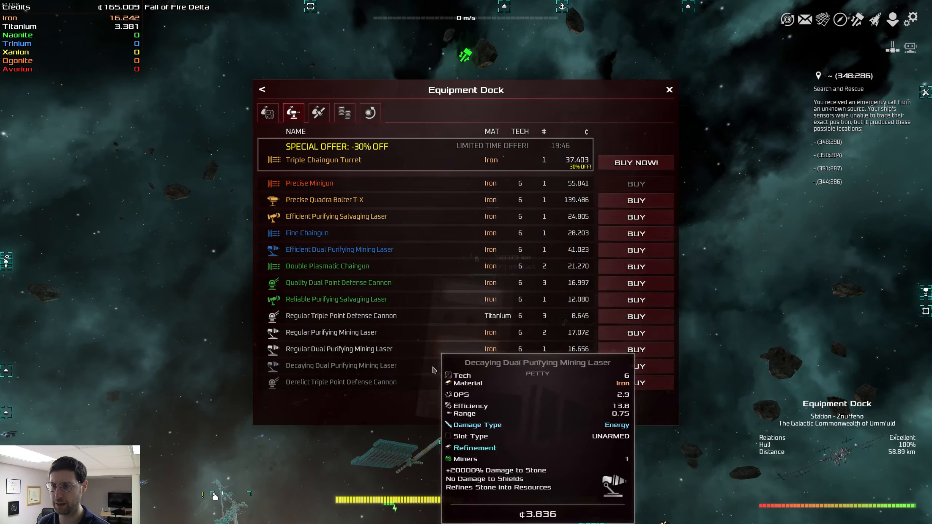
mouse_move(428, 370)
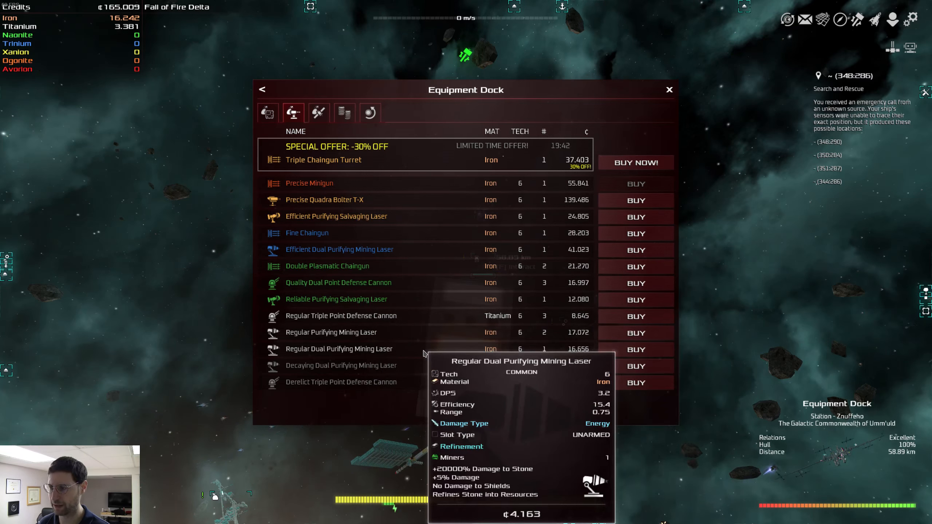
mouse_move(408, 341)
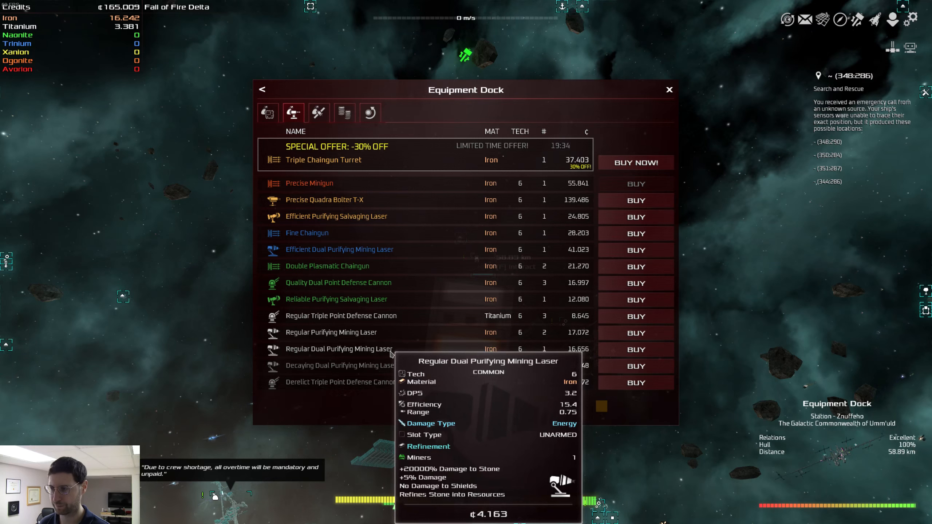
mouse_move(468, 348)
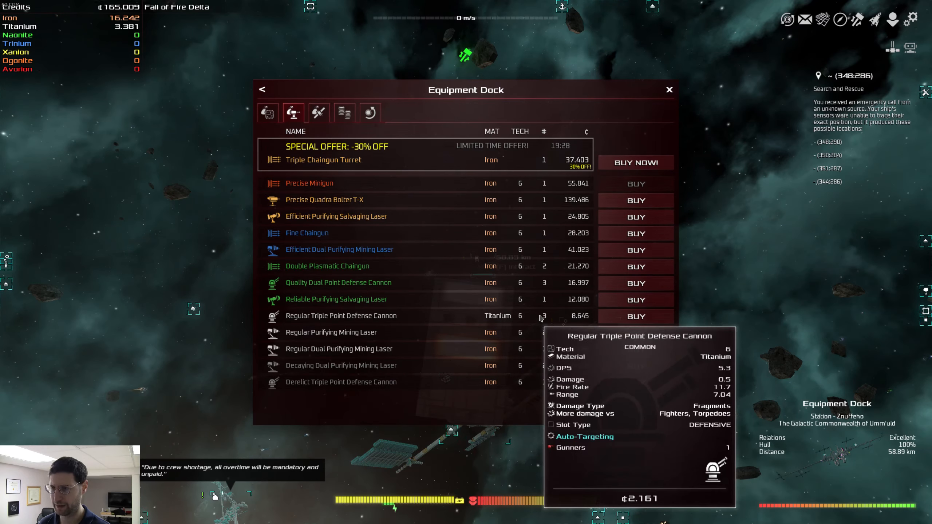
mouse_move(445, 310)
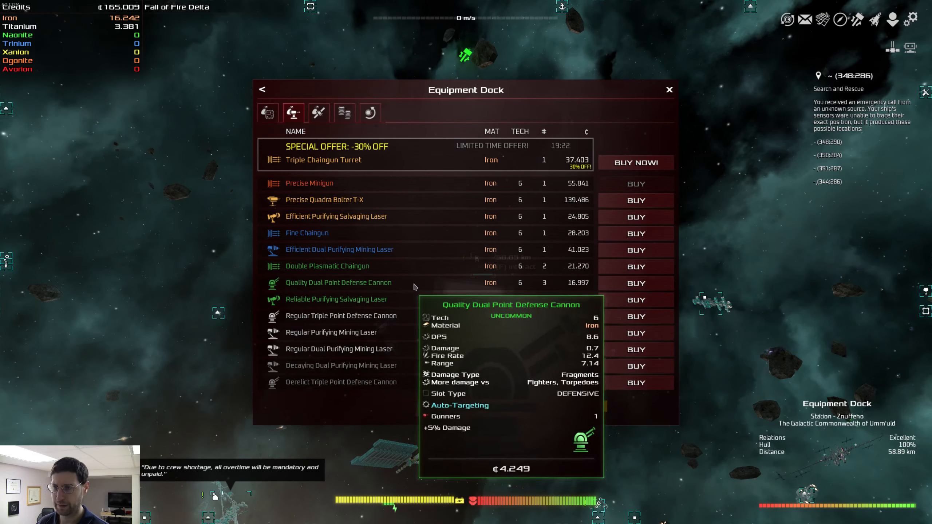
mouse_move(407, 255)
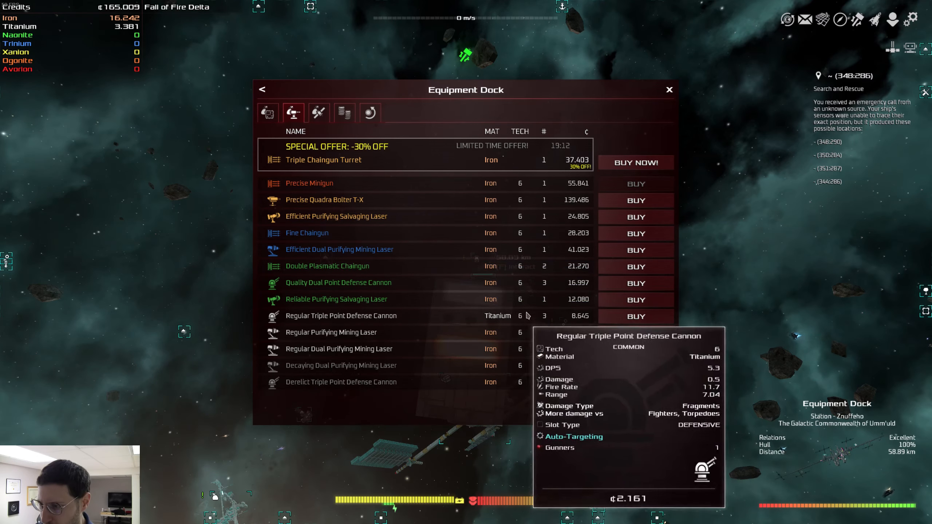
mouse_move(340, 249)
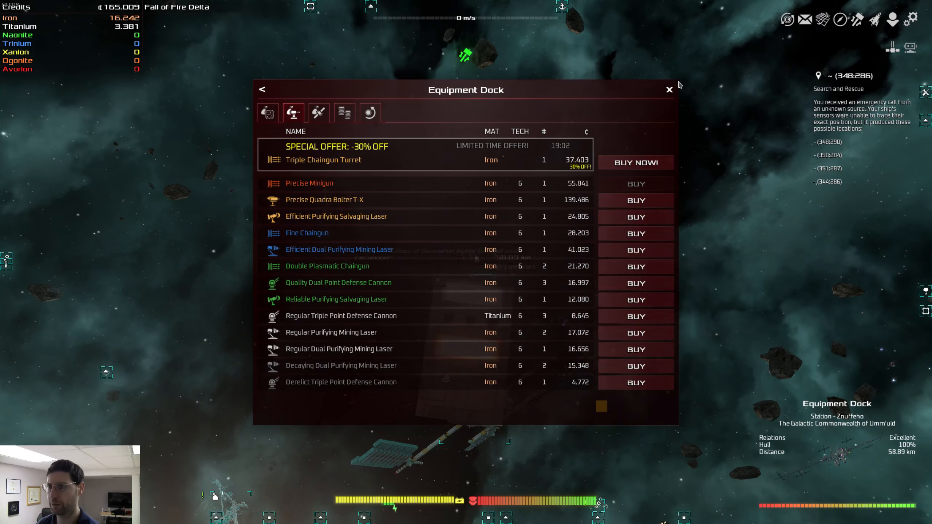
Browse the Utilities and Sell Items tabs, then close the Equipment Dock shop
click(318, 112)
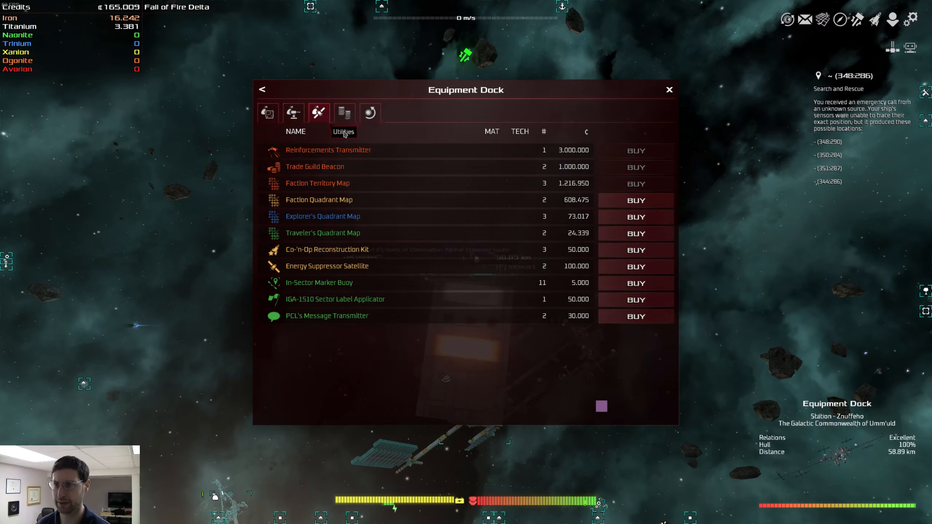
mouse_move(326, 315)
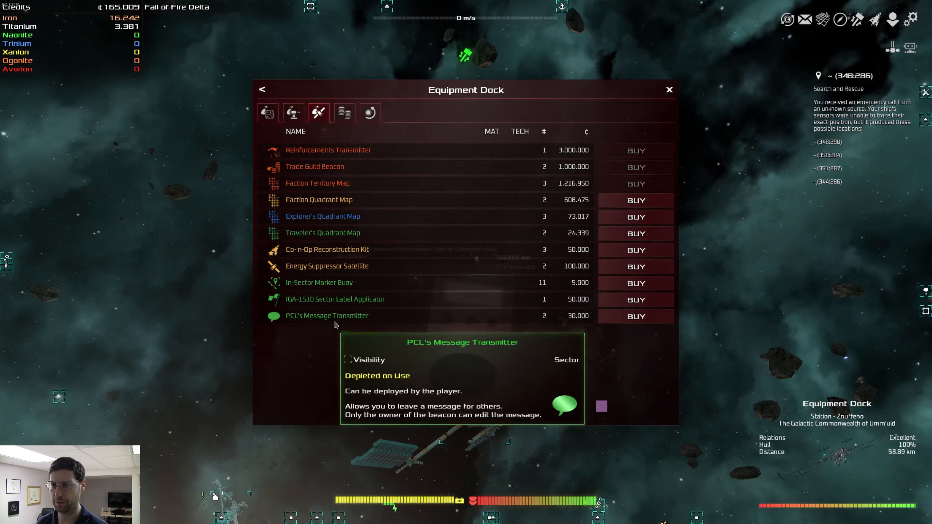
mouse_move(343, 112)
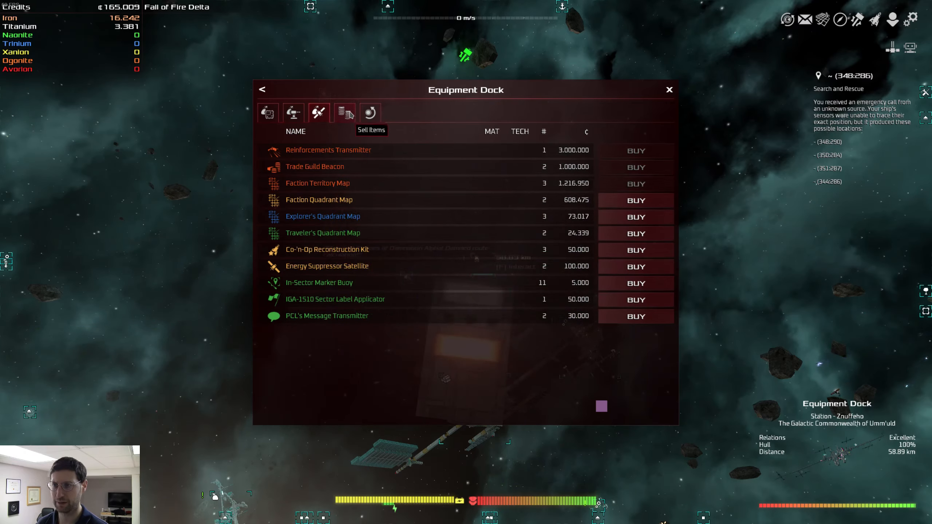
click(344, 113)
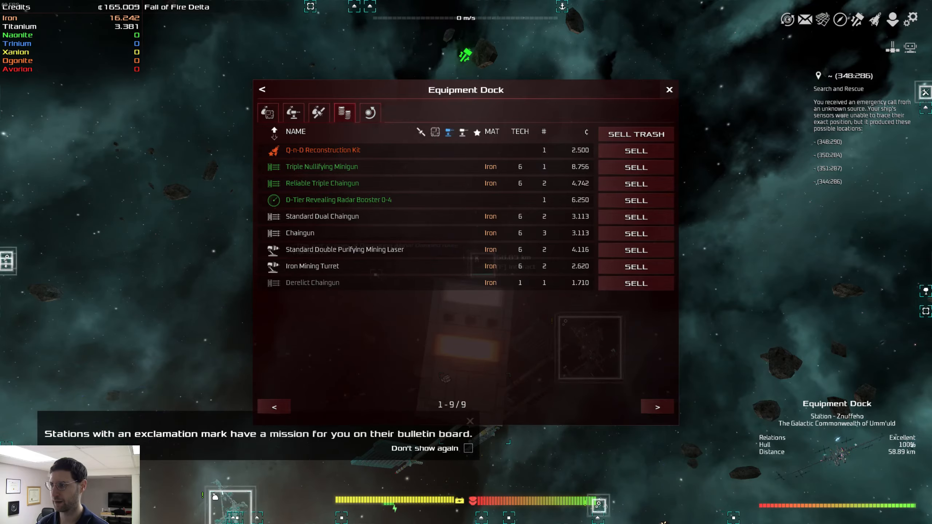
click(669, 89)
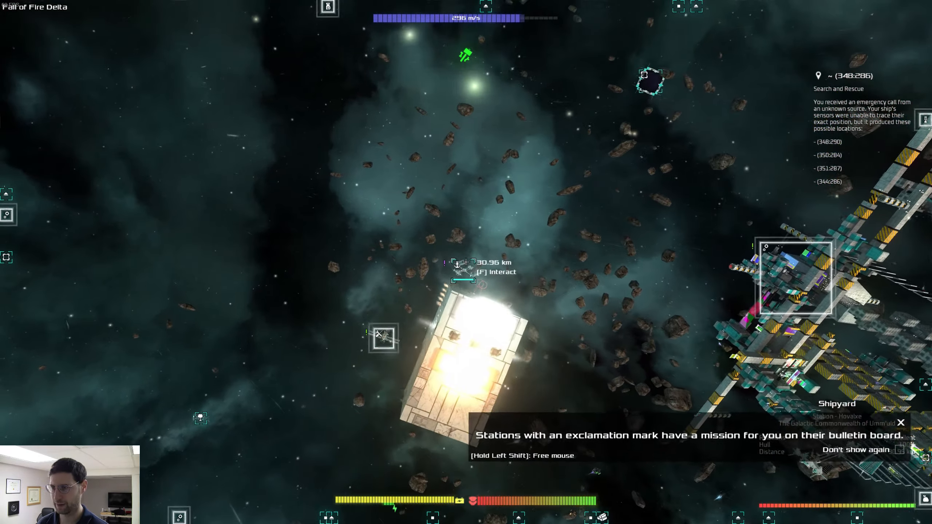
Open the Shipyard's Build Ship screen and toggle the Single Block preview on and off
key(f)
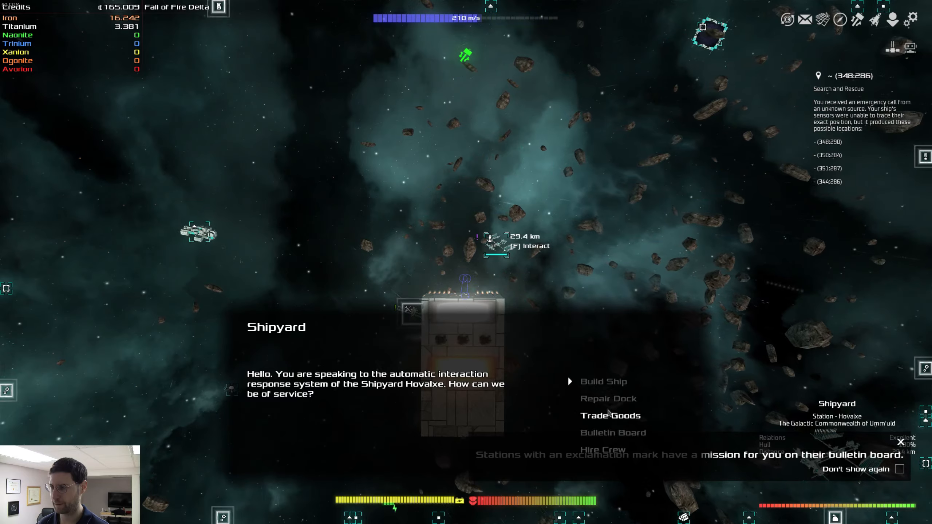
click(603, 381)
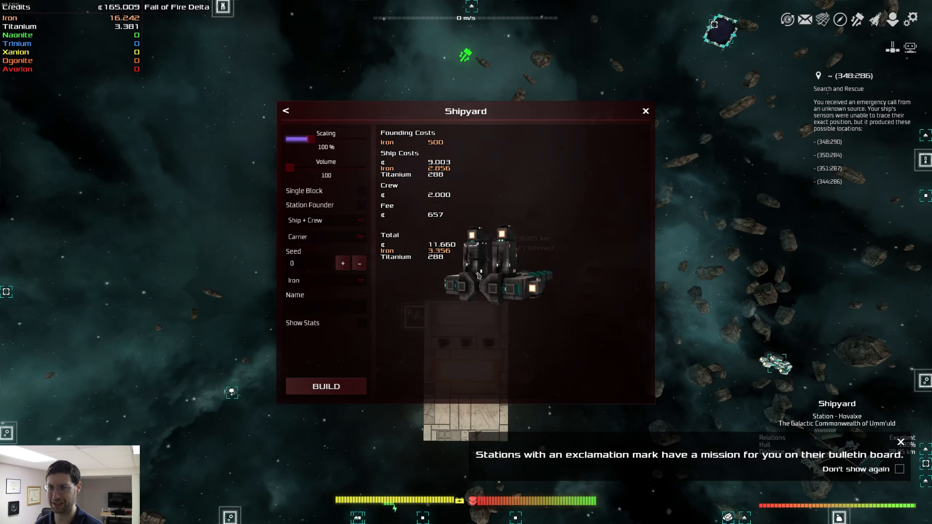
mouse_move(389, 180)
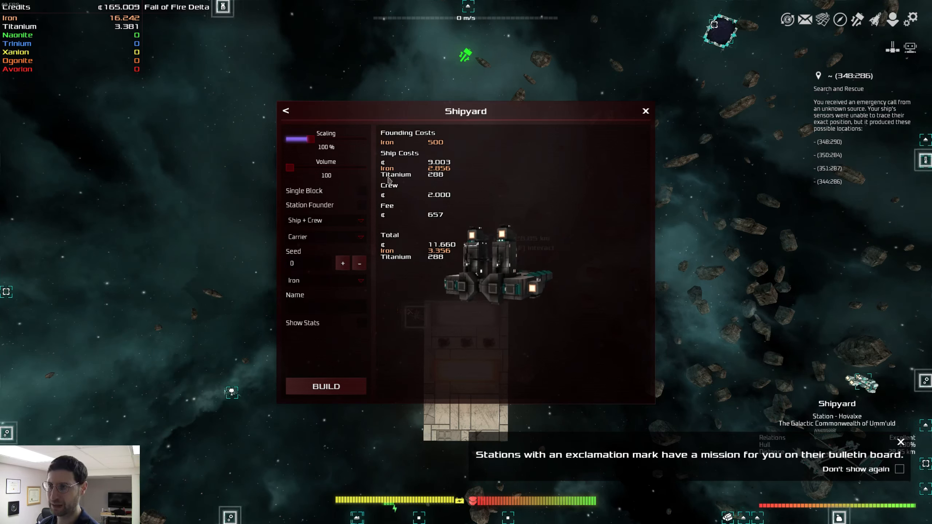
mouse_move(540, 273)
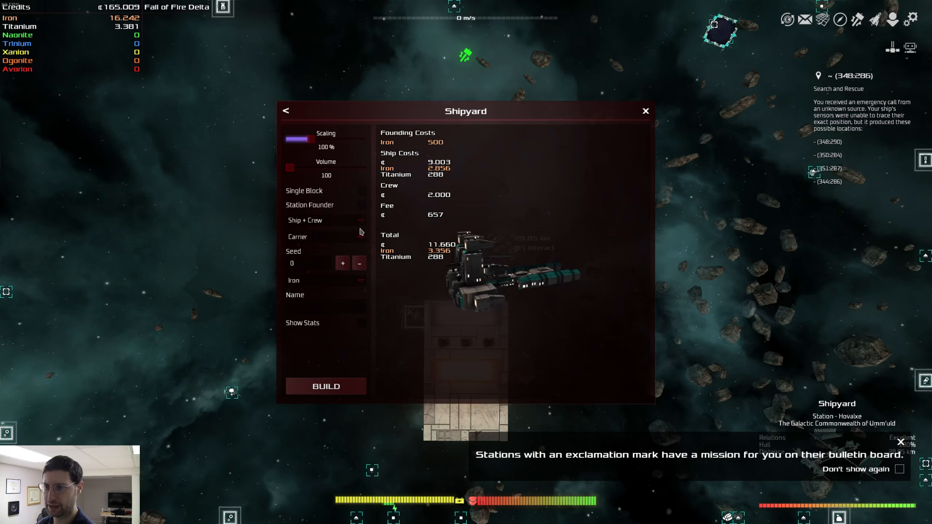
click(303, 190)
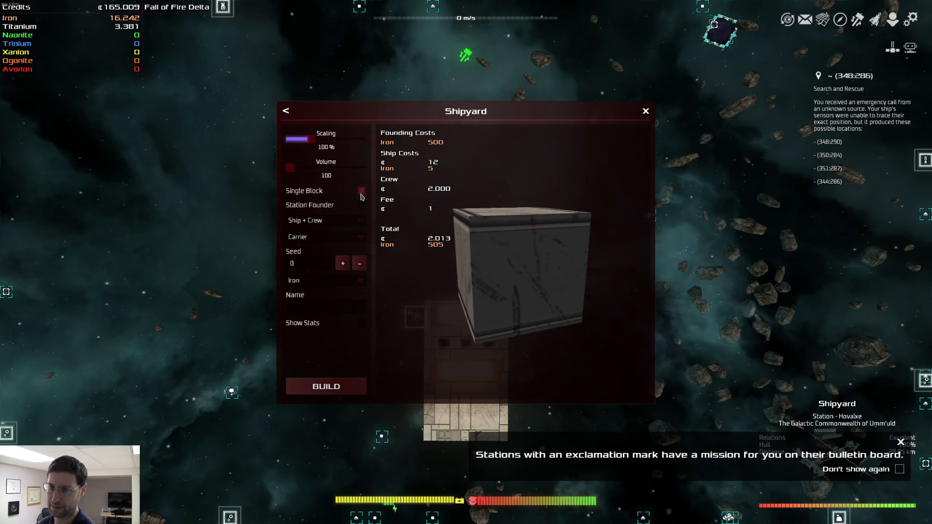
click(342, 263)
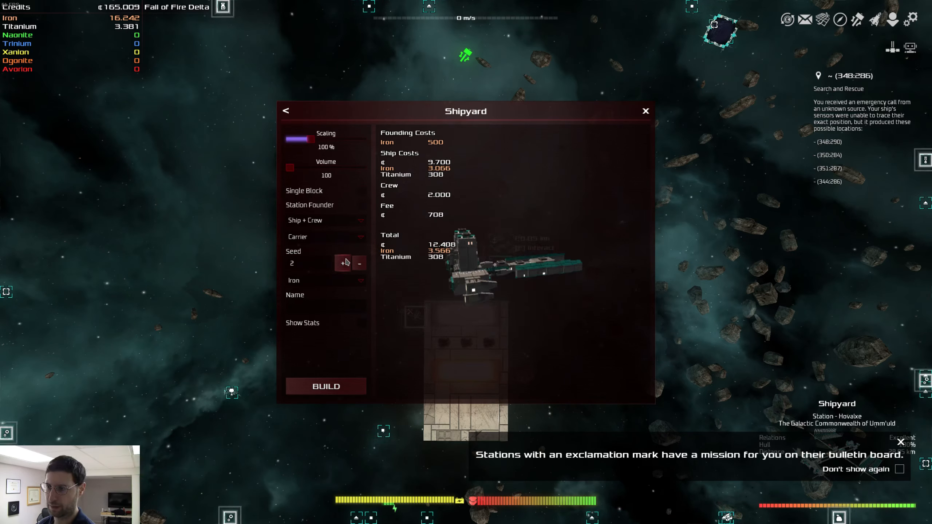
Raise the design seed repeatedly to preview different generated ships
click(342, 264)
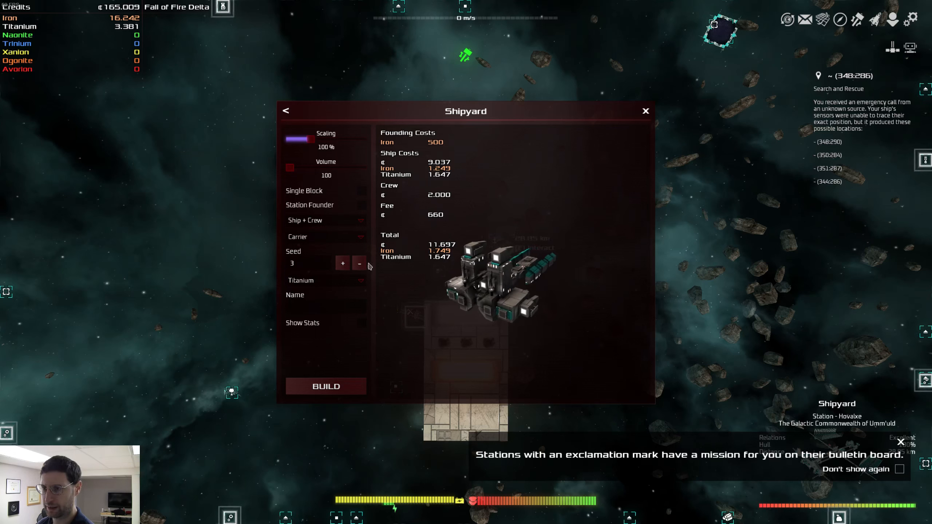
click(342, 264)
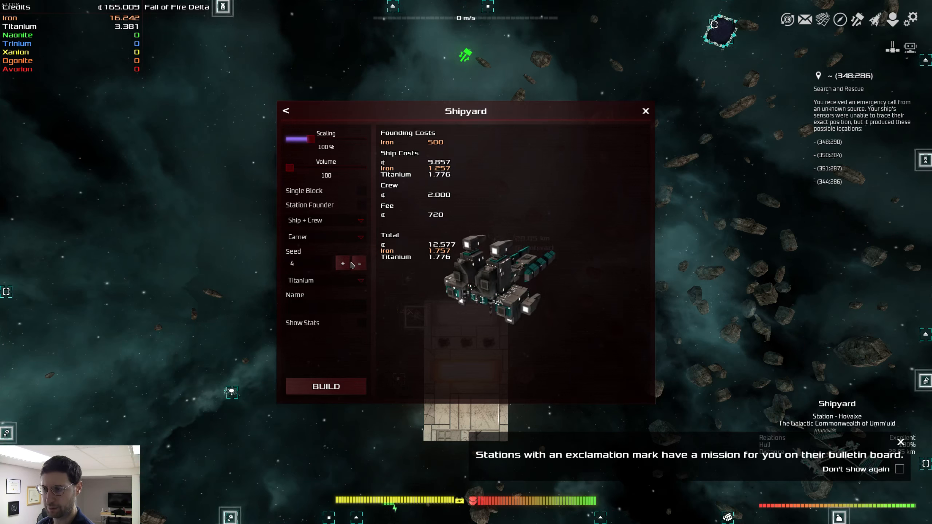
click(342, 263)
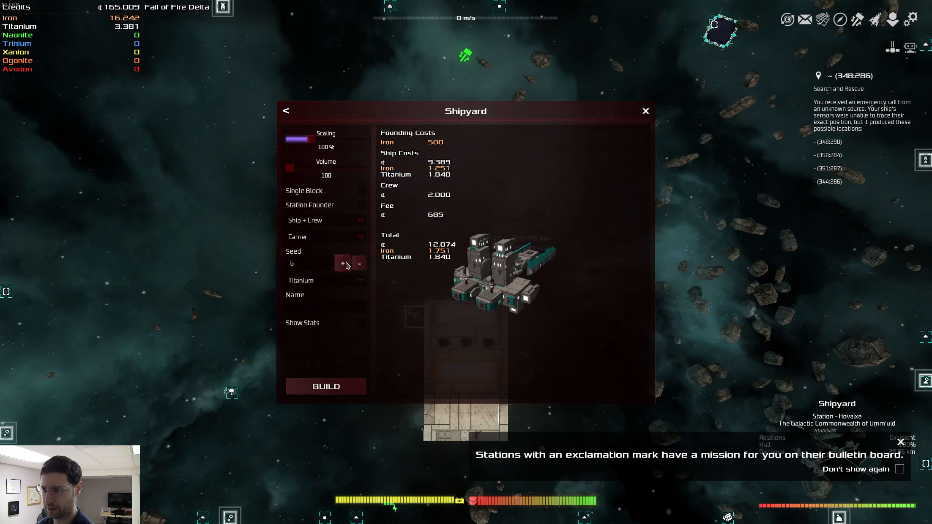
click(343, 264)
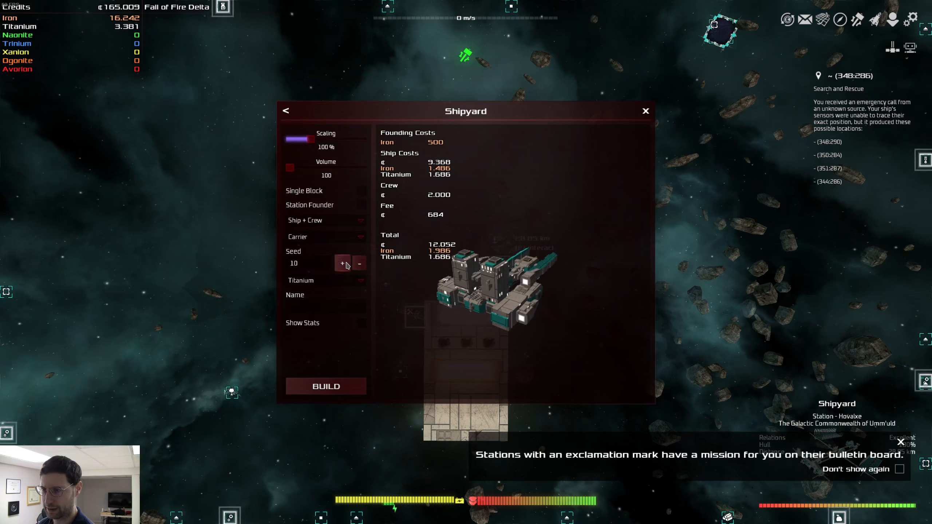
click(342, 263)
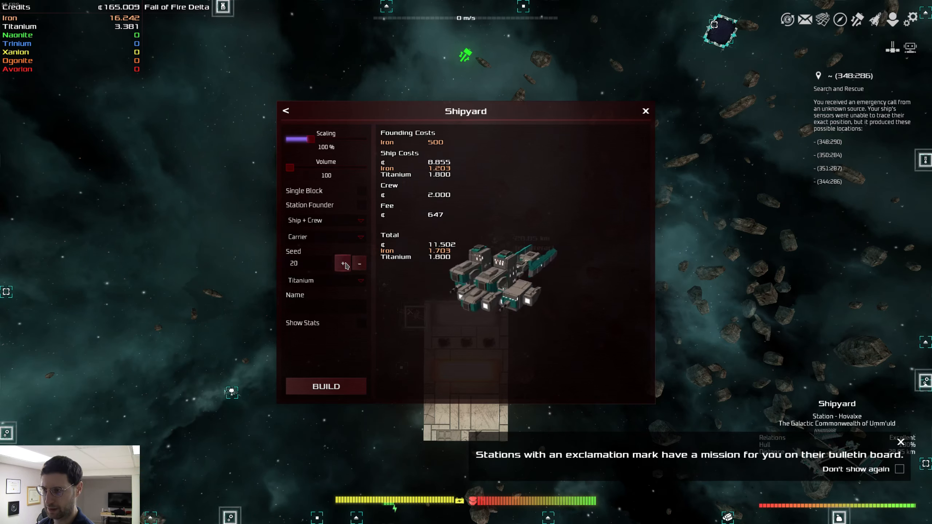
click(343, 263)
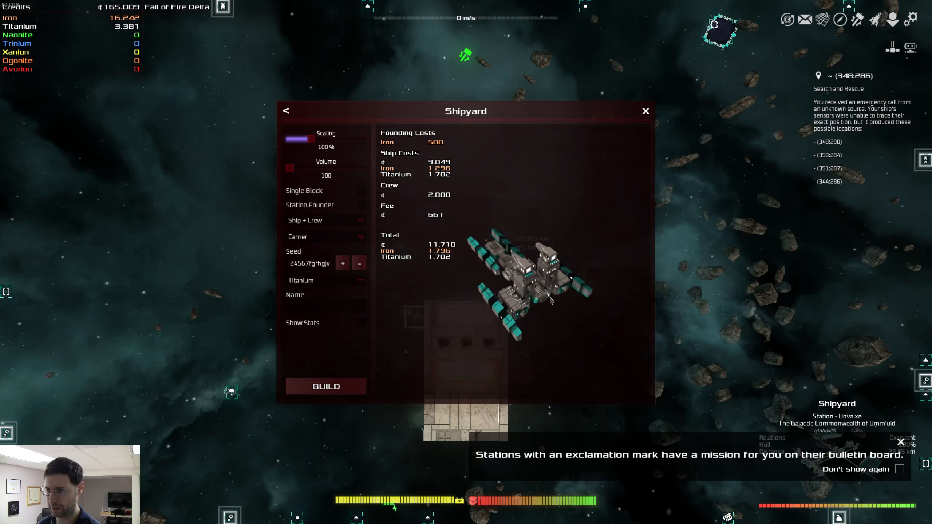
Lower the seed step by step to compare other ship designs and costs
click(358, 263)
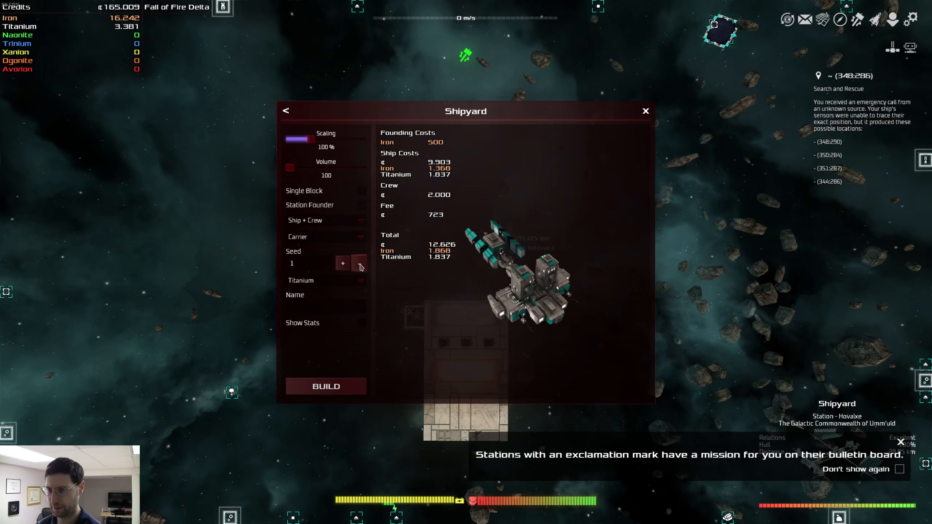
click(360, 263)
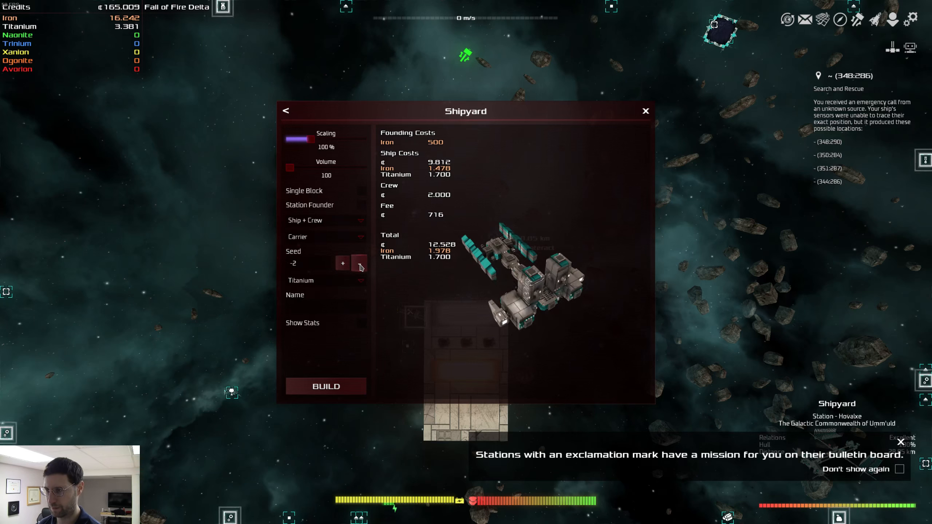
click(360, 263)
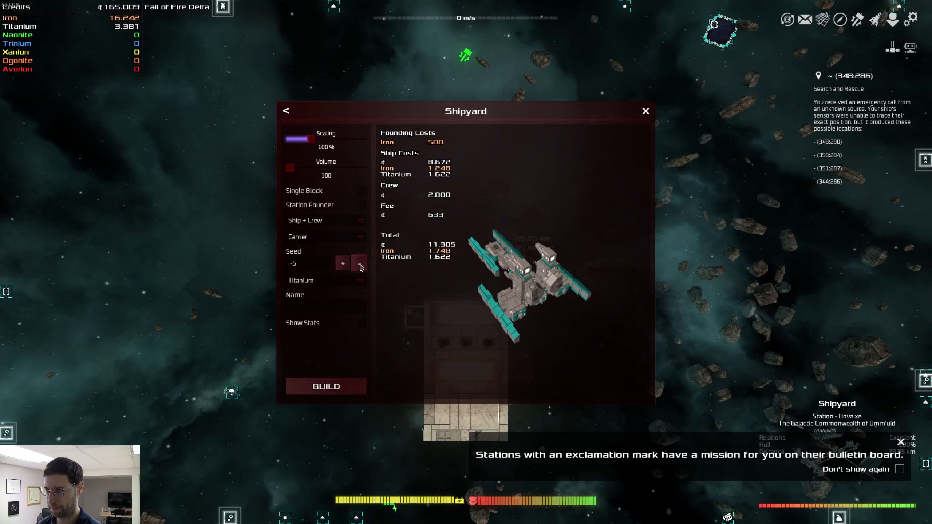
click(360, 264)
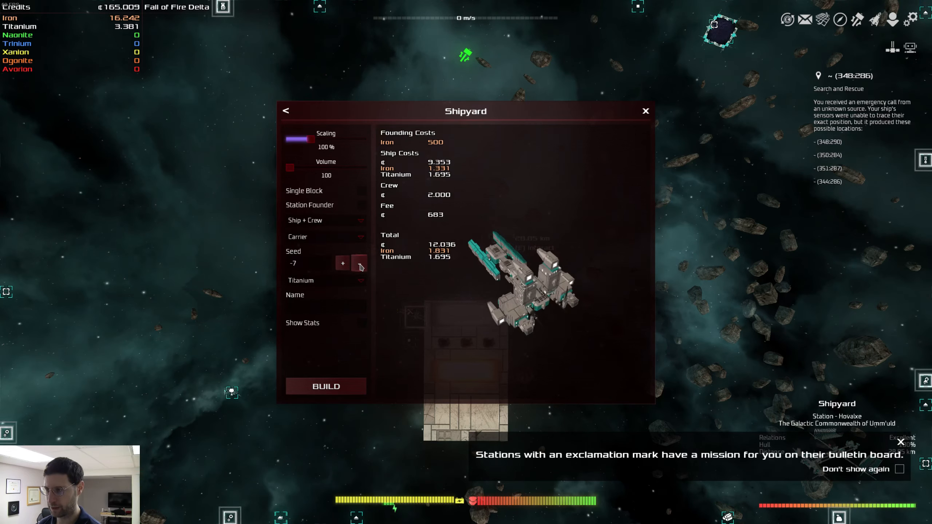
click(360, 264)
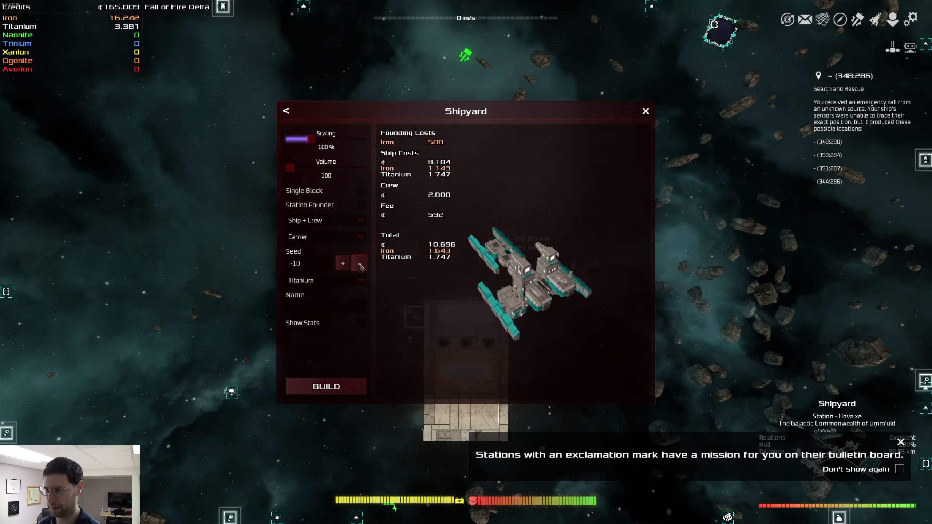
click(358, 263)
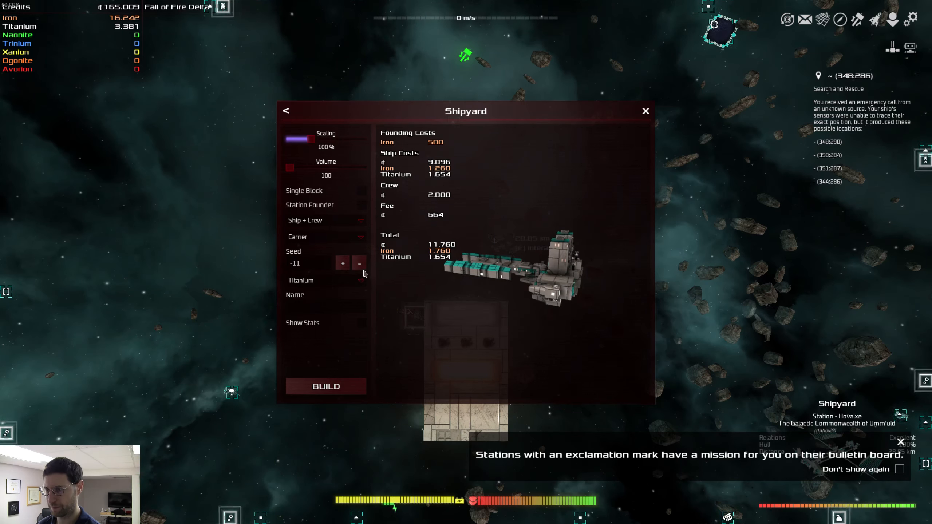
click(359, 263)
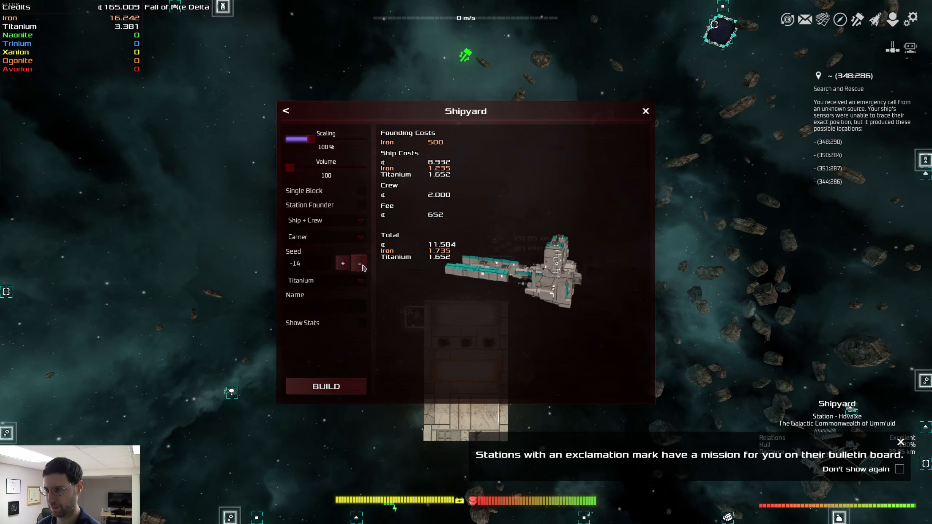
click(359, 263)
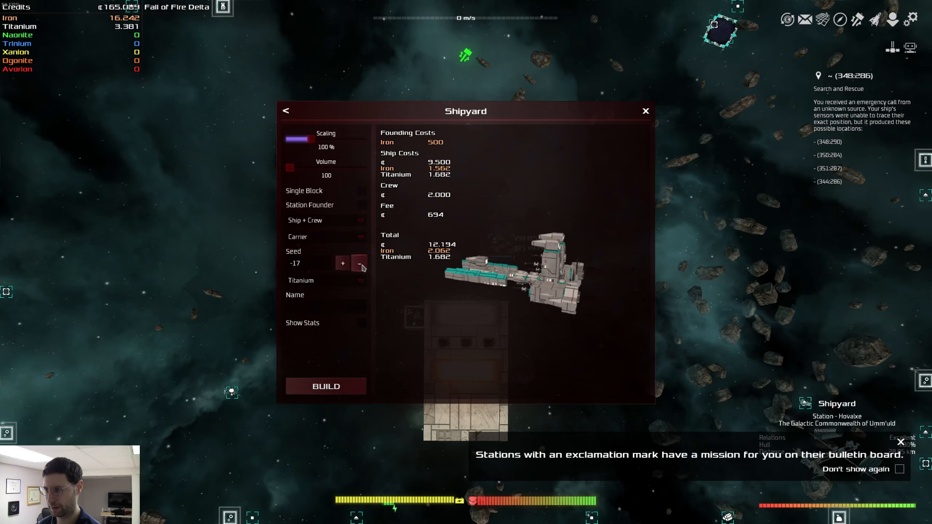
click(358, 263)
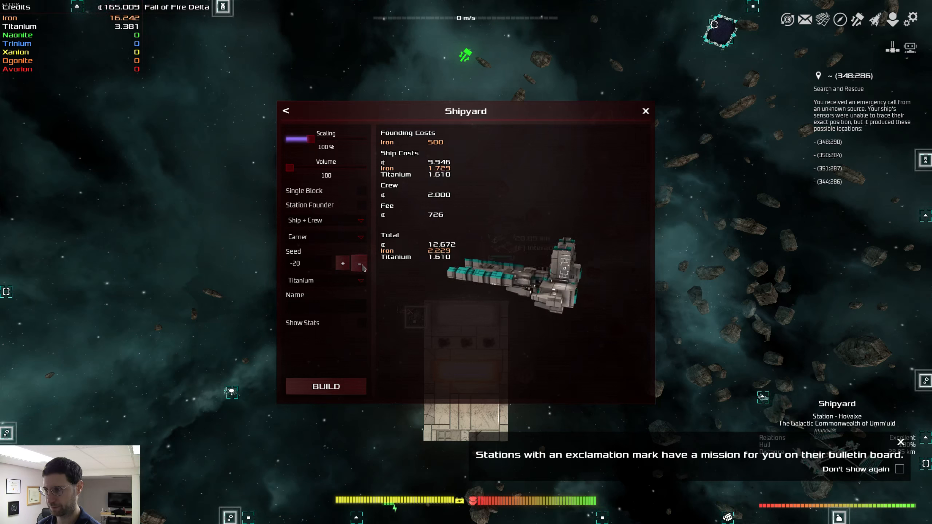
click(360, 263)
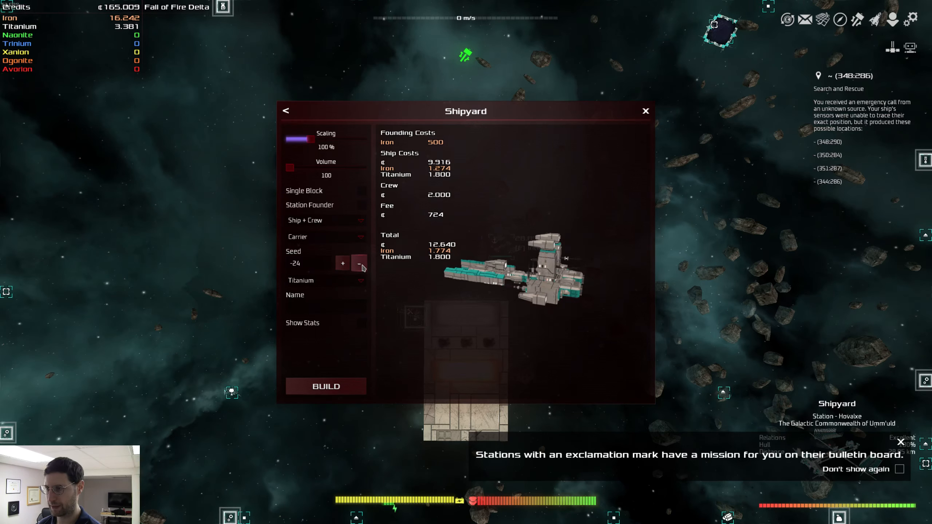
click(358, 263)
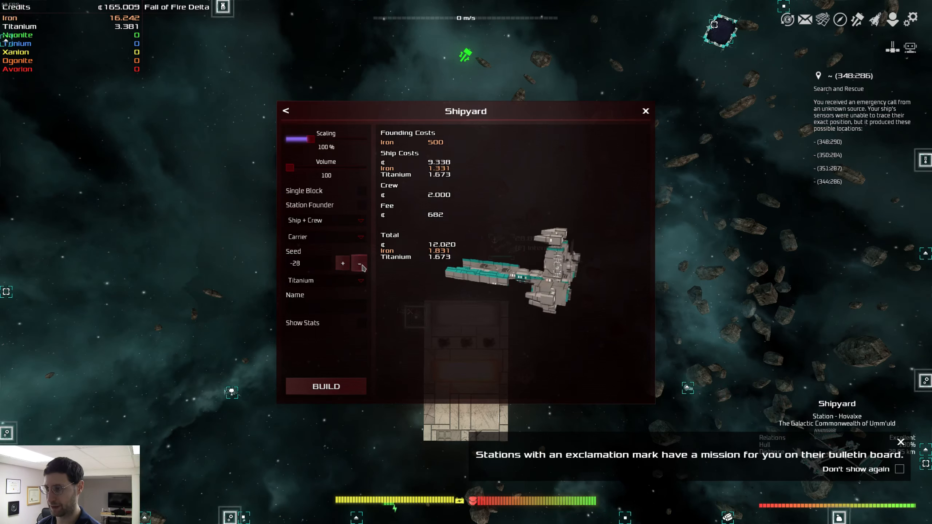
click(358, 263)
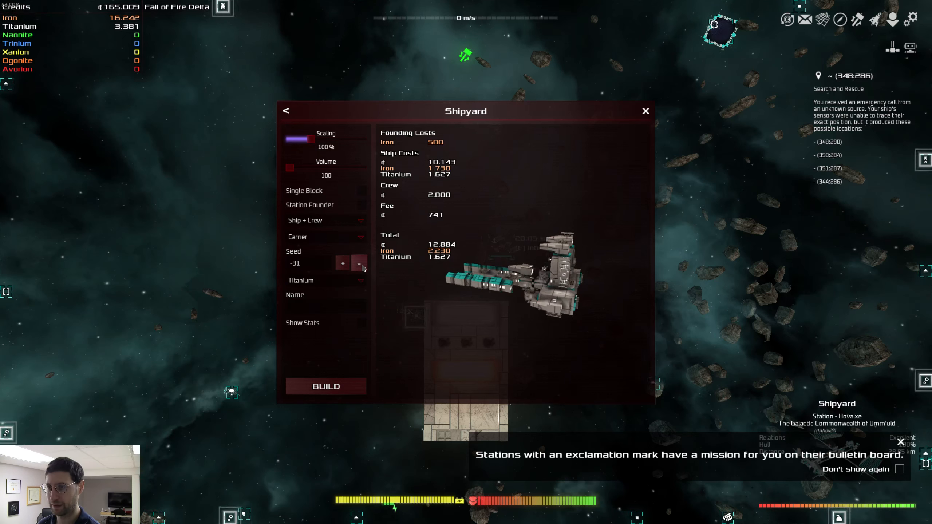
click(359, 263)
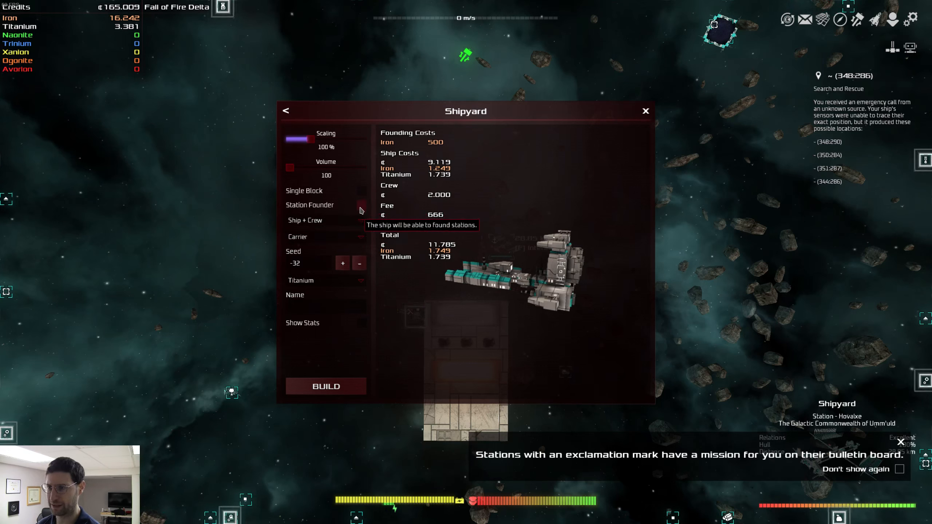
mouse_move(383, 196)
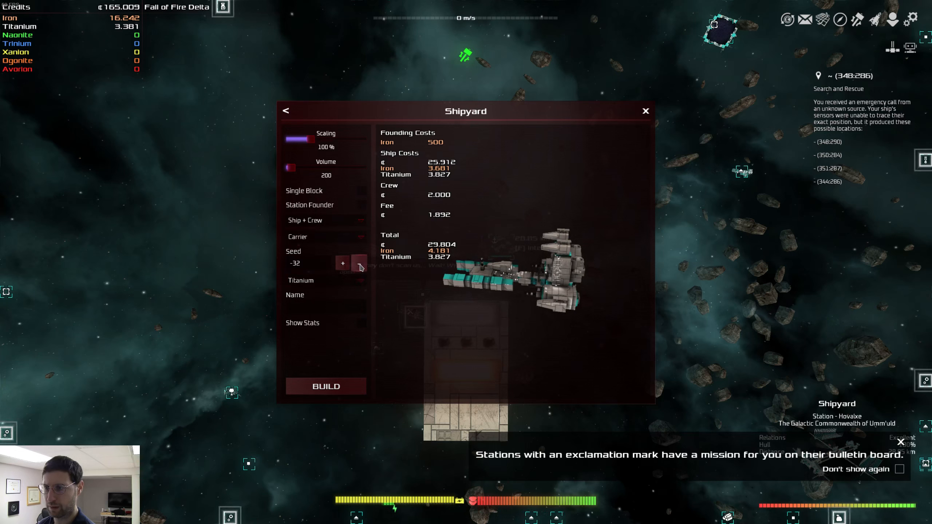
Keep lowering the Carrier design's seed down to -40, totaling about 16,784 credits
click(359, 263)
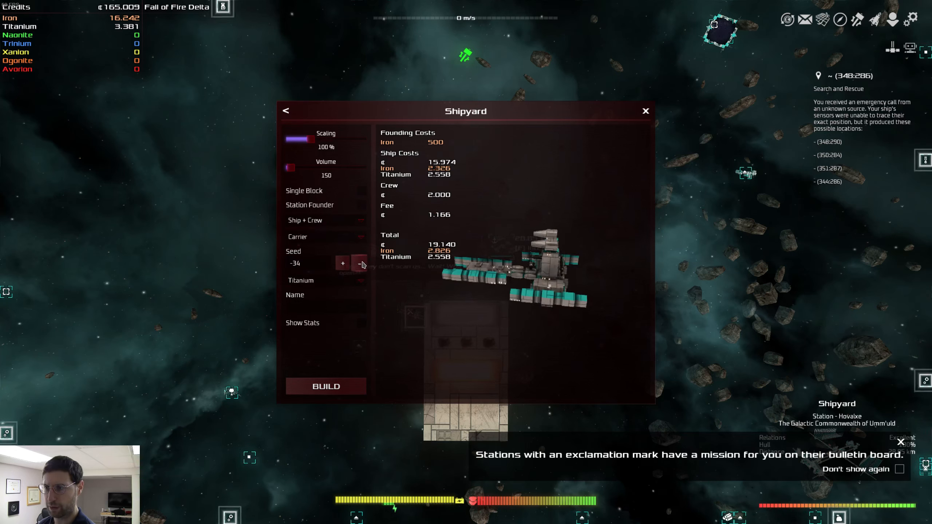
click(360, 263)
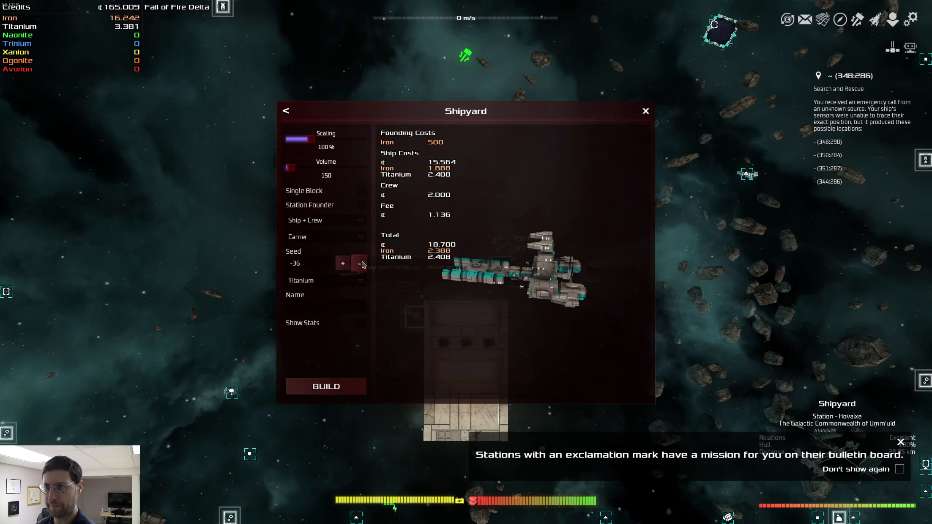
click(360, 263)
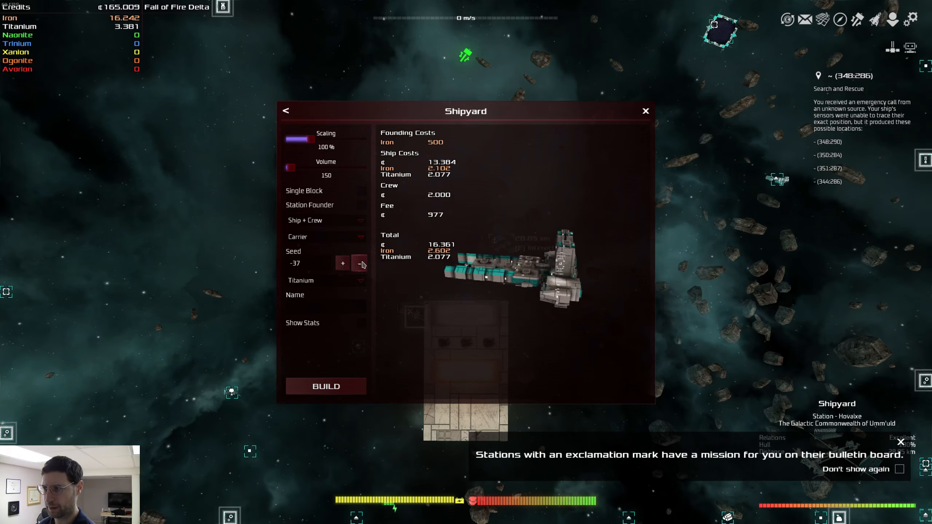
click(361, 263)
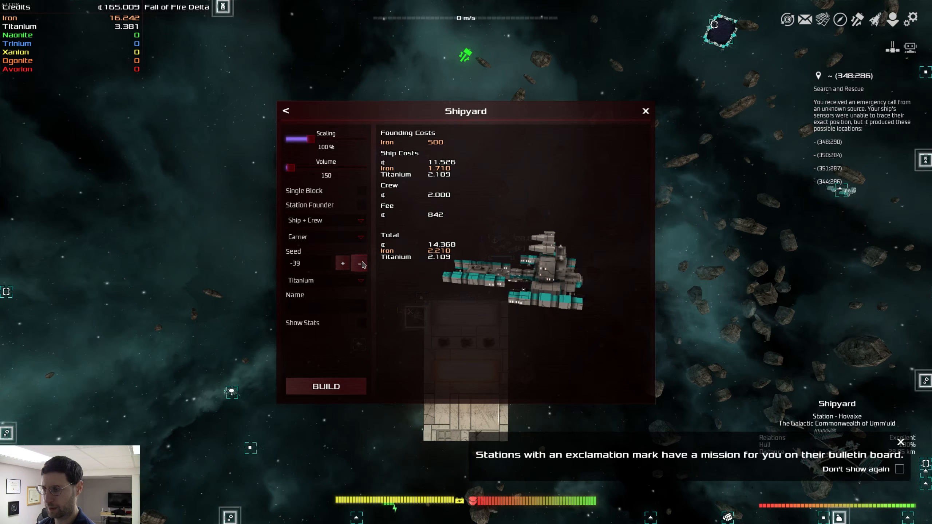
click(358, 263)
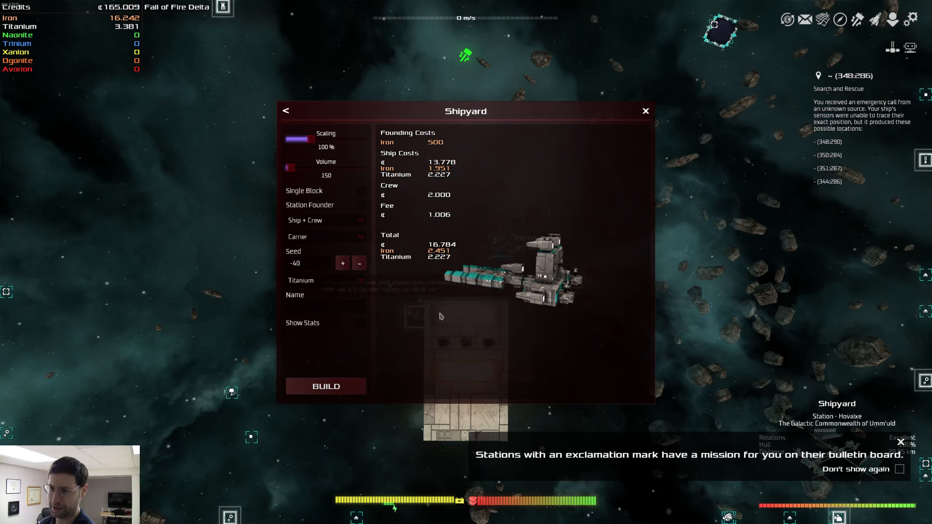
mouse_move(434, 233)
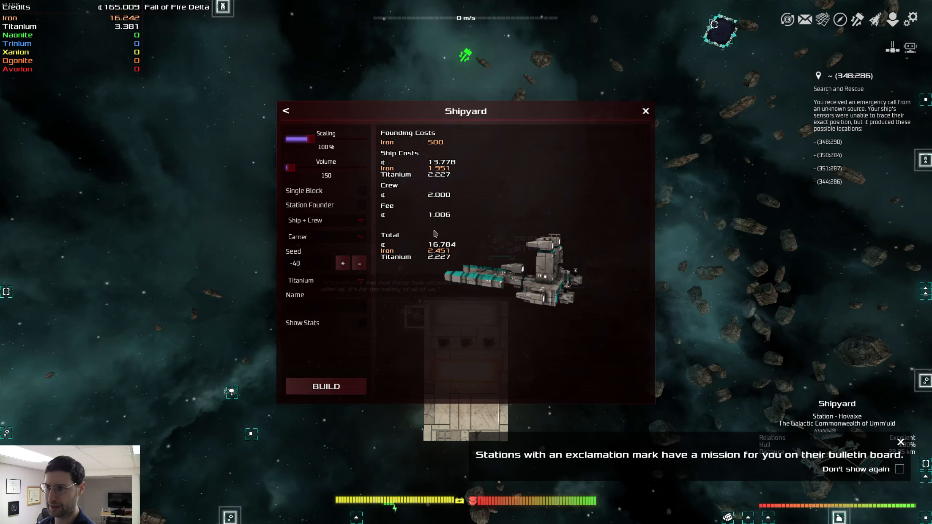
mouse_move(325, 386)
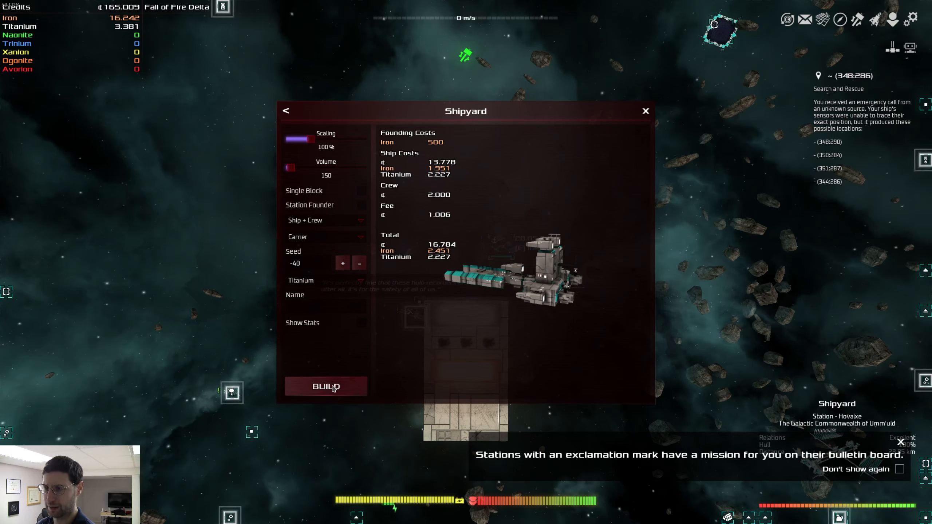
Try BUILD, which asks for a ship name, then tick Show Stats
click(325, 386)
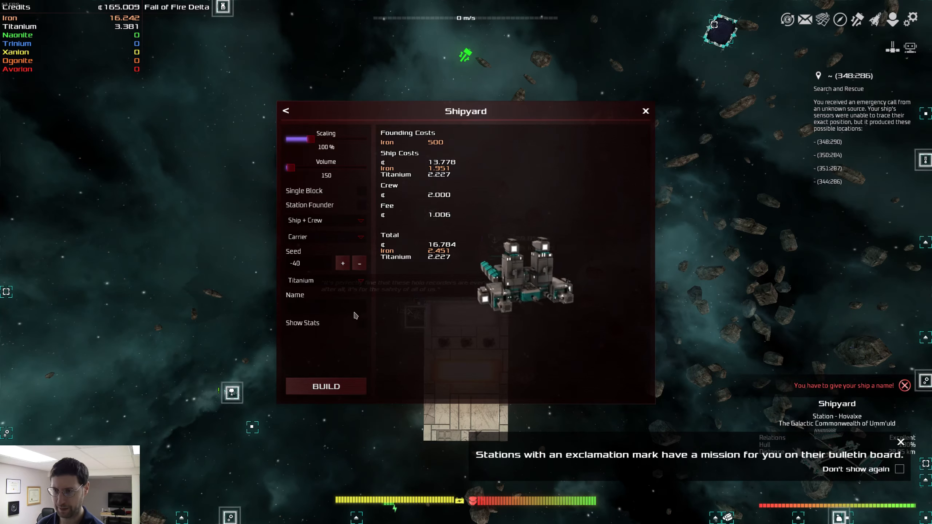
click(302, 322)
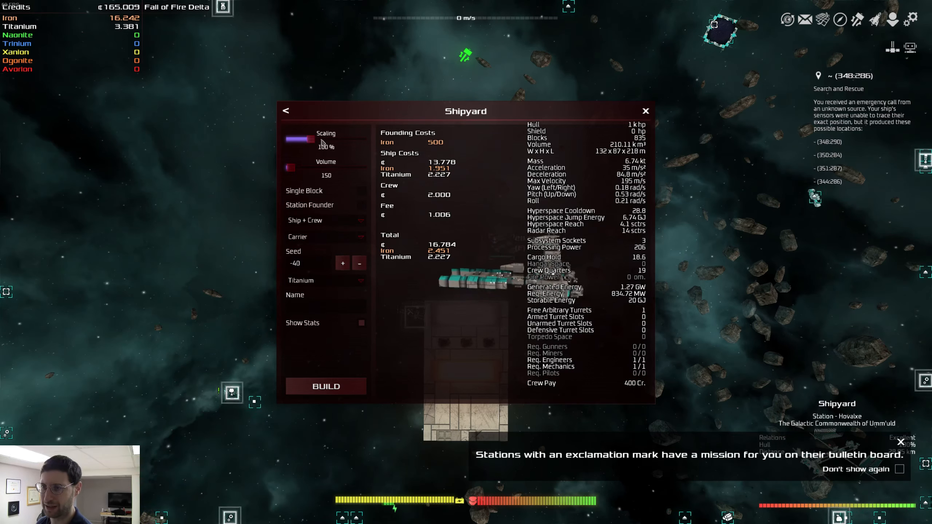
Drag the Scaling slider up to 150% and adjust the Volume setting
drag(317, 140, 318, 139)
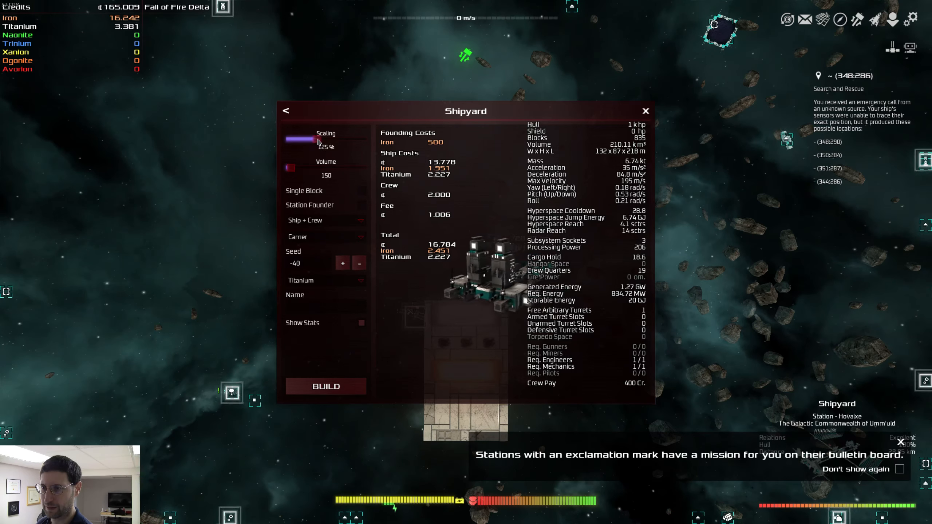
drag(318, 139, 325, 140)
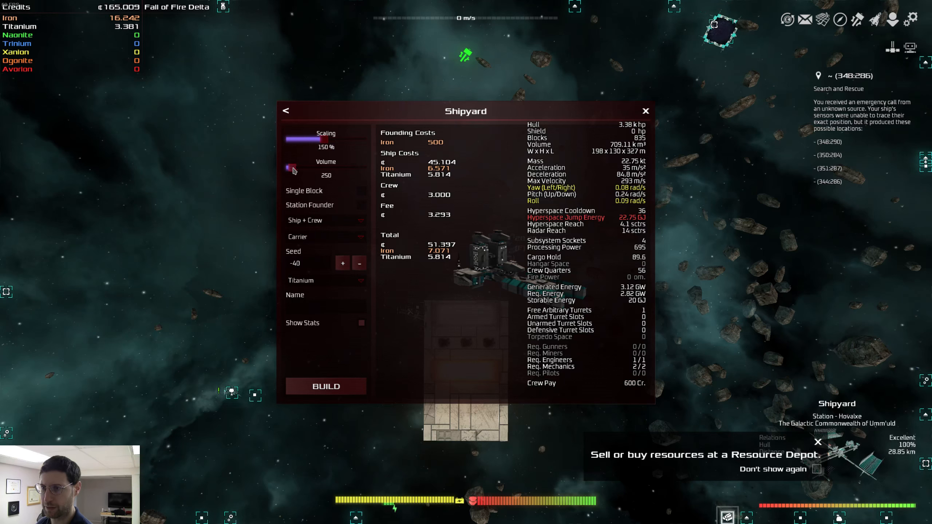
click(288, 168)
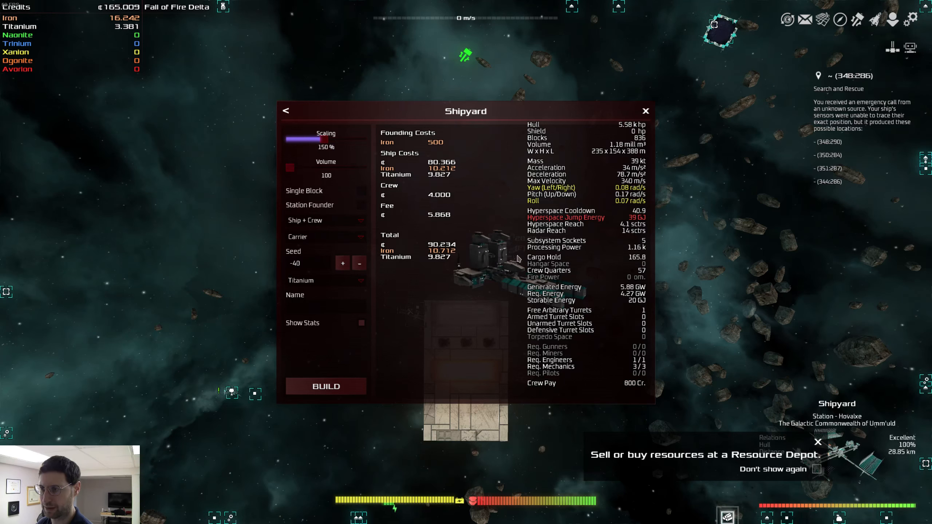
mouse_move(342, 259)
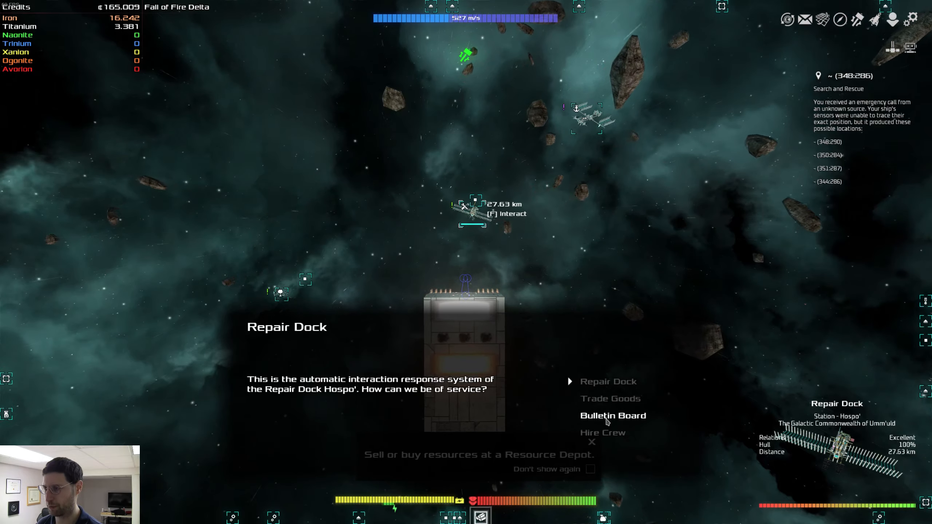
Check the Repair Dock's 41 Metal Plates delivery mission and its trade goods
click(613, 415)
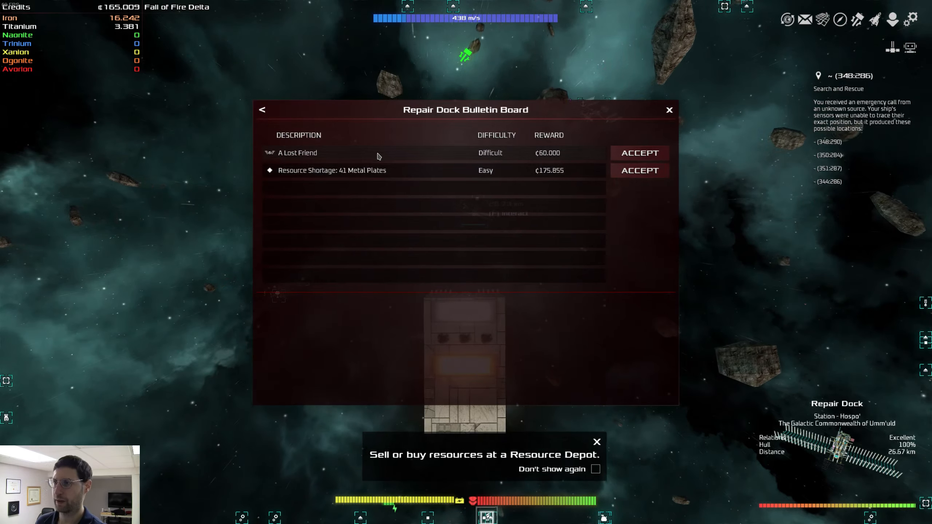
click(332, 170)
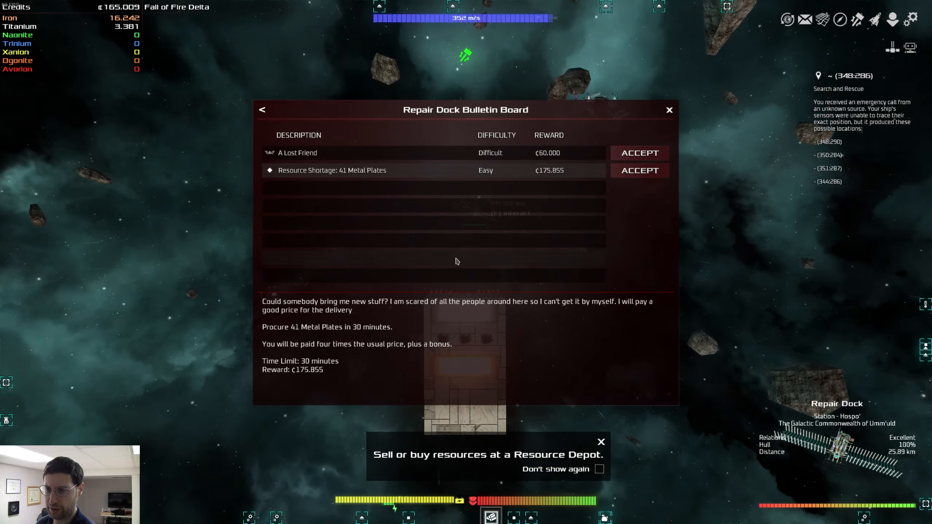
mouse_move(509, 232)
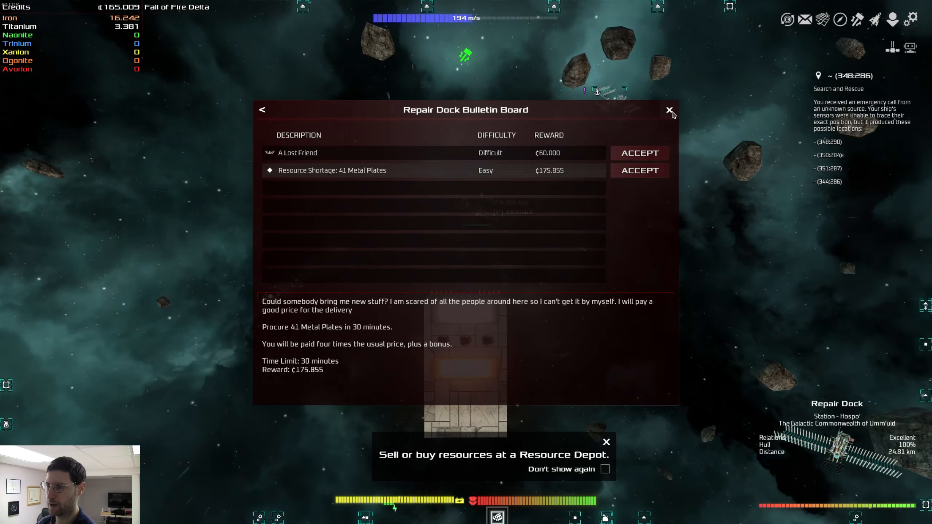
click(670, 111)
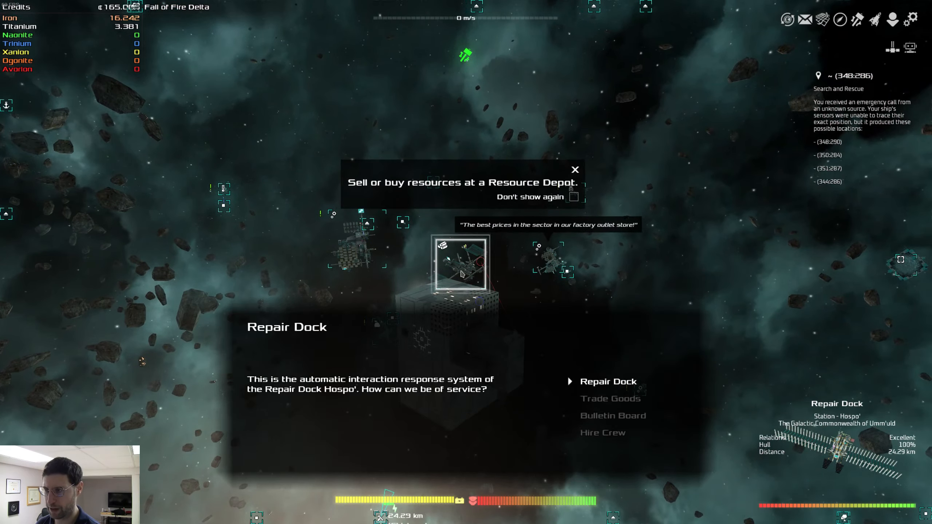
click(610, 398)
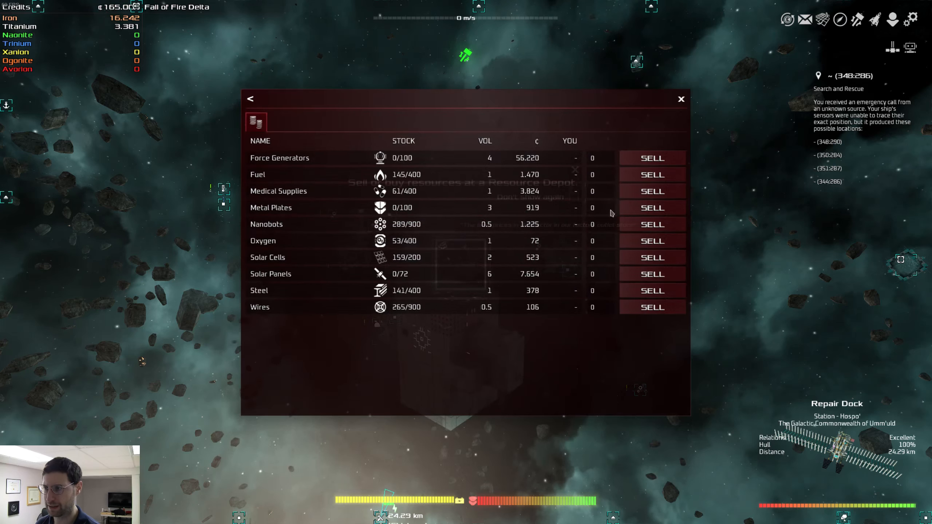
click(680, 98)
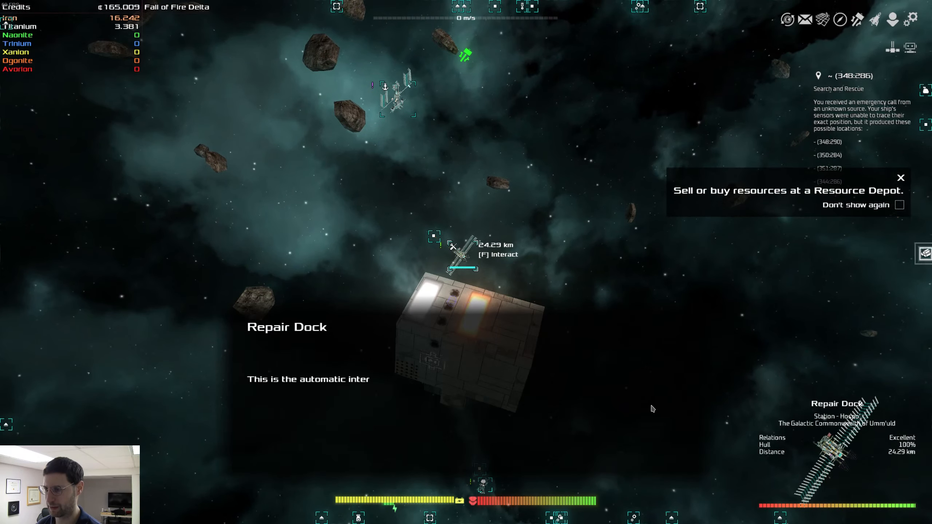
Review War Robot Factory M's goods and close its window
key(f)
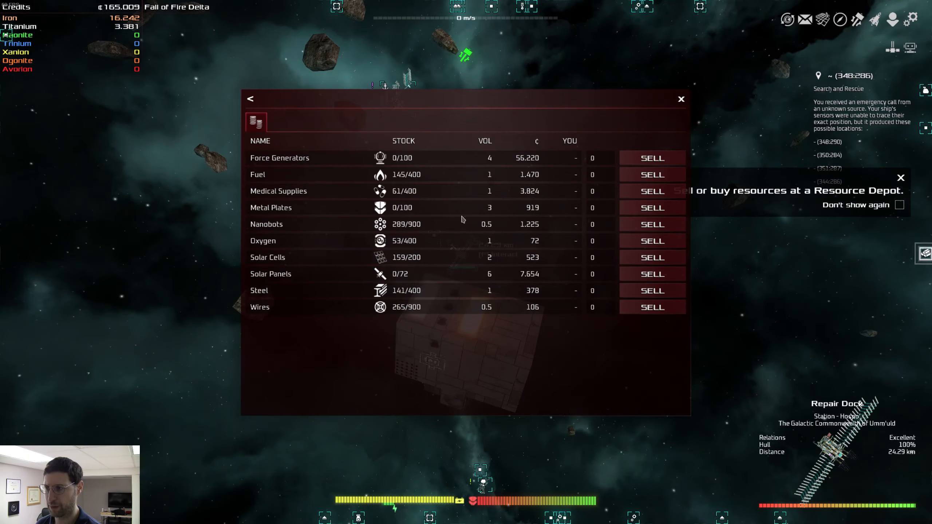
click(681, 99)
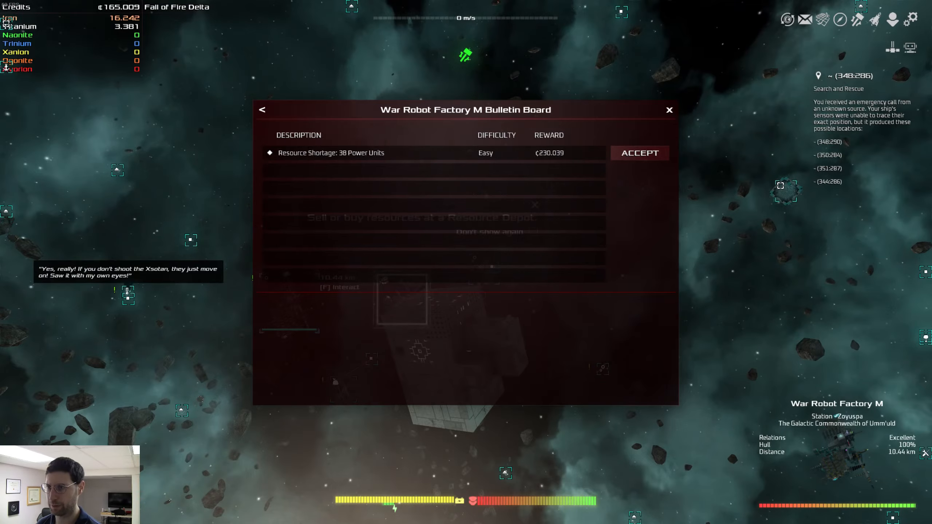
click(669, 110)
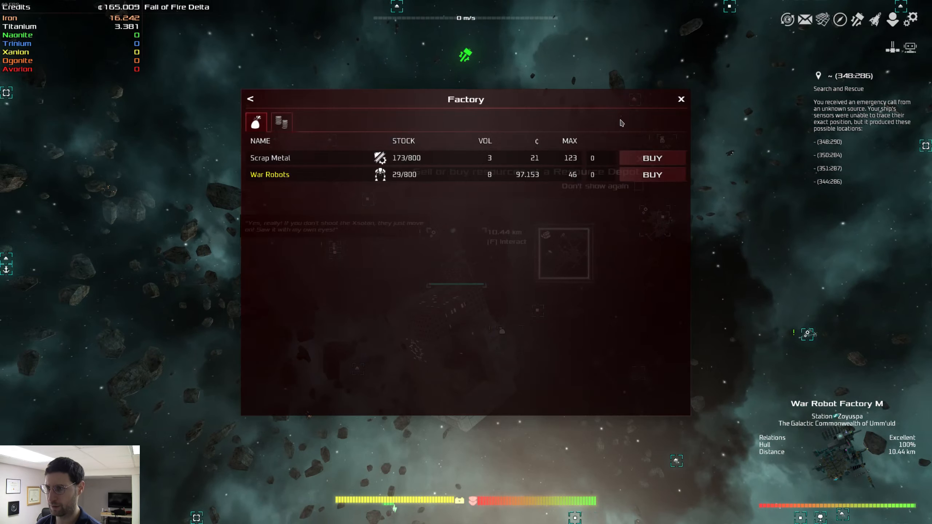
click(681, 98)
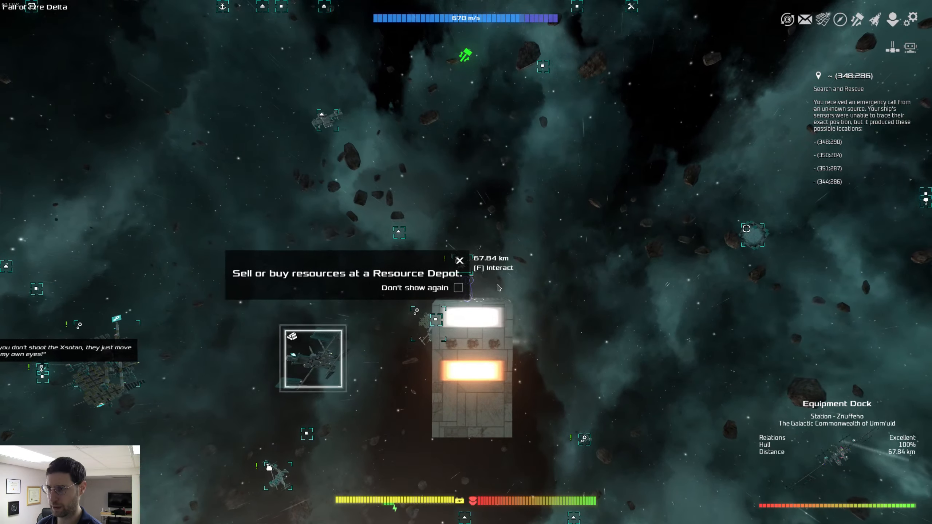
Review the Equipment Dock's trade goods and War Robot Factory M's Power Units mission
click(458, 260)
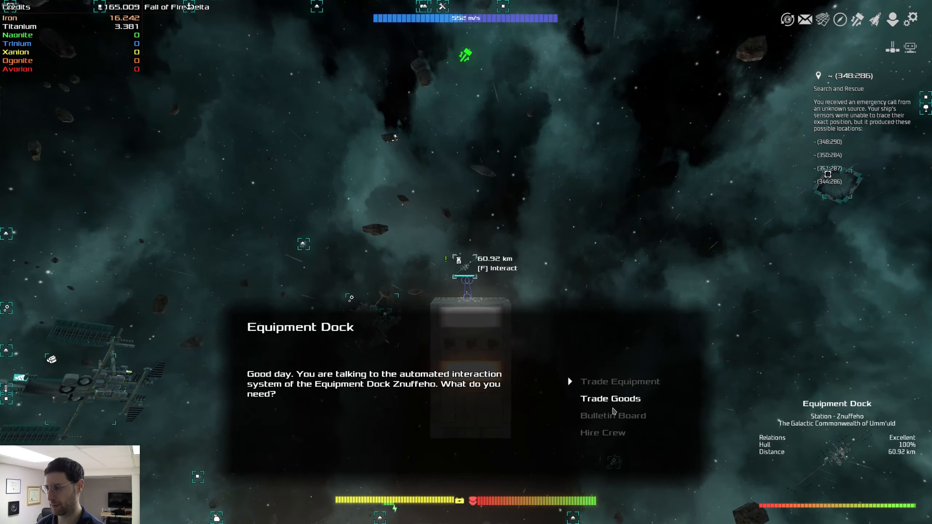
click(609, 398)
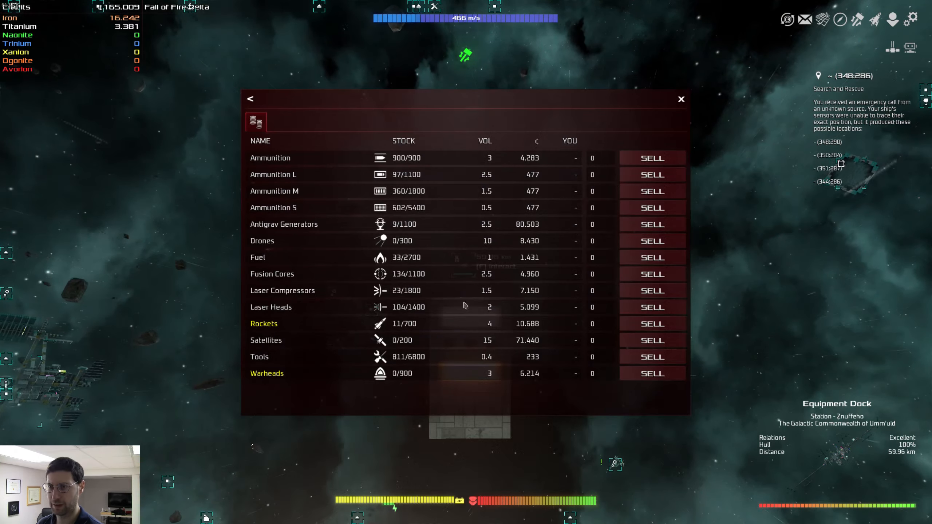
mouse_move(325, 340)
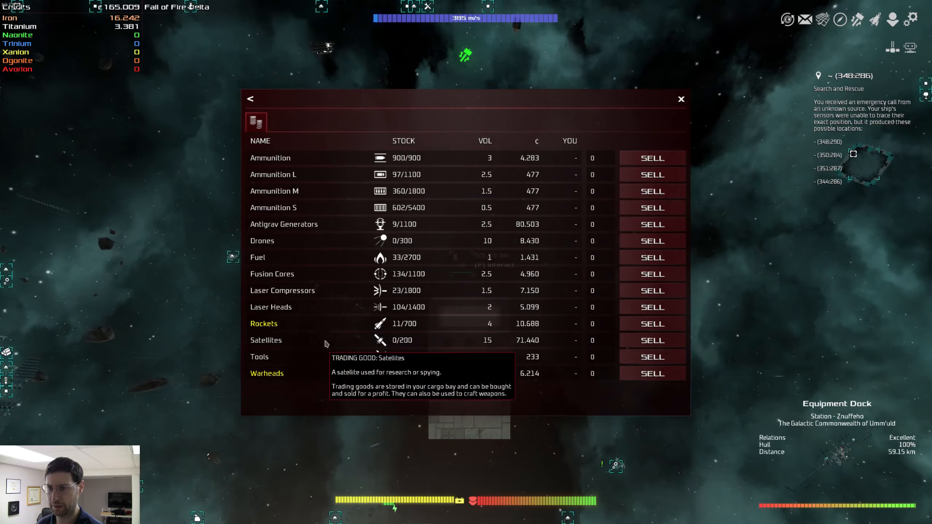
click(681, 99)
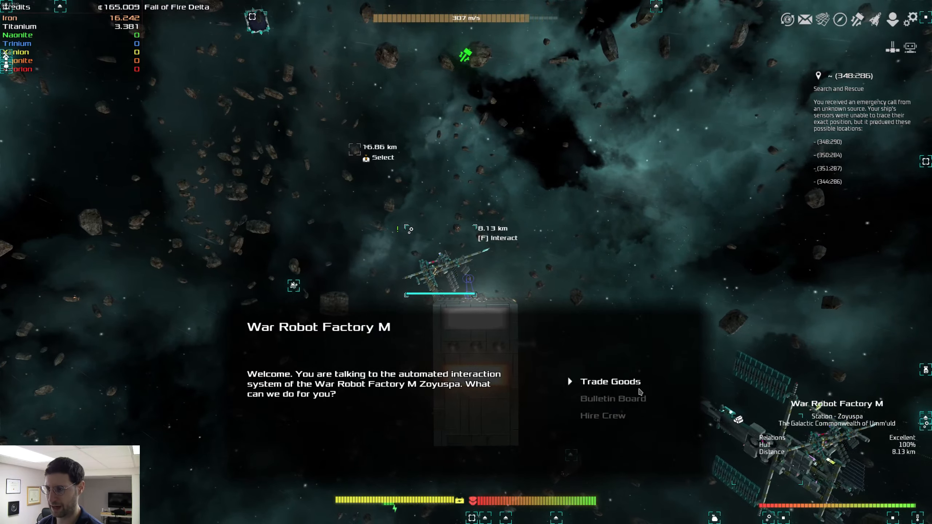
click(612, 398)
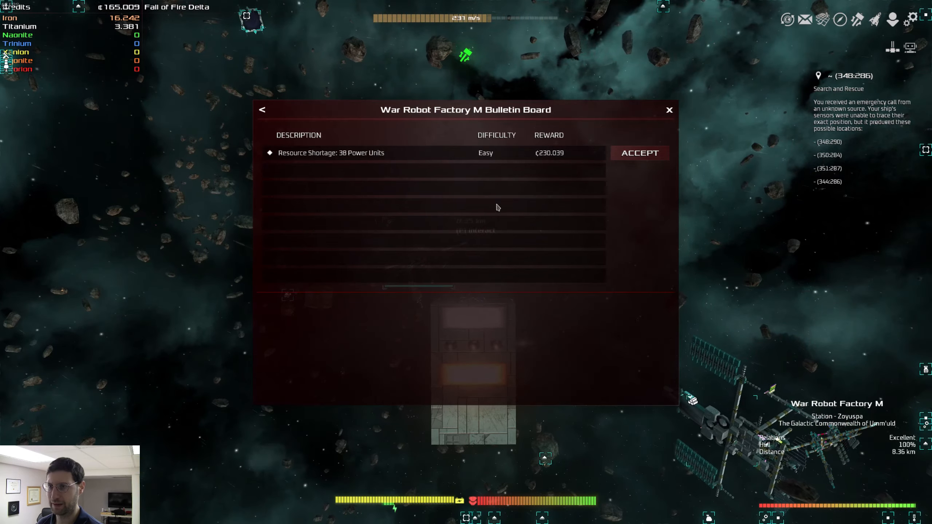
click(669, 110)
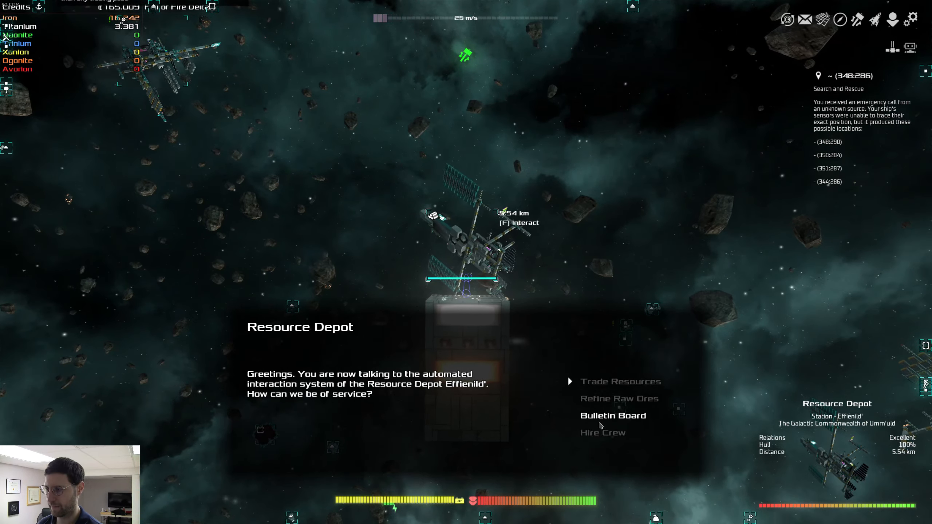
click(613, 415)
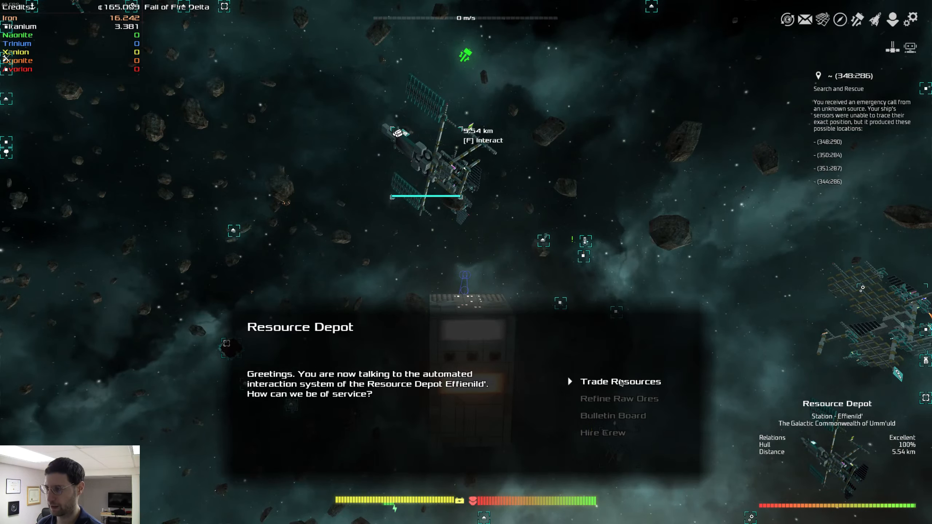
click(620, 381)
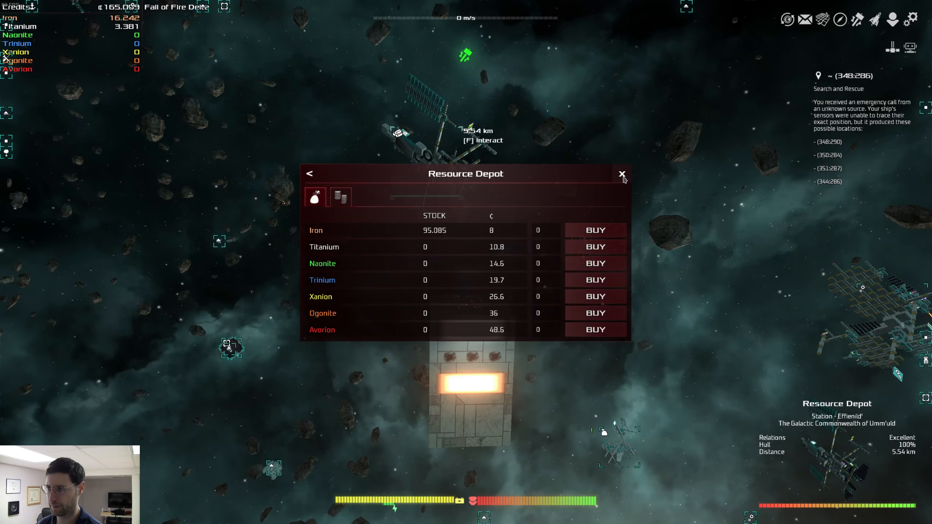
click(622, 173)
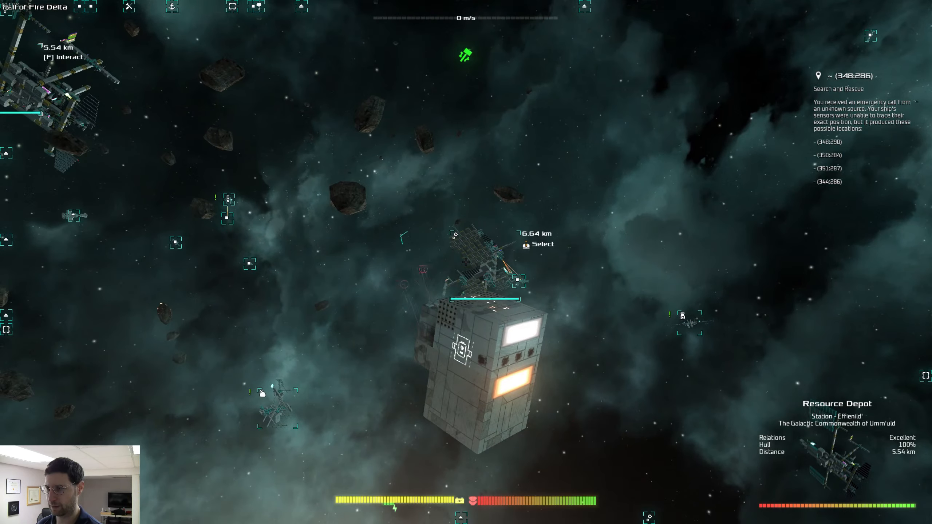
key(f)
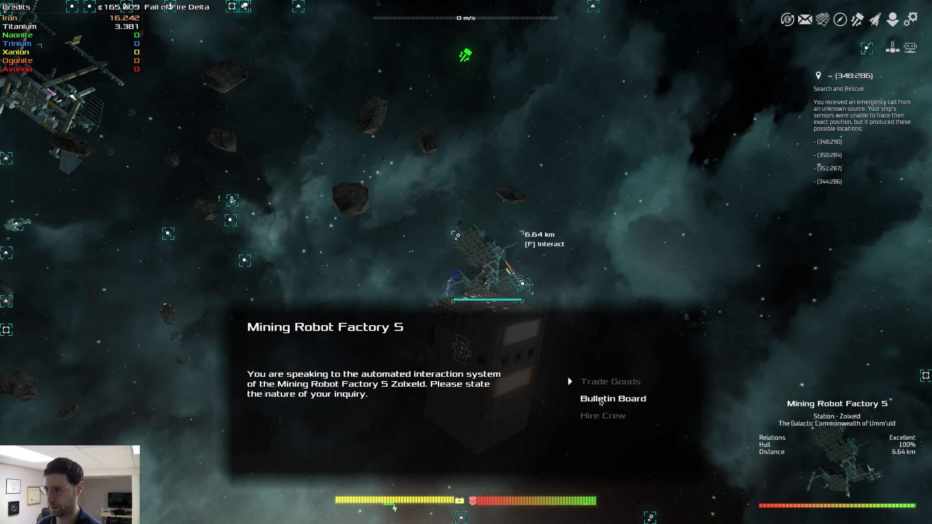
click(609, 381)
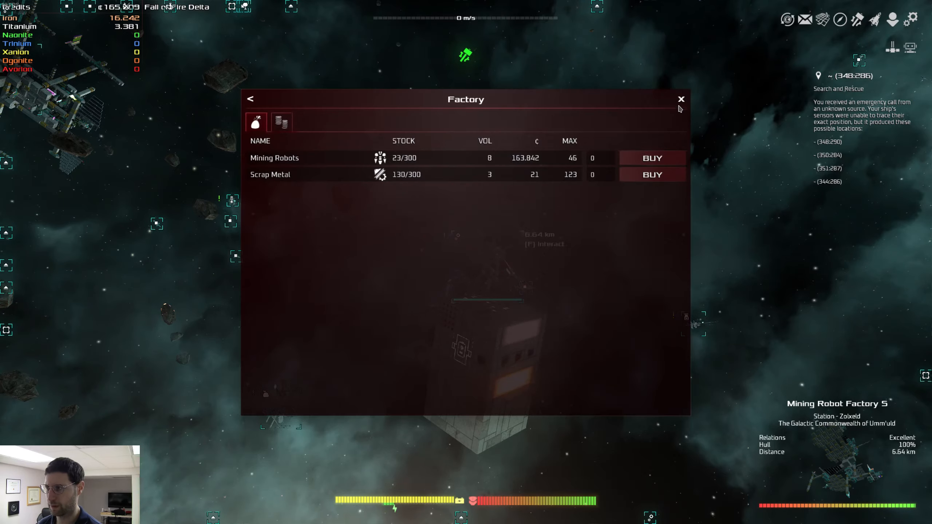
click(680, 99)
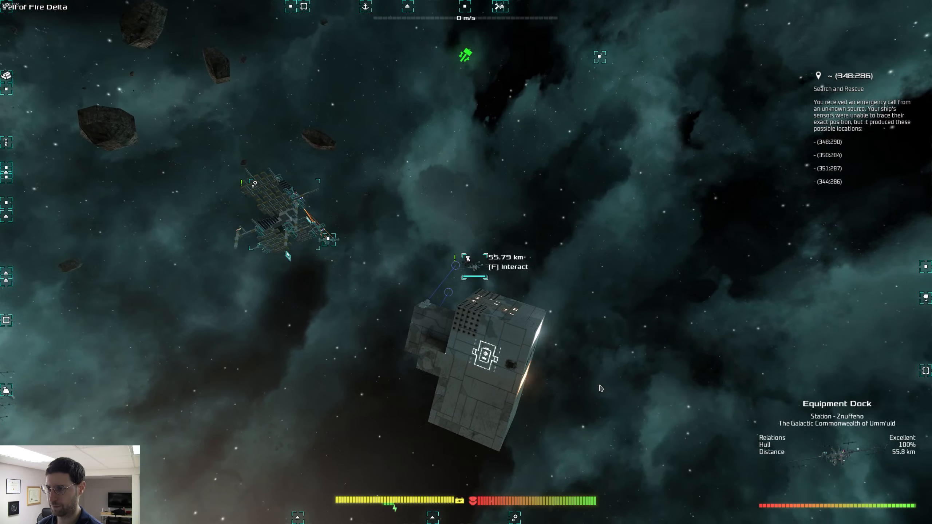
key(f)
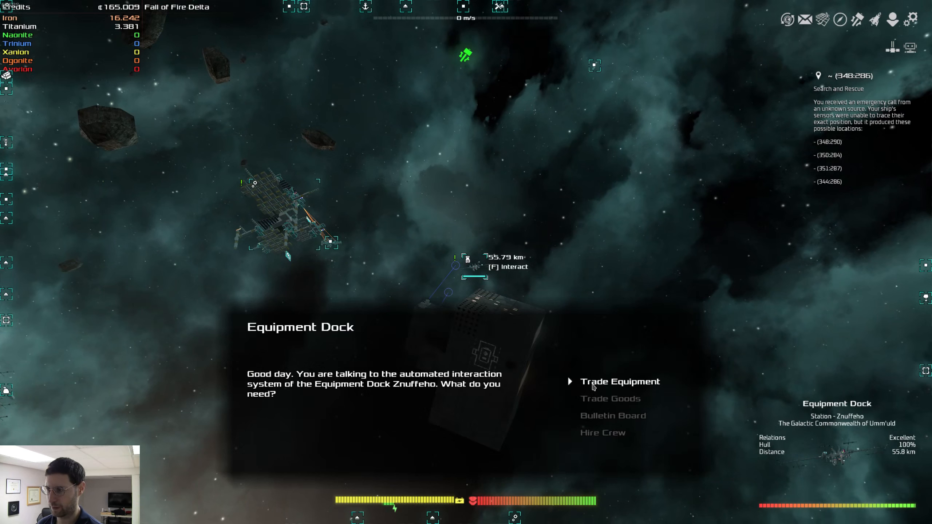
click(619, 381)
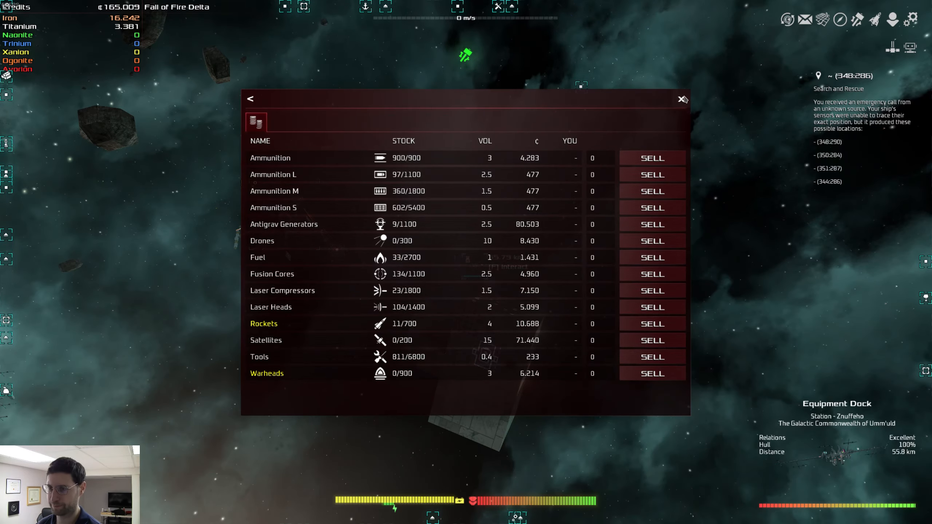
click(682, 99)
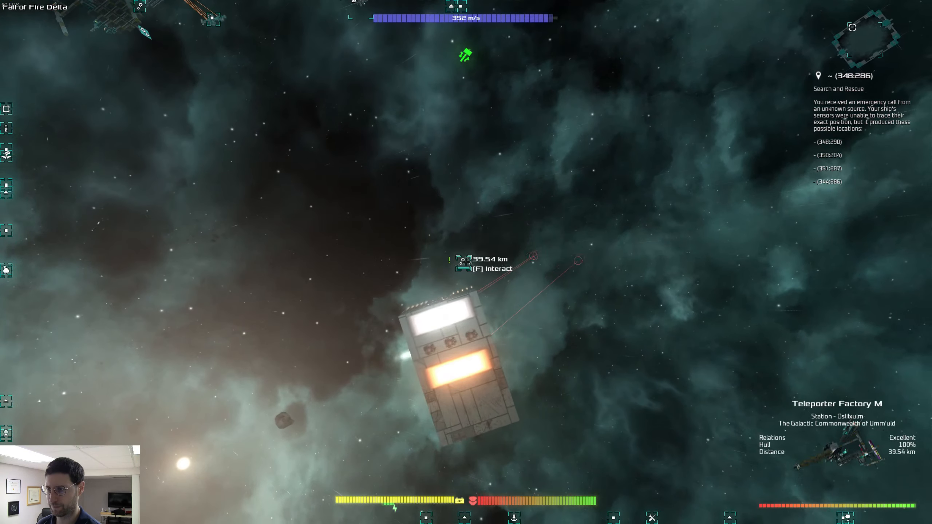
View Teleporter Factory M's Scrap Metal and Teleporters goods, then close the window
key(f)
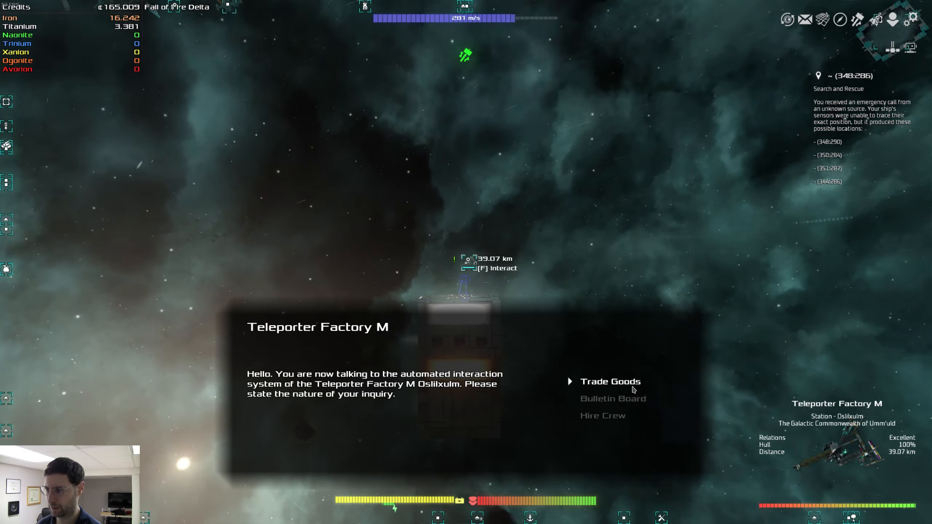
click(610, 381)
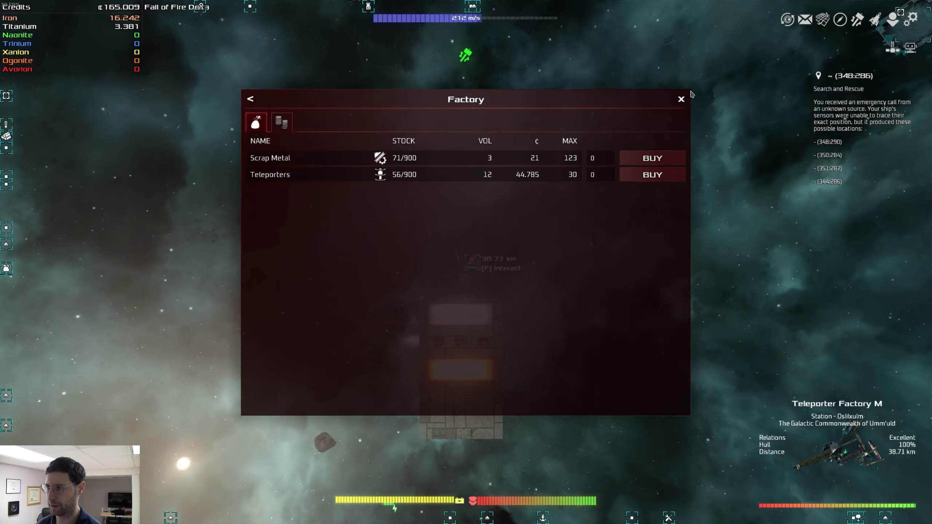
click(681, 98)
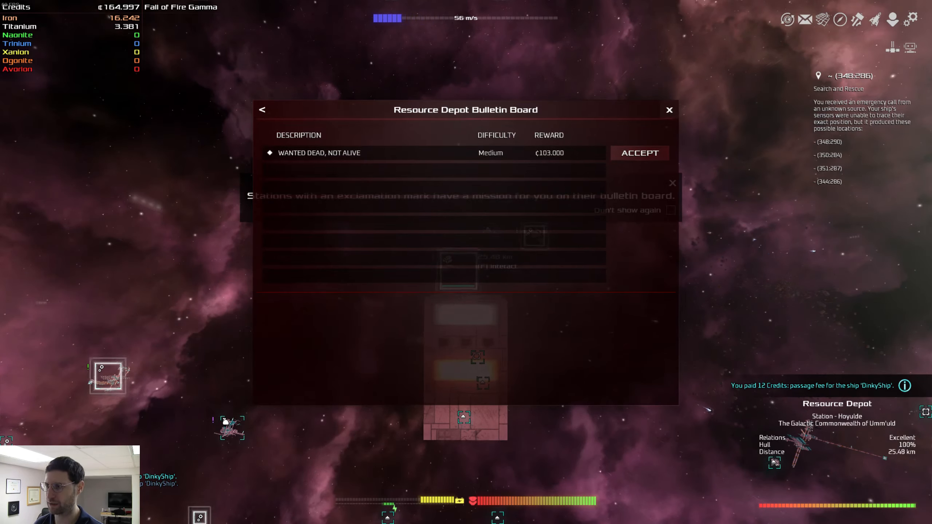
Read High Pressure Tube Factory S's 27-tube delivery mission without accepting, then dismiss the hint
click(668, 110)
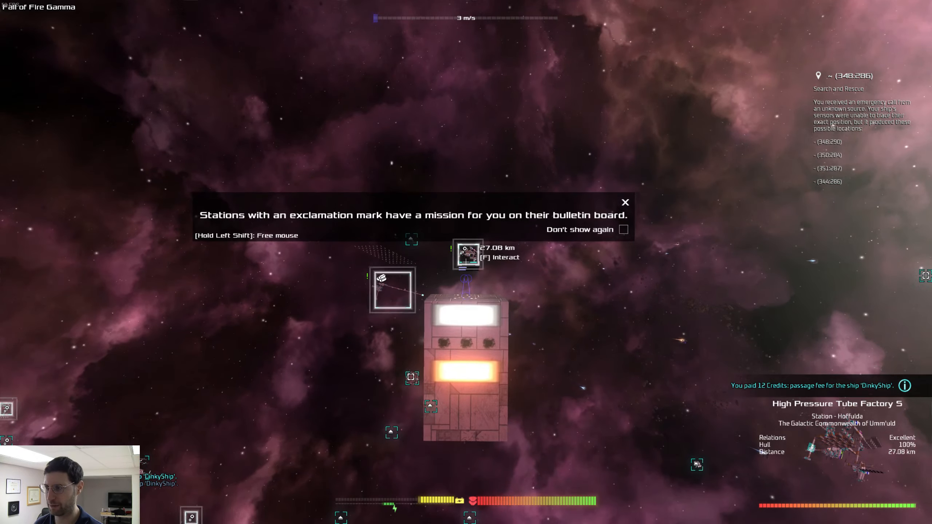
key(f)
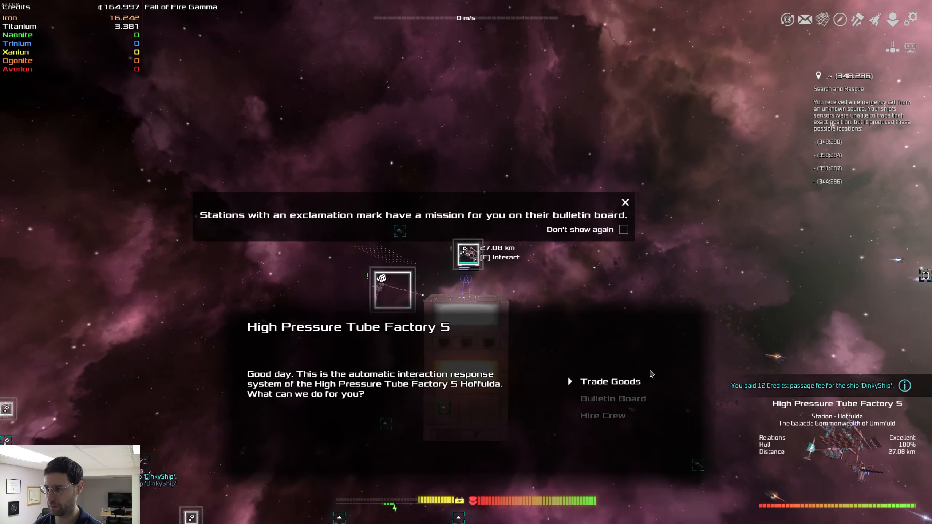
click(613, 398)
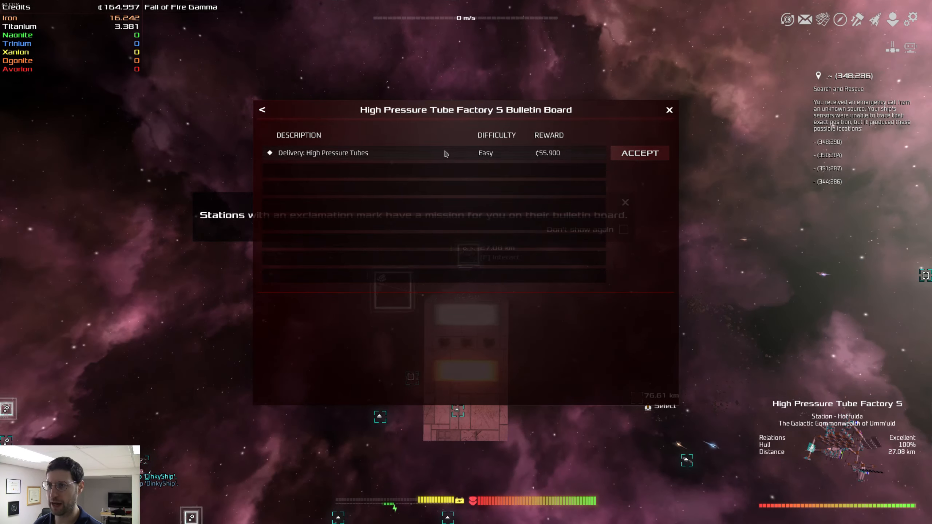
click(323, 152)
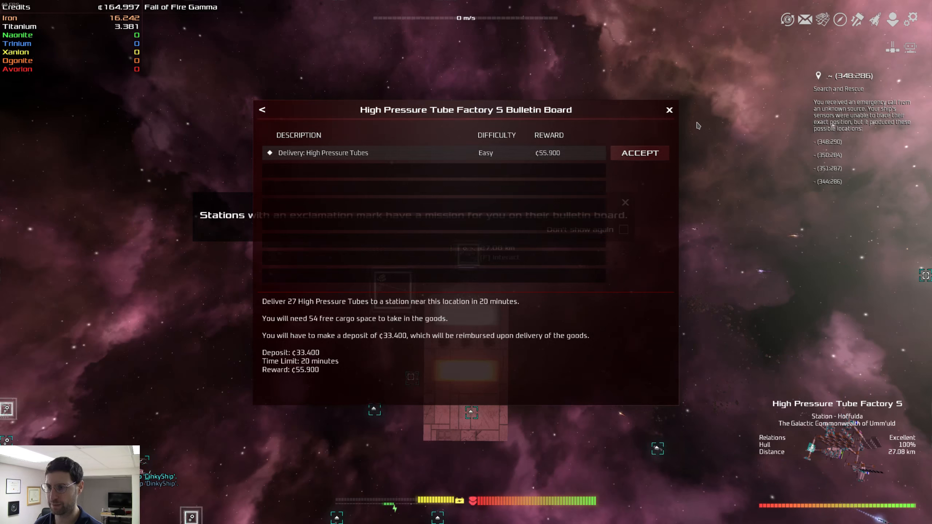
mouse_move(691, 123)
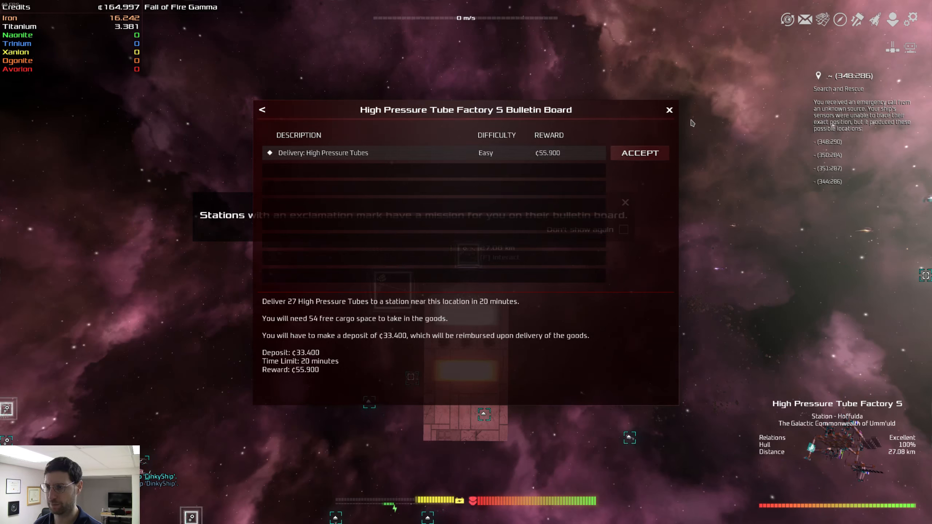
mouse_move(676, 120)
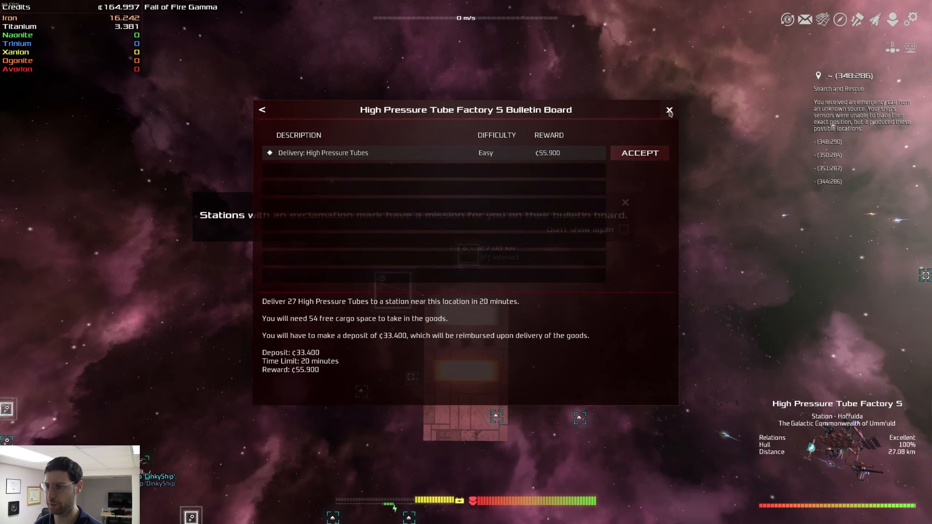
click(669, 111)
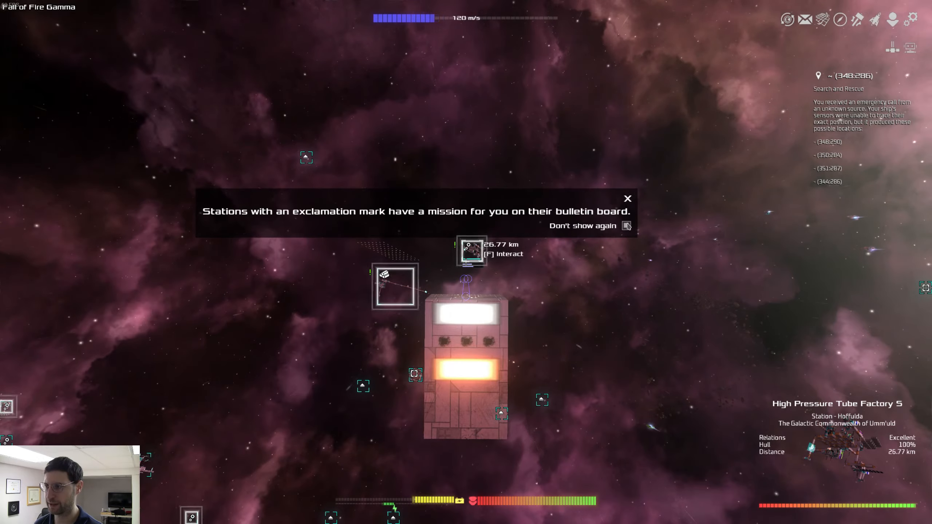
click(627, 198)
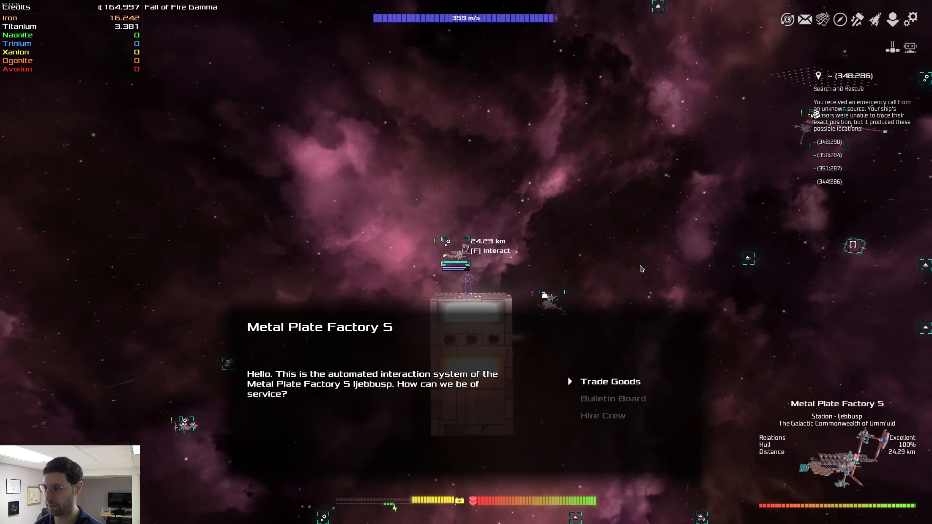
View Metal Plate Factory S's Metal Plates at 892 credits, then close the window
click(610, 381)
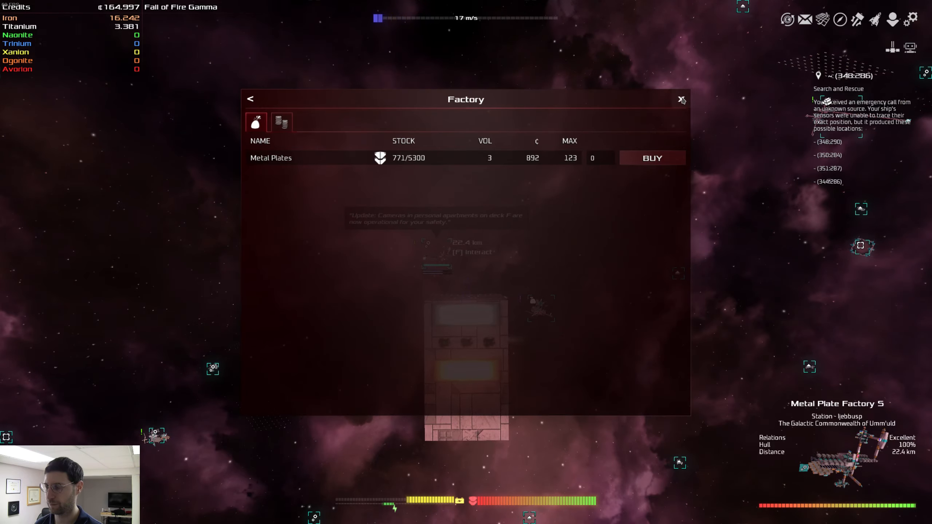
click(681, 99)
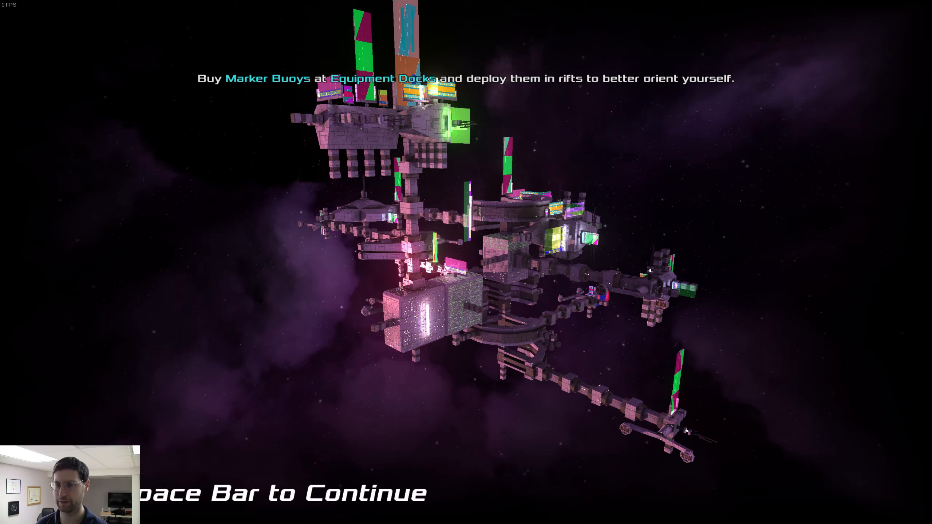
After the jump, check the Mining Robot Factory S and War Robot Factory M mission boards
key(space)
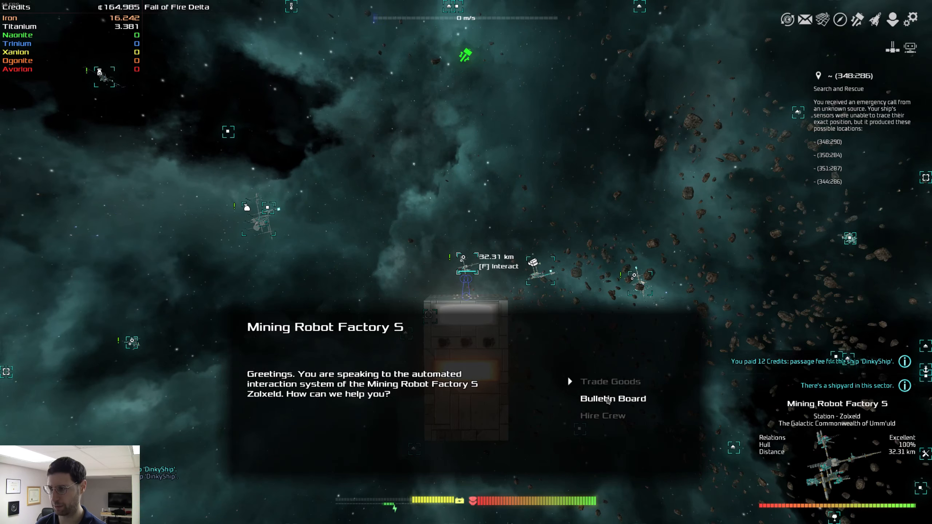
click(612, 398)
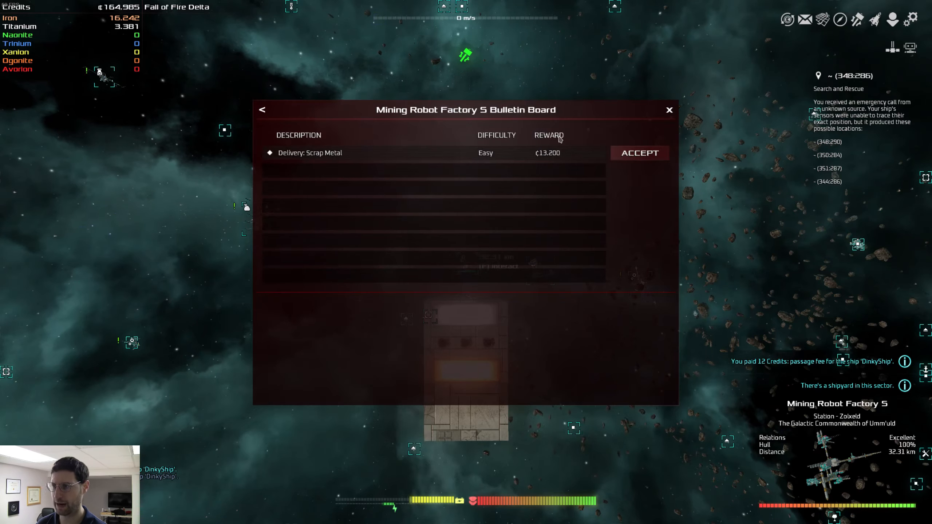
click(668, 110)
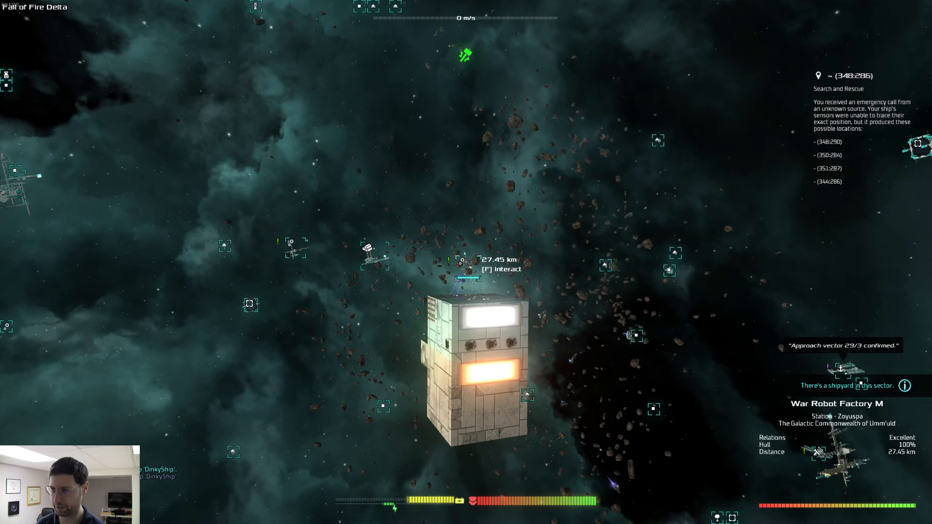
key(f)
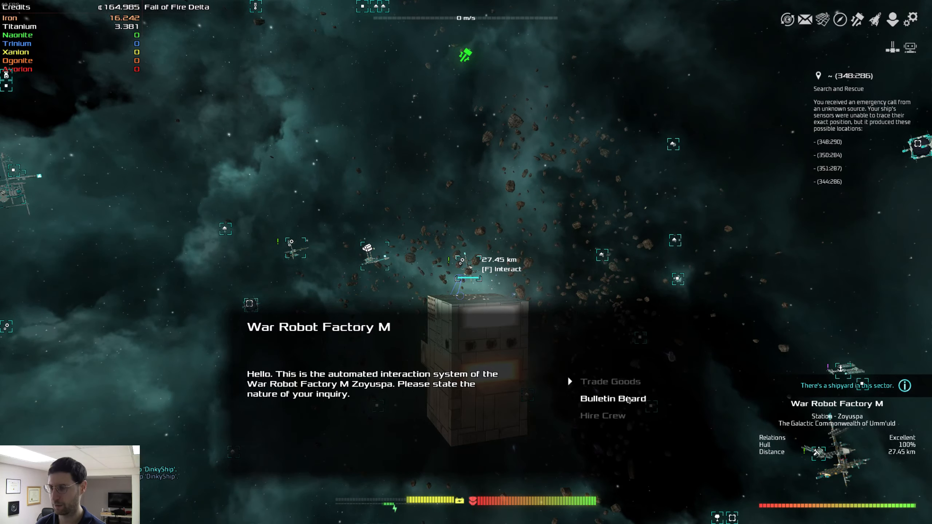
click(612, 398)
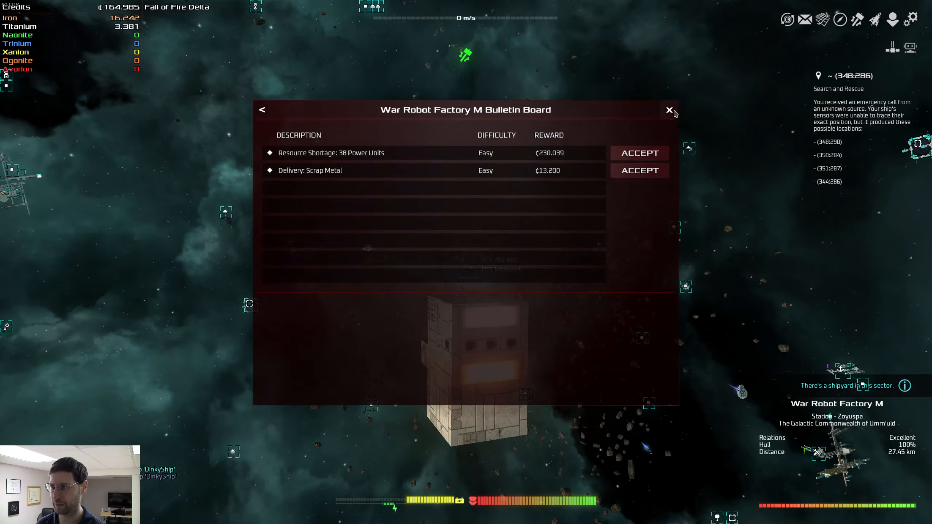
click(669, 111)
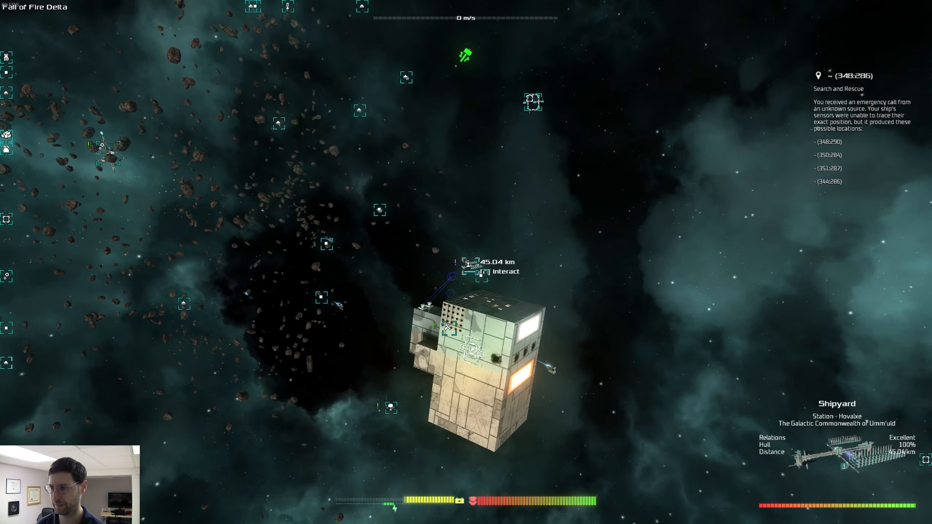
Check the Shipyard, Trading Post and Equipment Dock mission boards
click(504, 272)
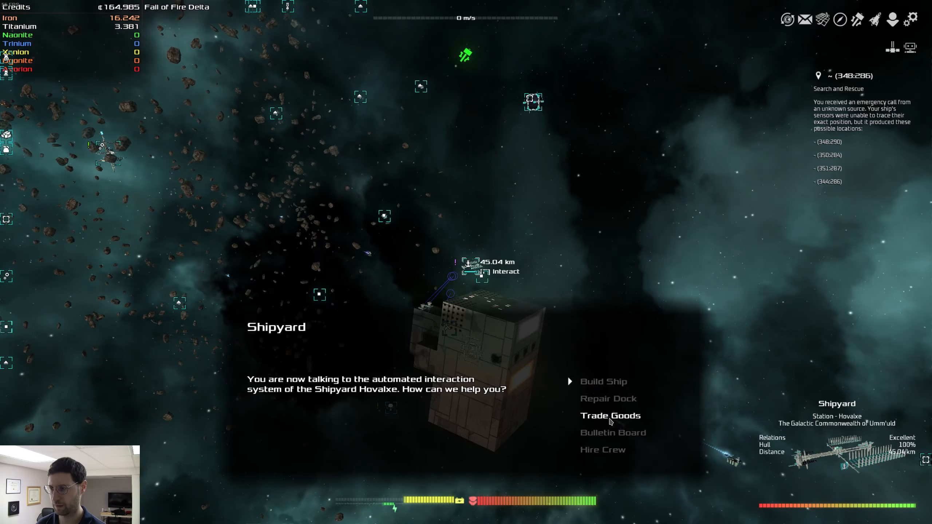
click(612, 432)
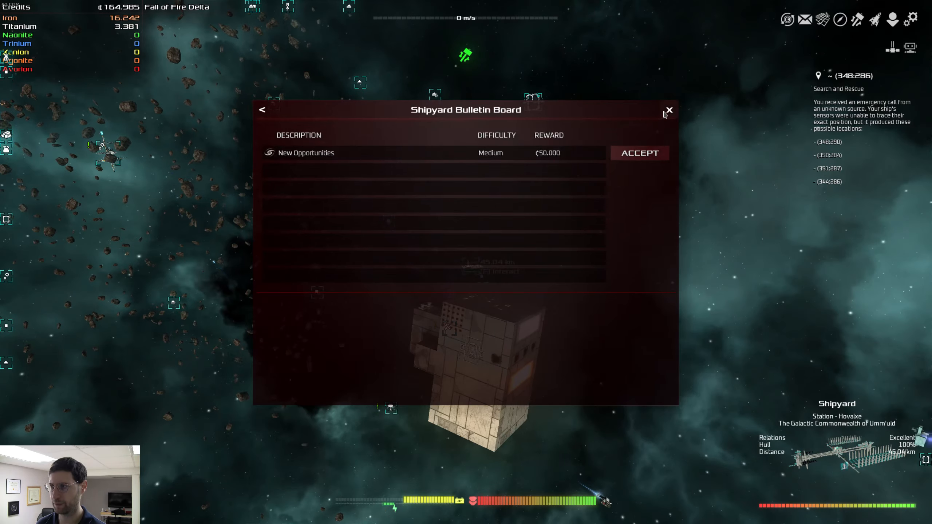
click(668, 110)
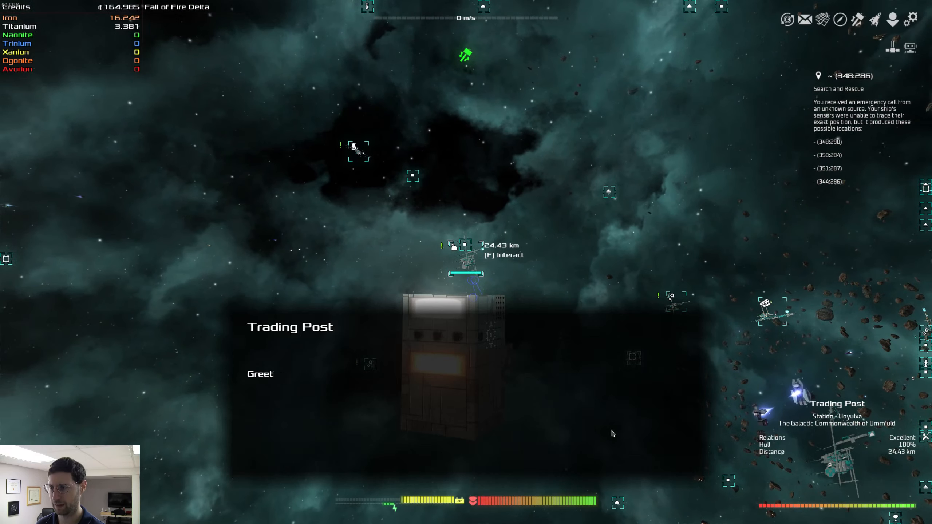
click(260, 374)
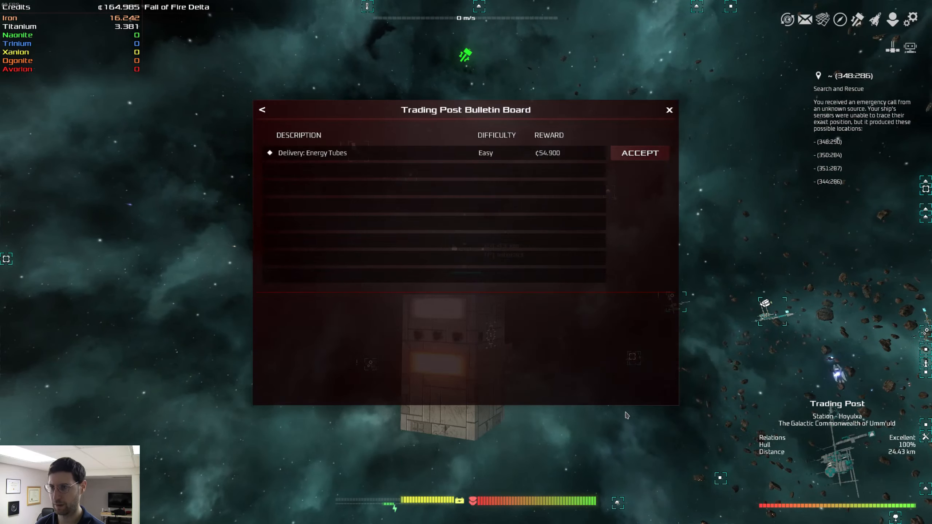
click(668, 110)
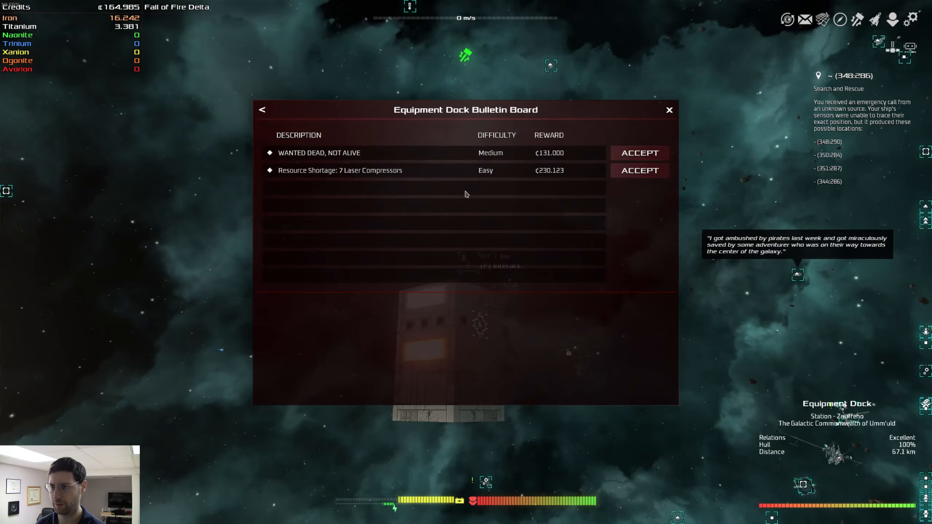
click(669, 110)
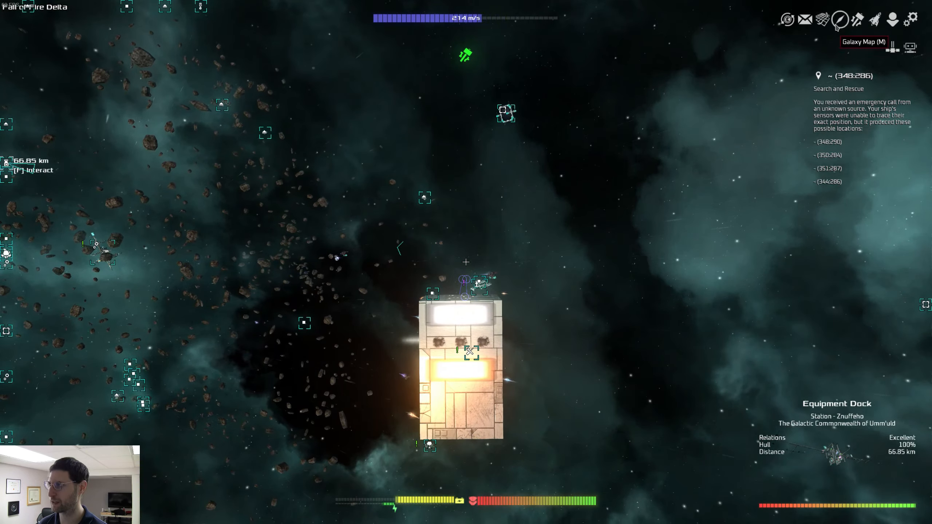
Open the galaxy map and view Fall of Fire Gamma's sector options and stations
click(839, 19)
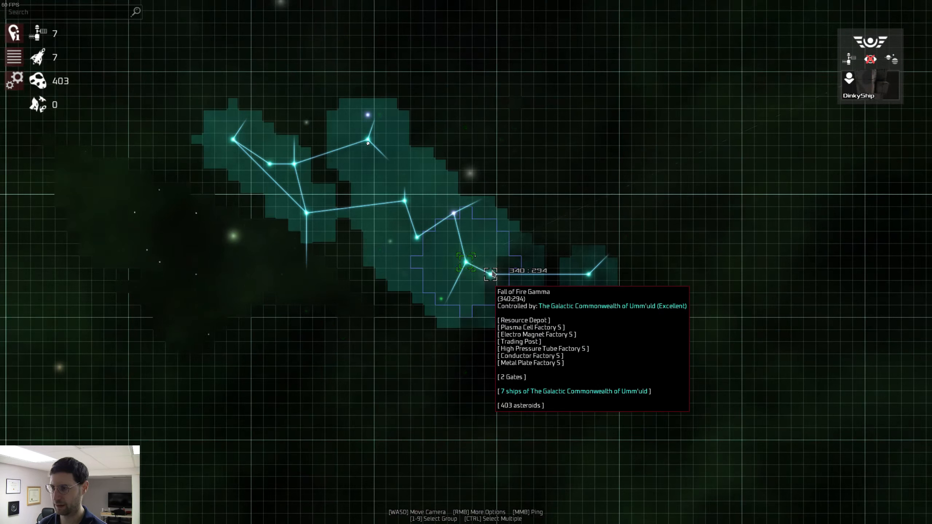
right_click(489, 272)
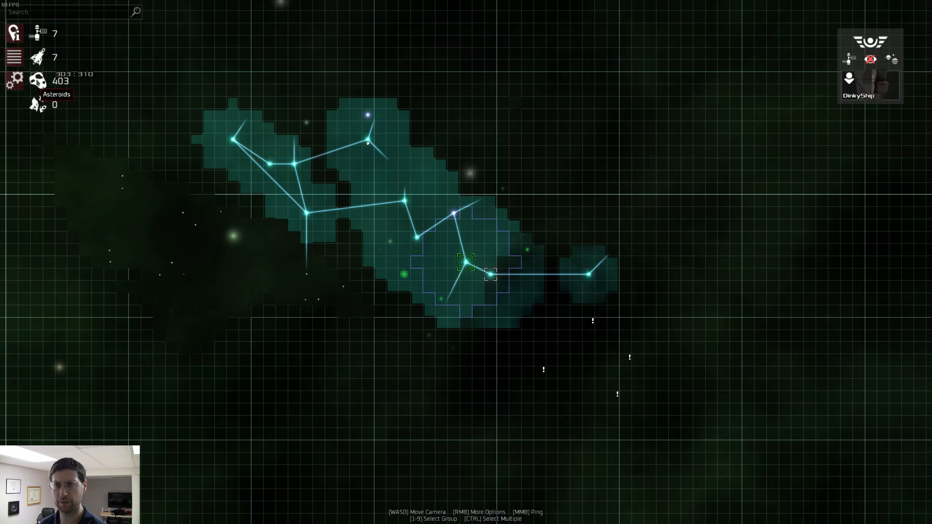
mouse_move(37, 33)
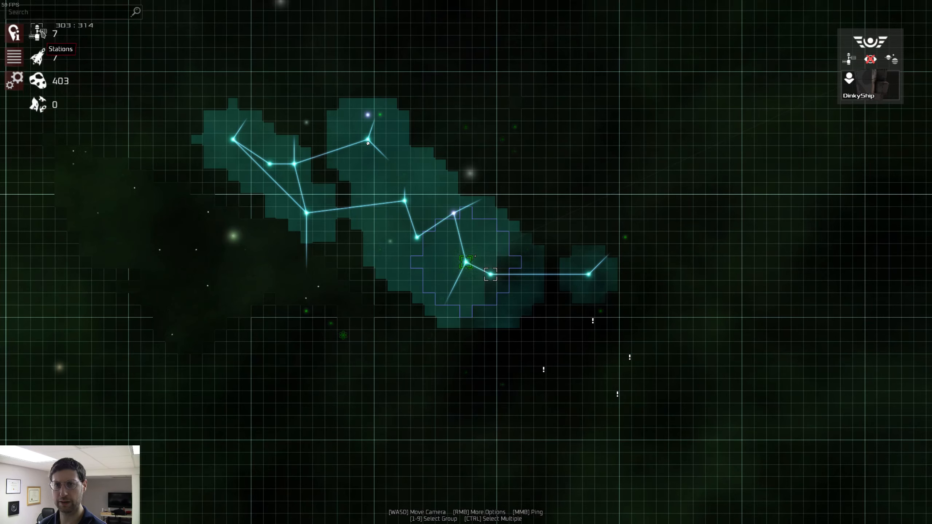
mouse_move(13, 31)
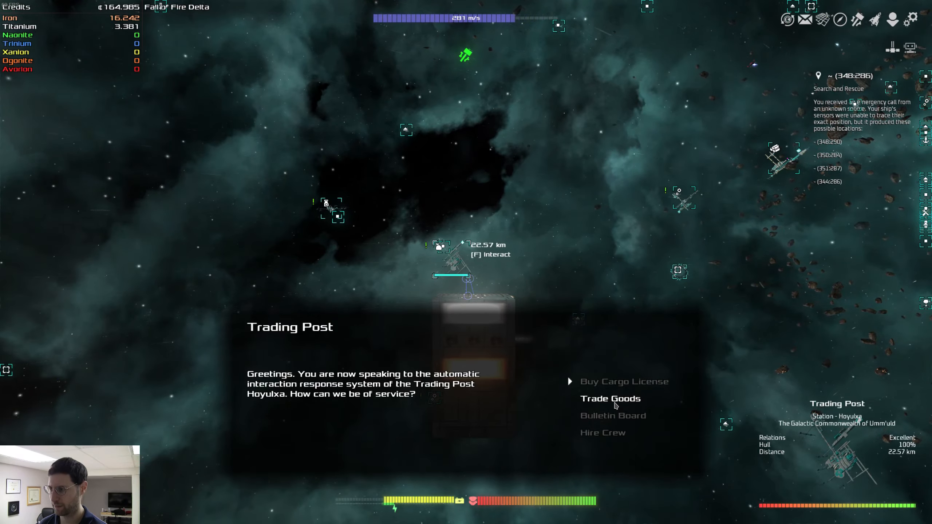
Read the Hoyulxa trading post's Delivery: Energy Tubes mission and close the board
click(613, 416)
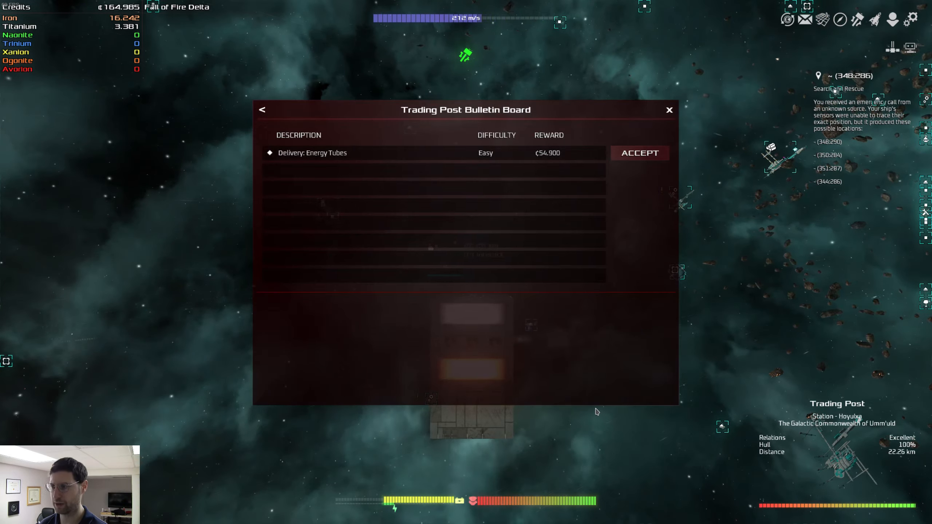
click(669, 110)
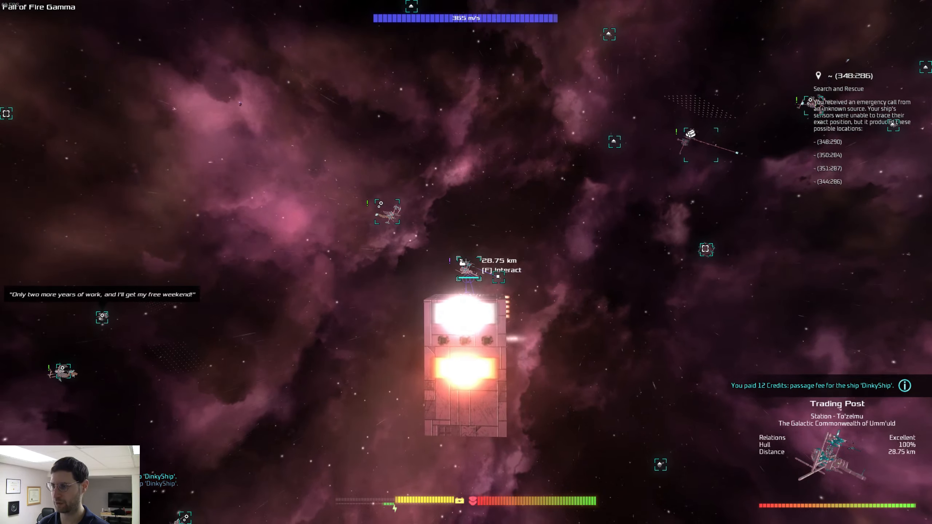
Check the To'zelmu Trading Post and Metal Plate Factory 5 bulletin boards
key(f)
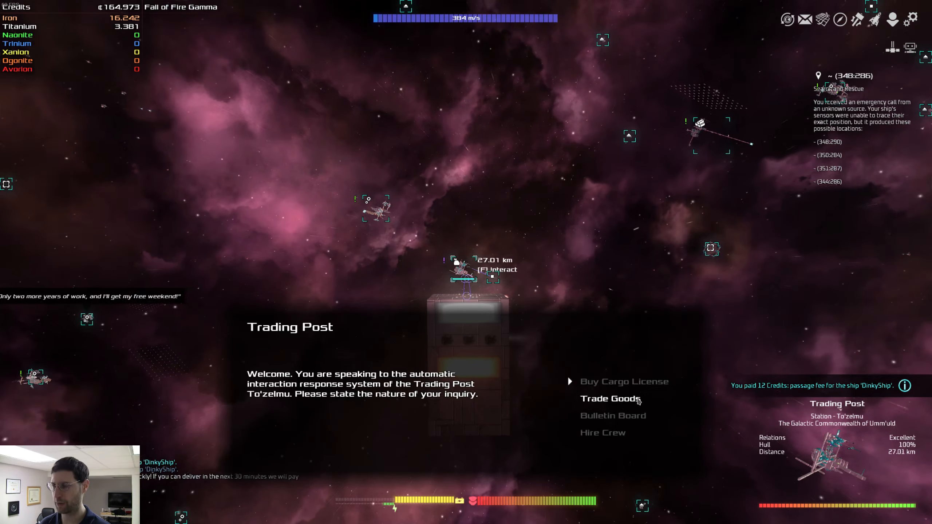
click(608, 398)
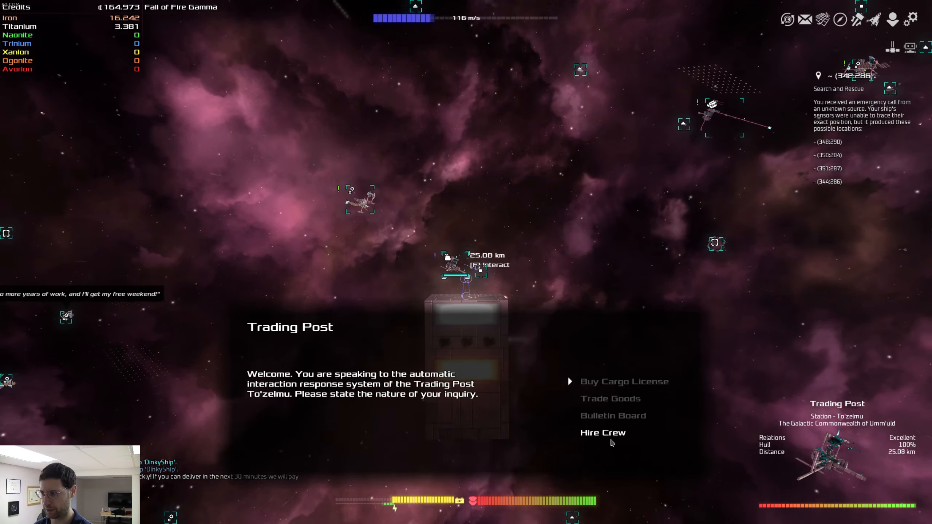
click(612, 416)
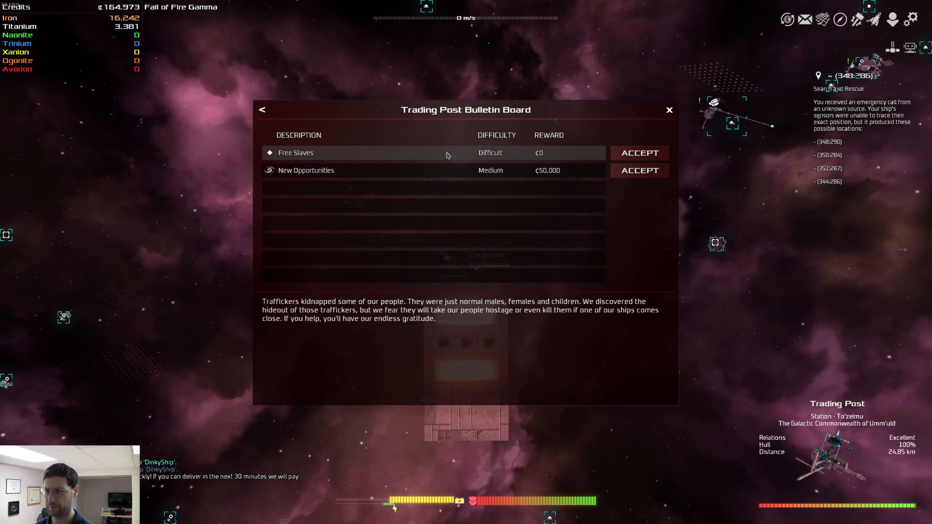
mouse_move(445, 155)
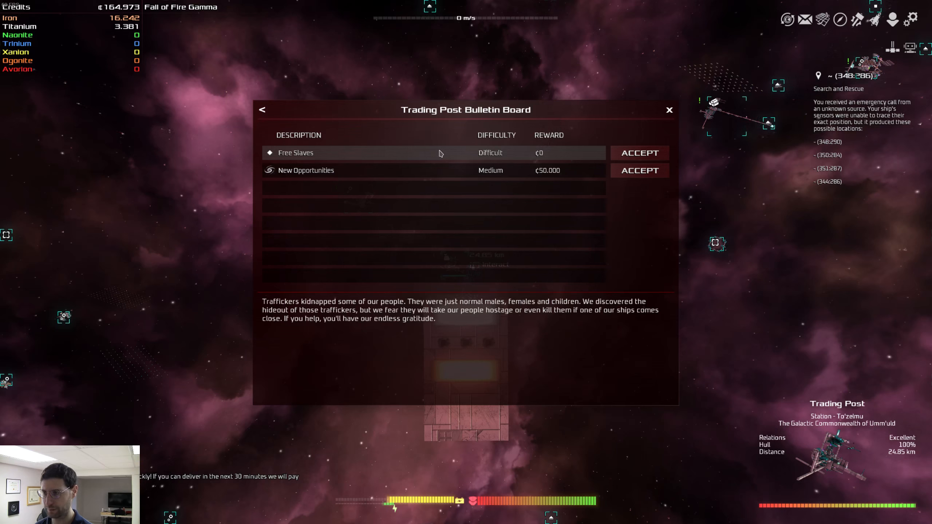
mouse_move(406, 148)
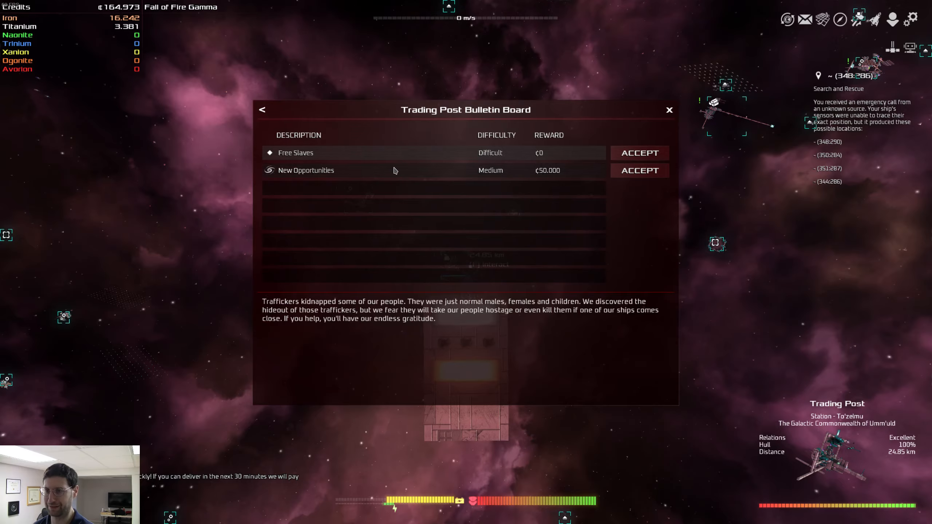
click(669, 110)
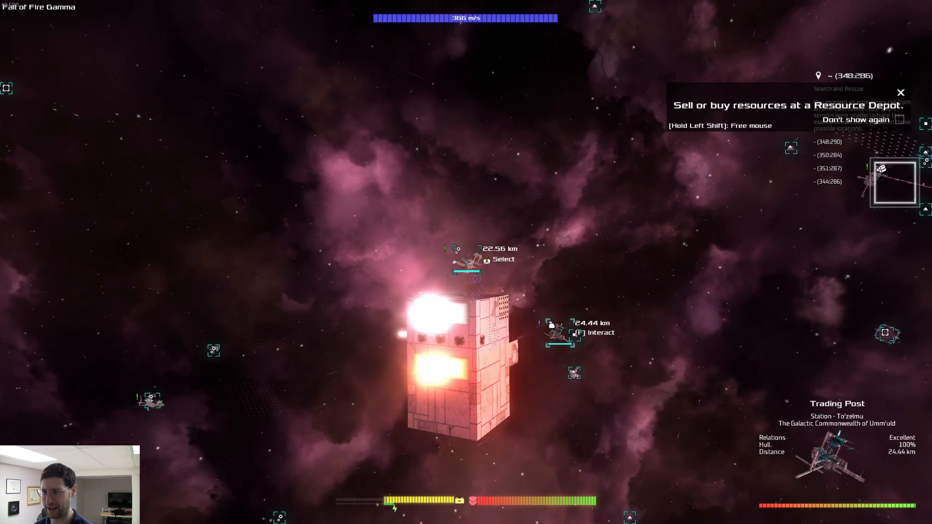
key(f)
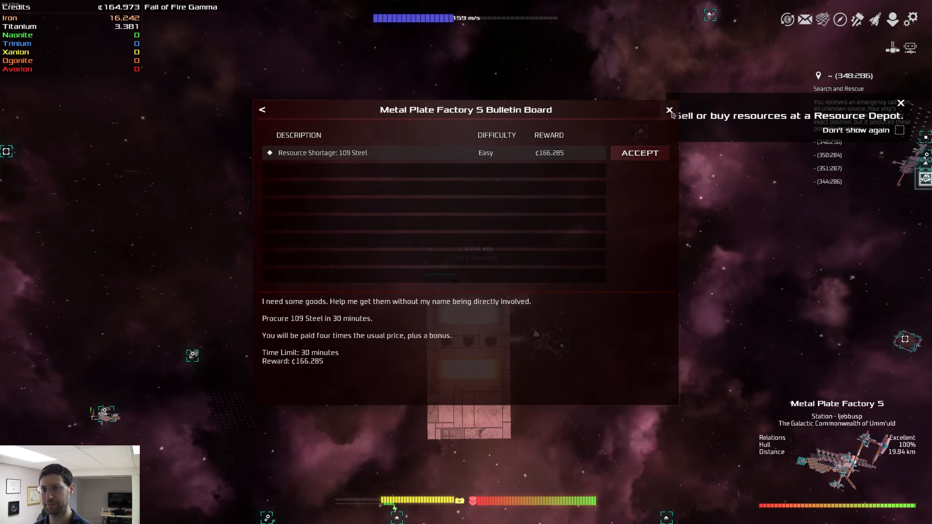
click(669, 110)
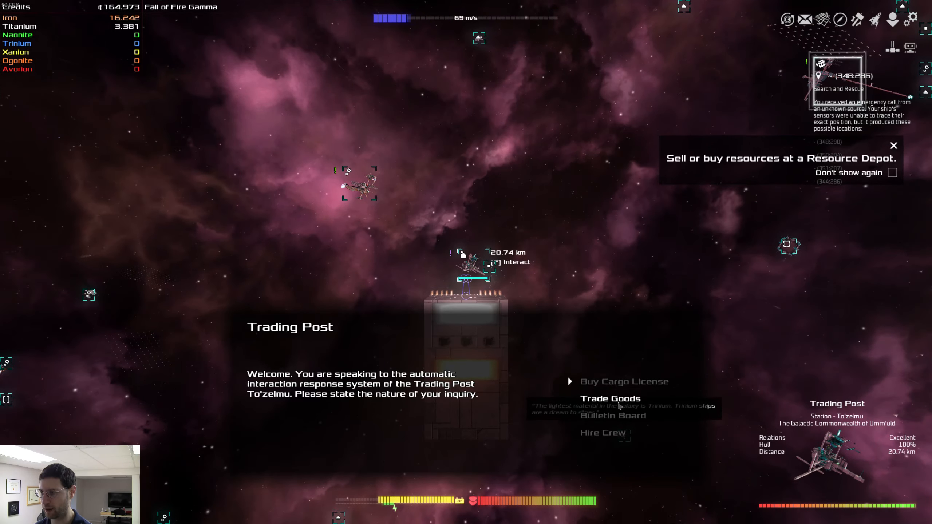
Check trading post goods, Resource Depot goods and board, and High Pressure Tube Factory 5's goods
click(609, 398)
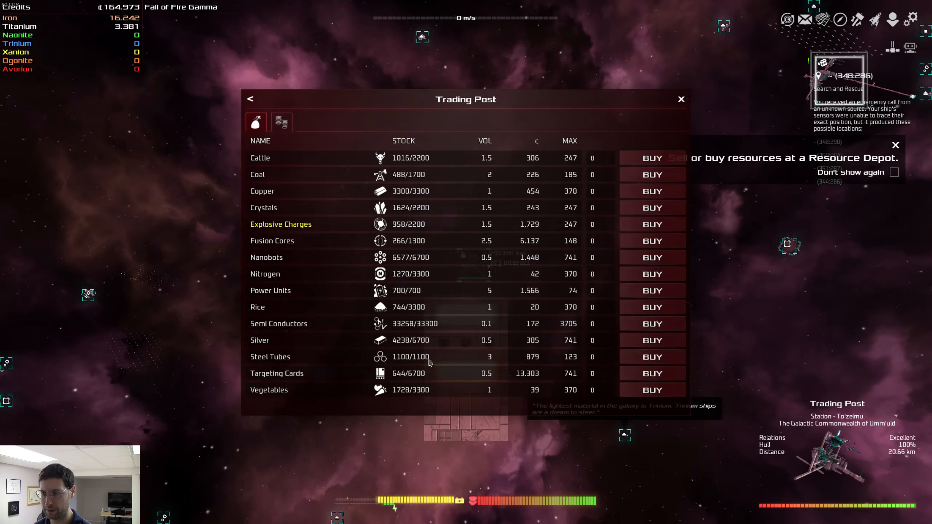
mouse_move(354, 296)
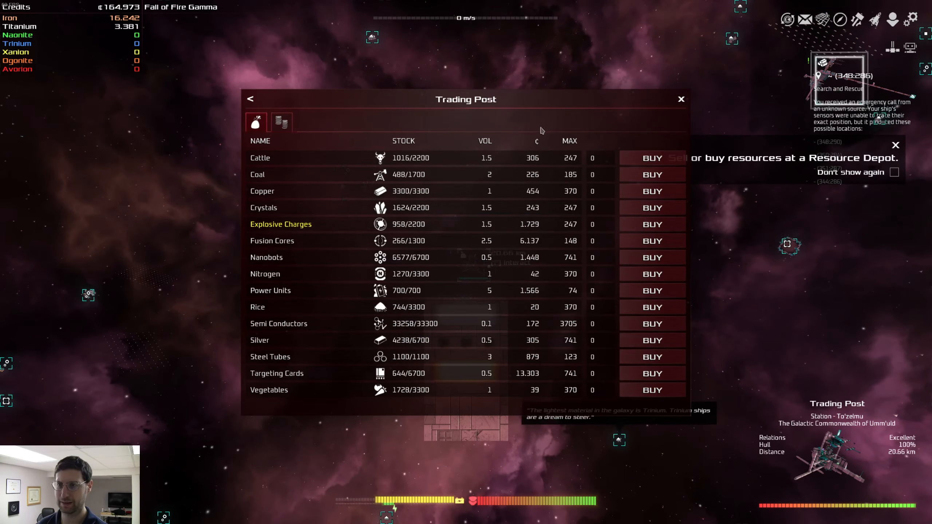
click(681, 98)
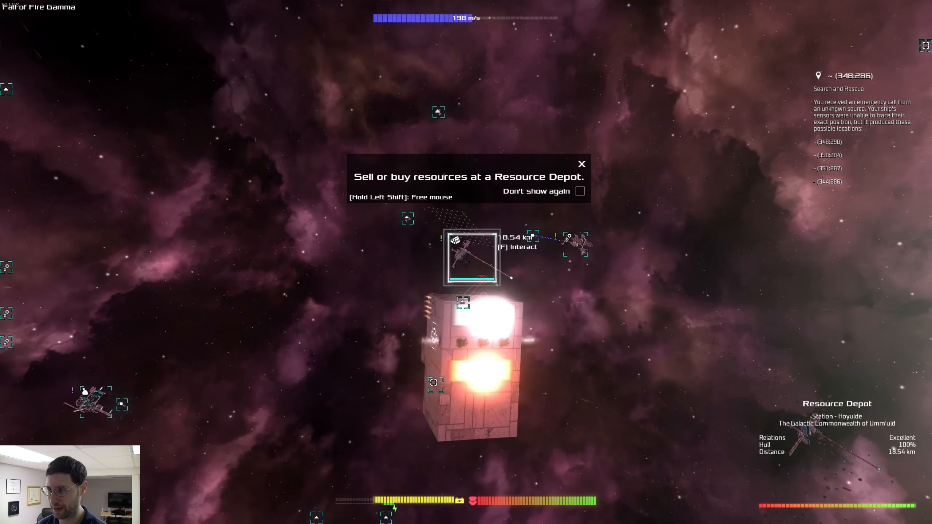
key(f)
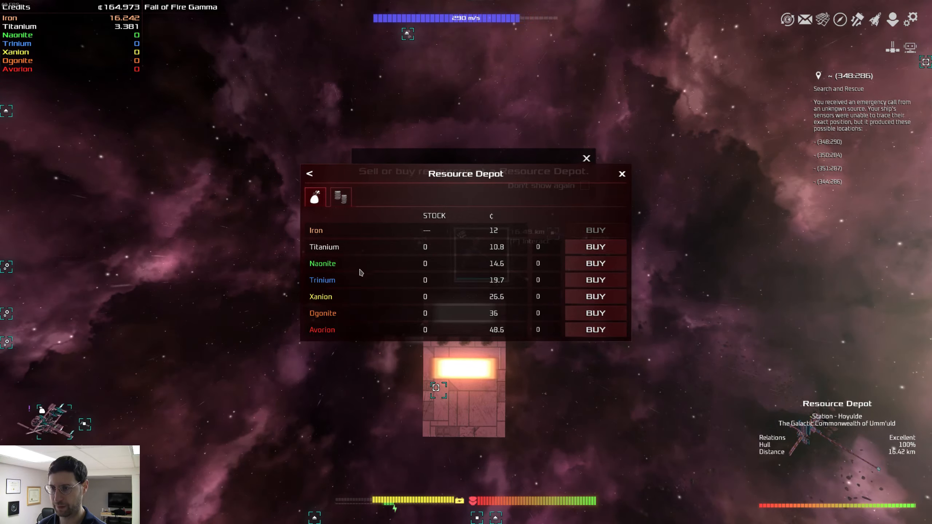
mouse_move(340, 197)
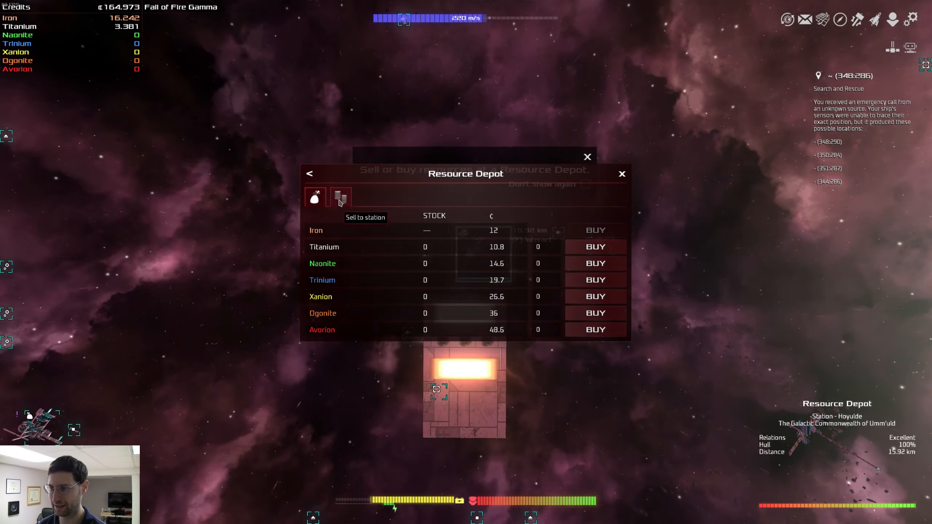
click(622, 174)
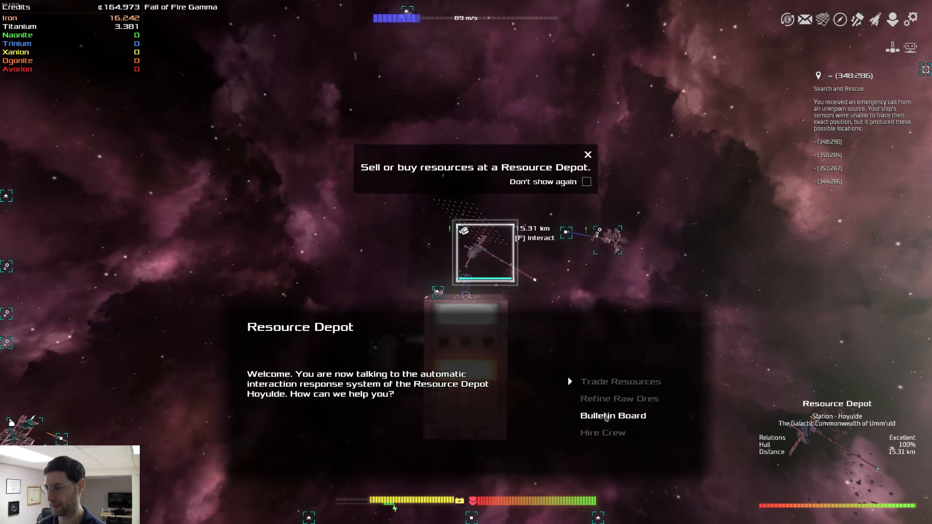
click(613, 415)
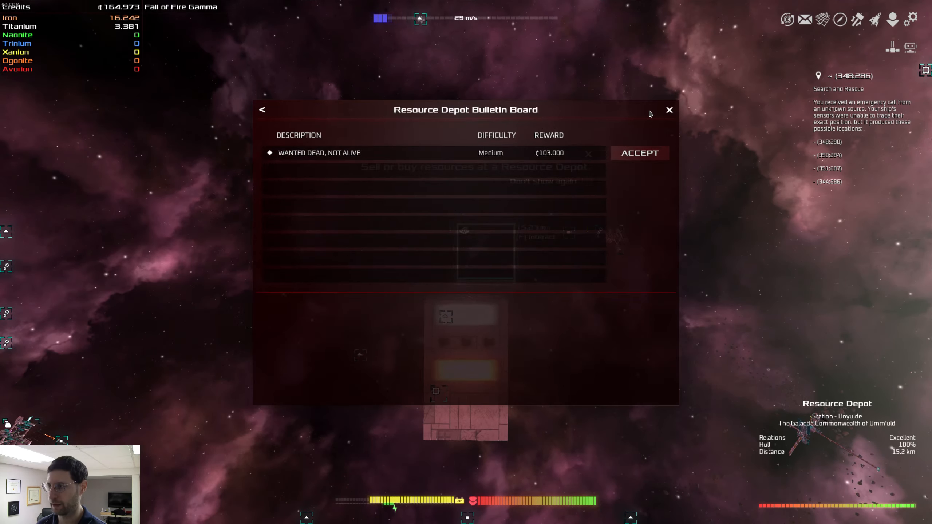
click(669, 110)
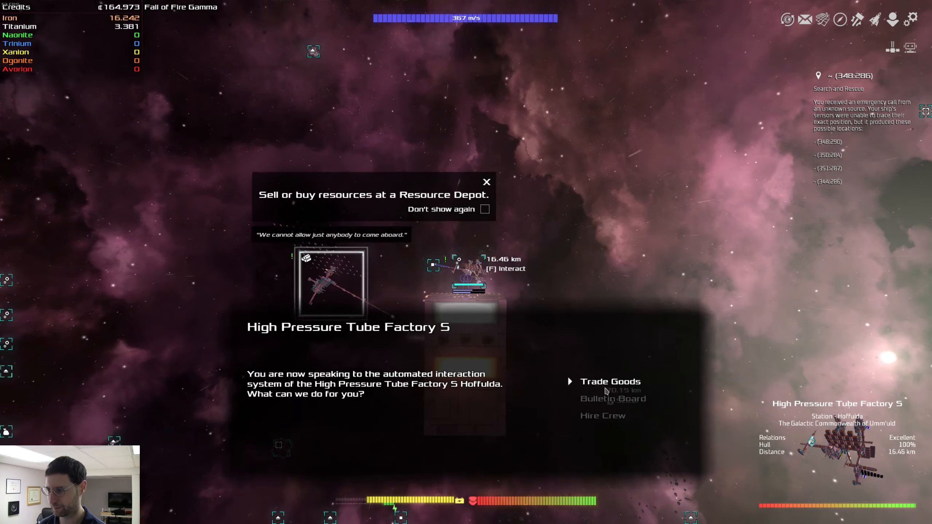
click(610, 381)
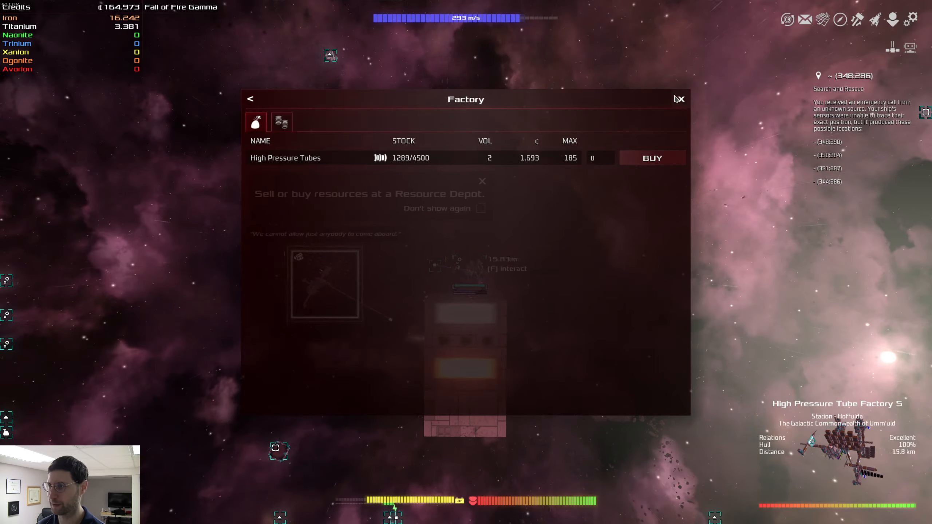
click(679, 98)
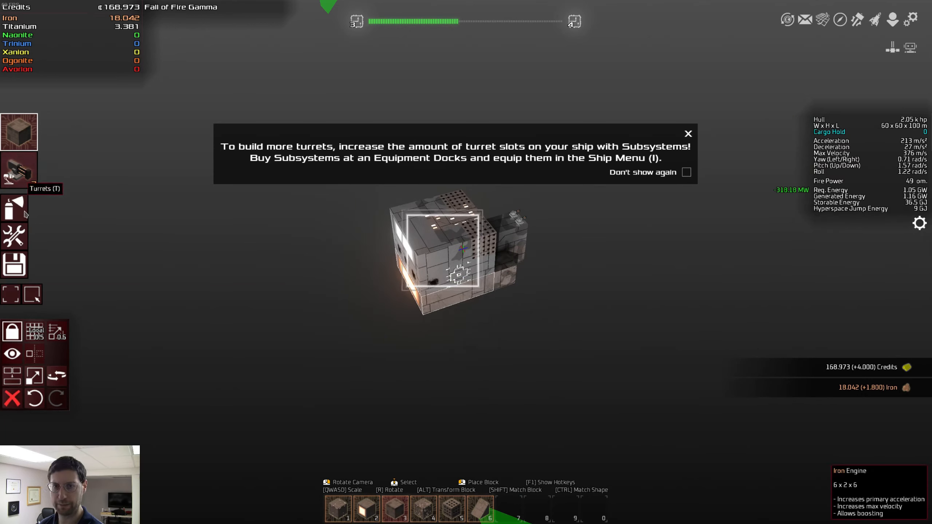
mouse_move(13, 223)
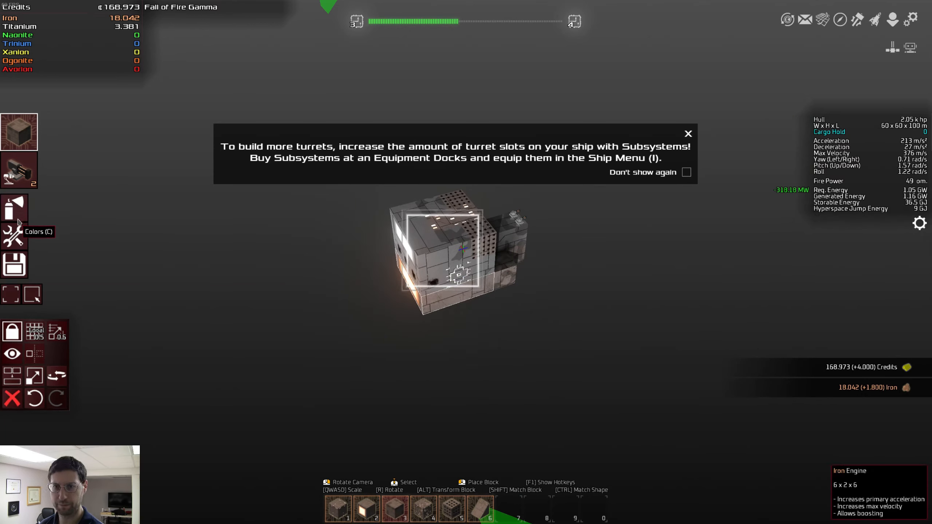
mouse_move(8, 305)
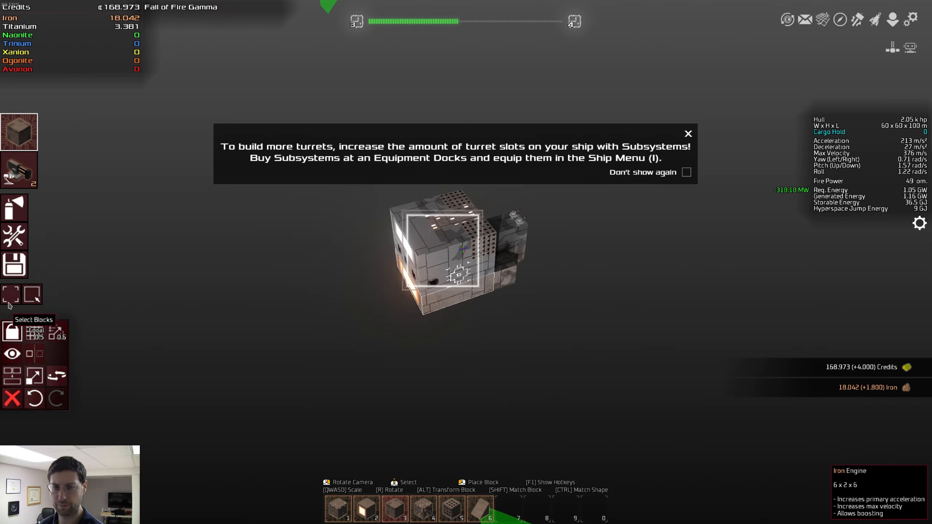
Switch to the Select Blocks tool for removing blocks
click(12, 295)
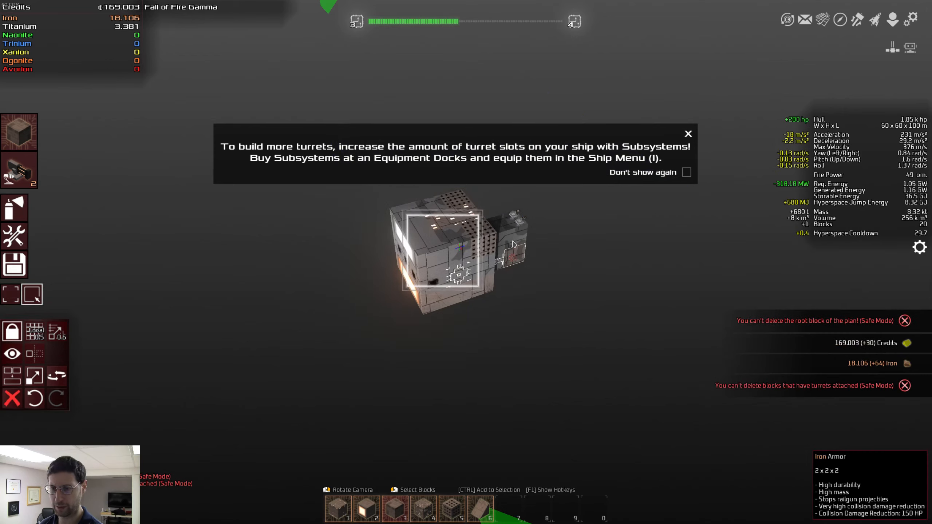
mouse_move(541, 304)
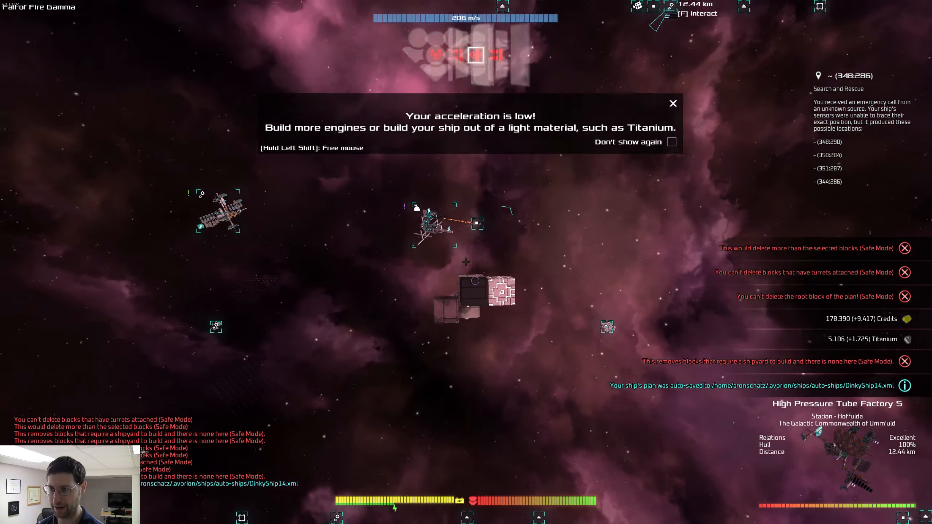
Bring up the pause menu and resume the game
key(Escape)
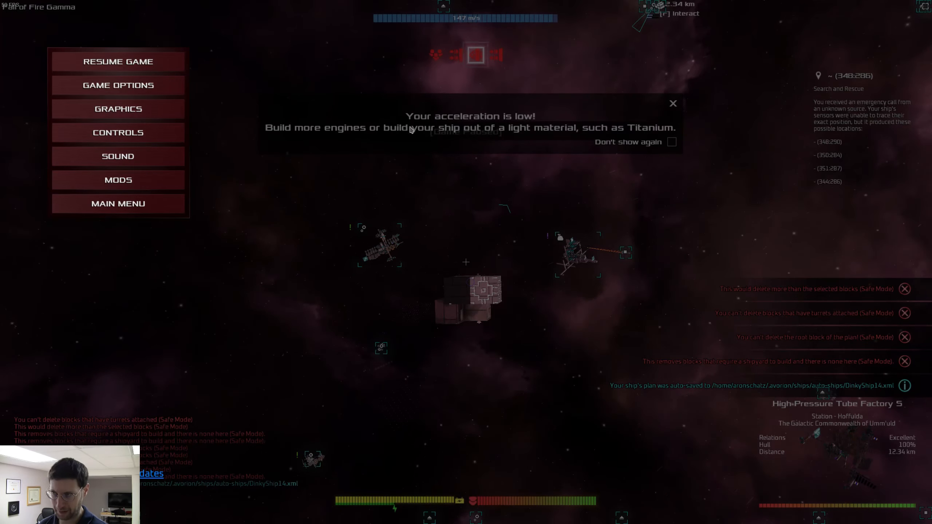
click(118, 61)
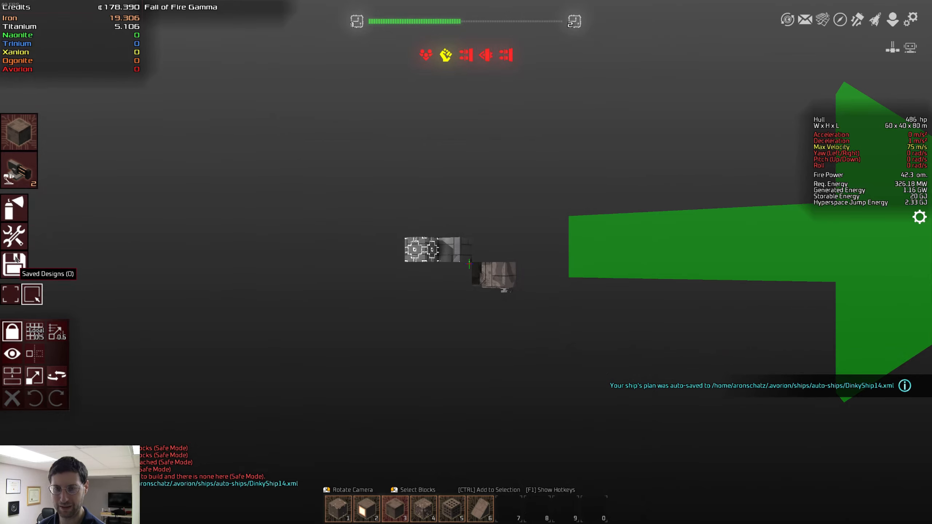
Browse the saved ship designs and close them without loading one
click(14, 263)
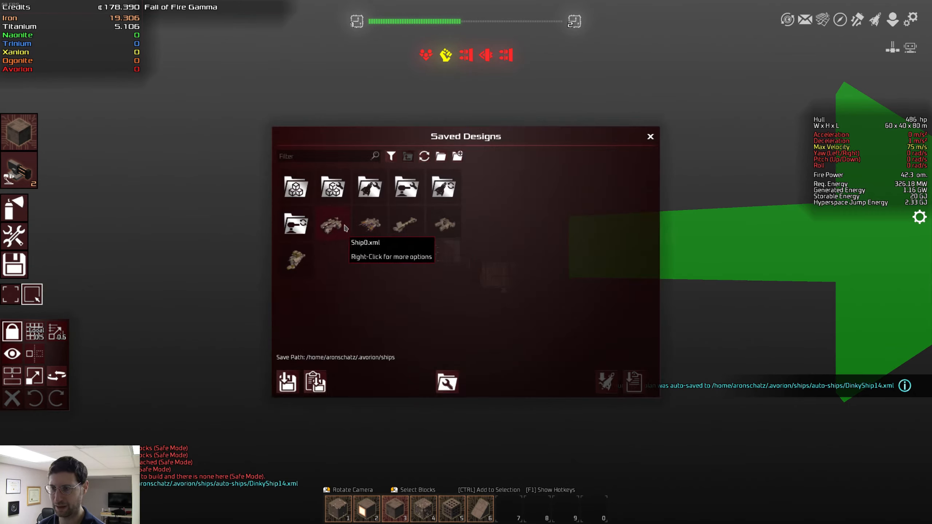
mouse_move(404, 224)
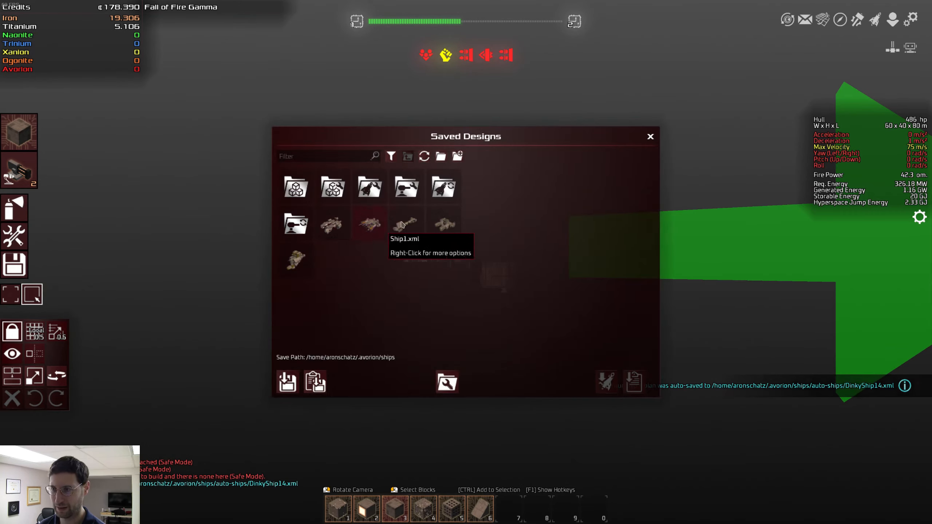
mouse_move(295, 259)
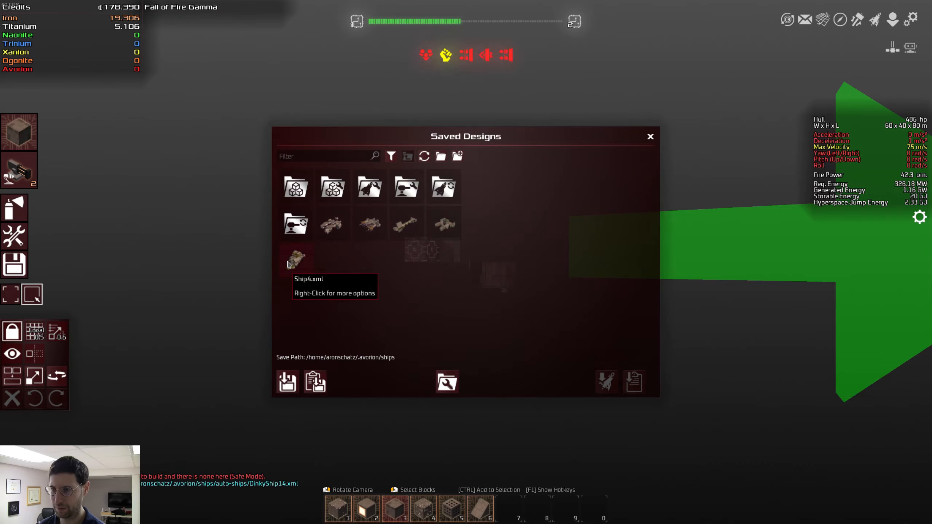
click(649, 136)
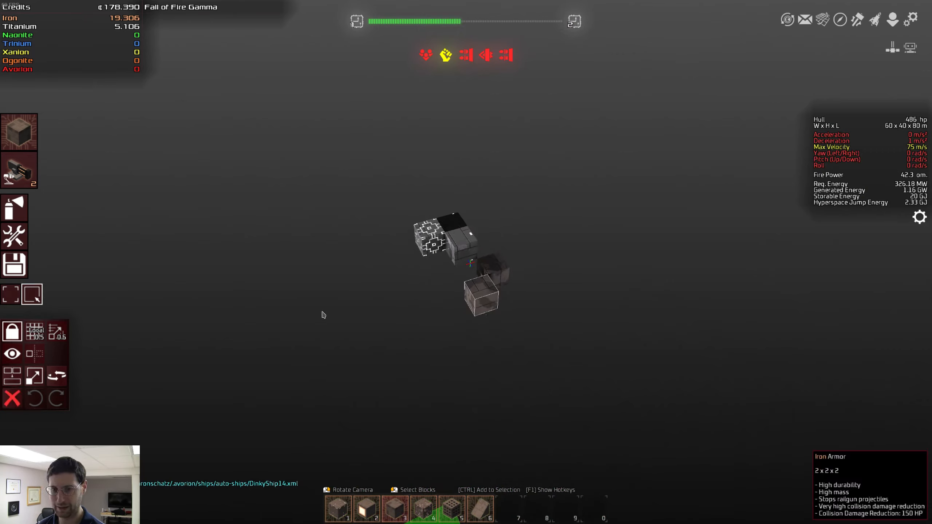
mouse_move(34, 376)
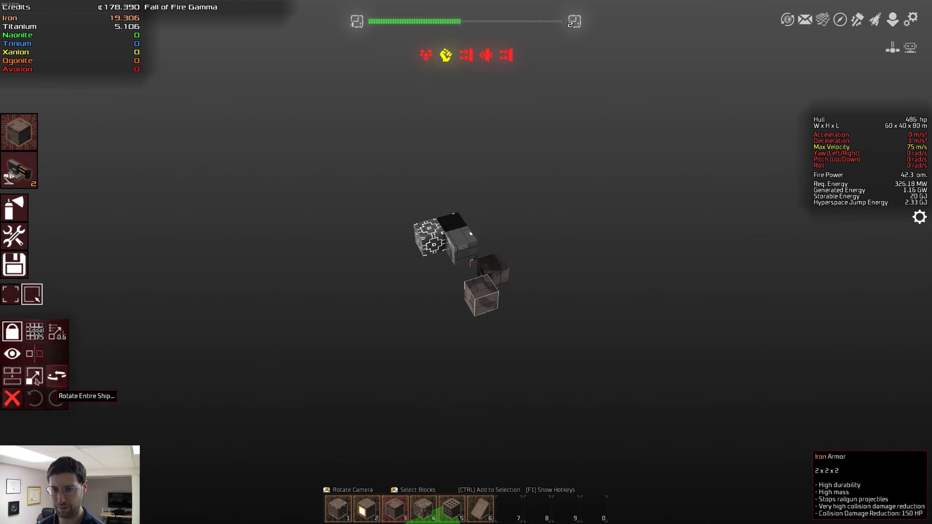
Rotate the entire ship, then bring up the Blocks catalog
click(34, 376)
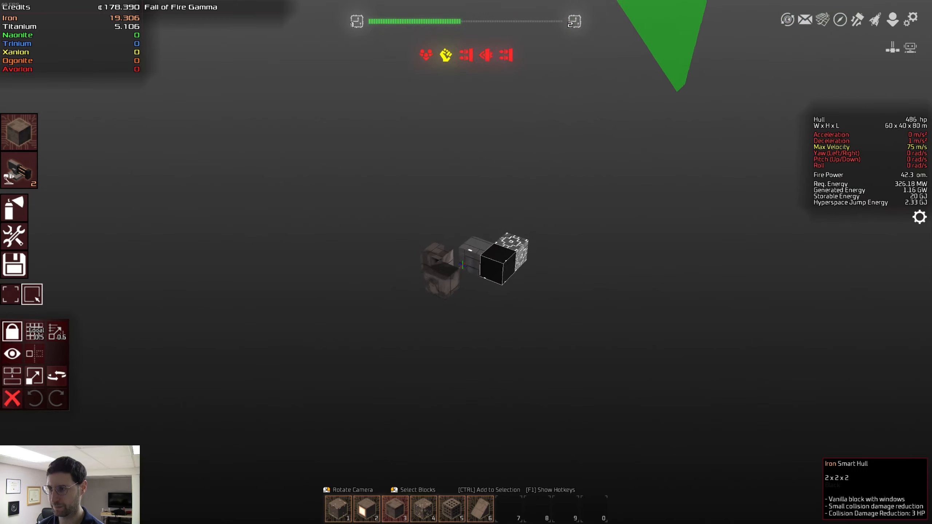
click(20, 130)
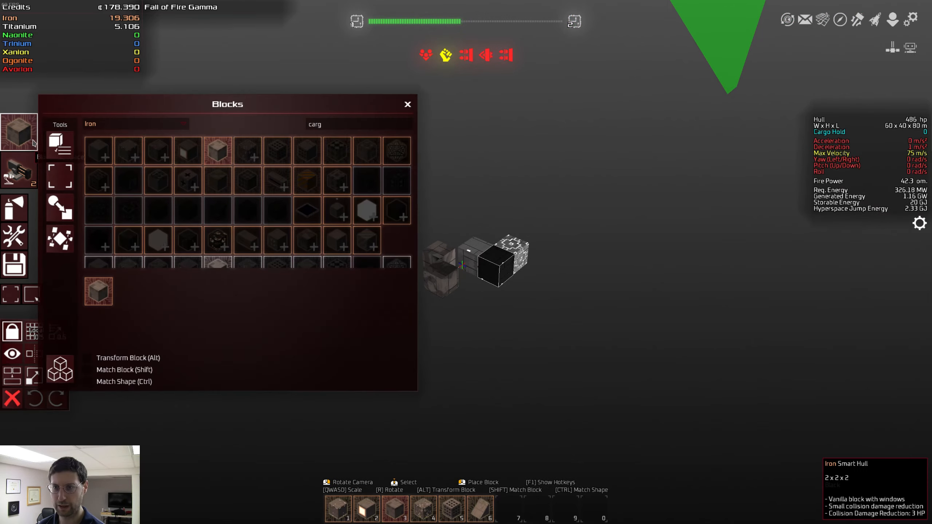
Switch the Blocks catalog material from iron to Titanium
click(135, 124)
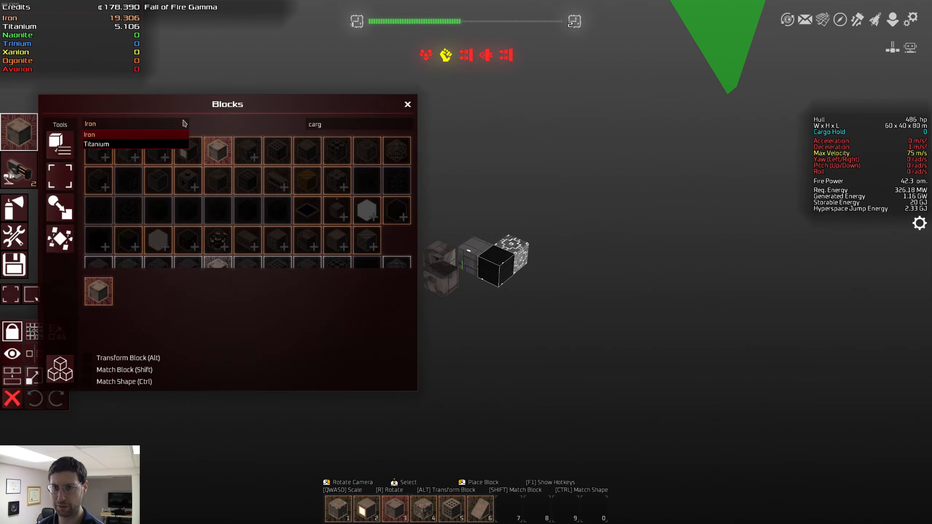
click(96, 144)
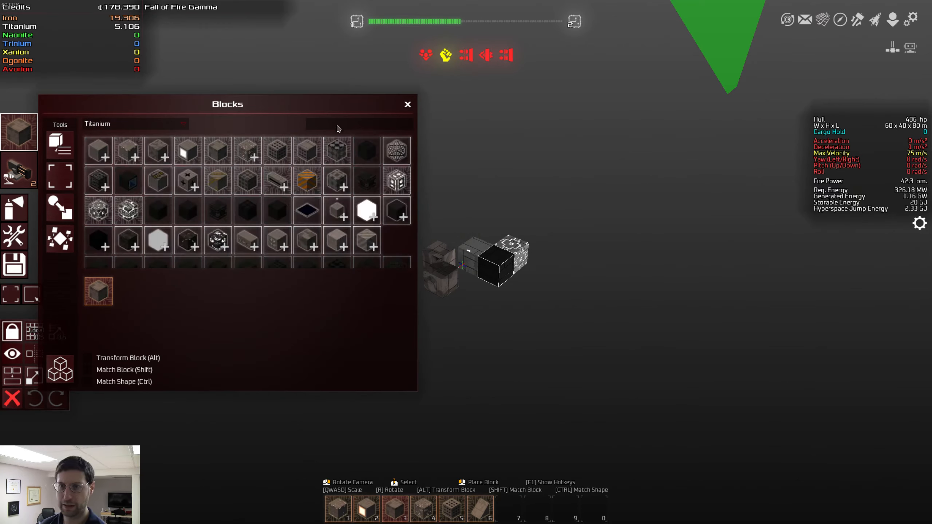
mouse_move(263, 196)
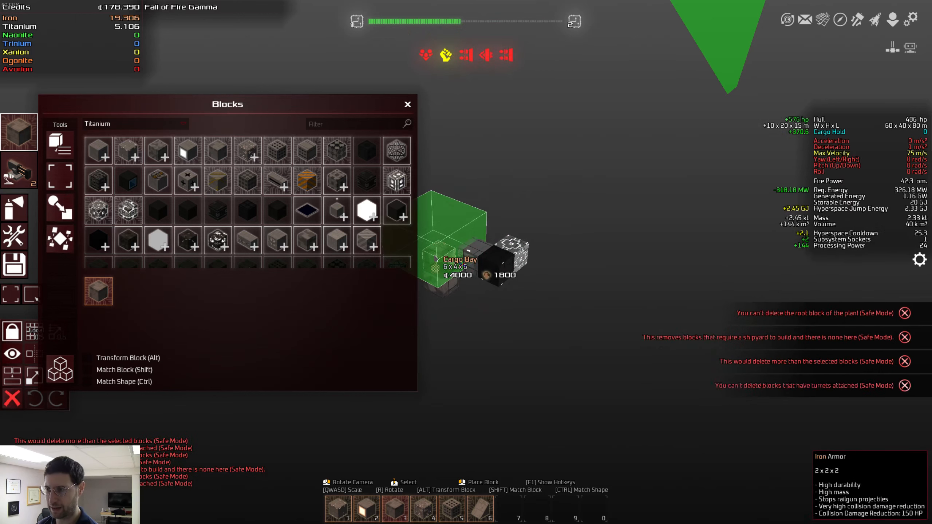
mouse_move(158, 181)
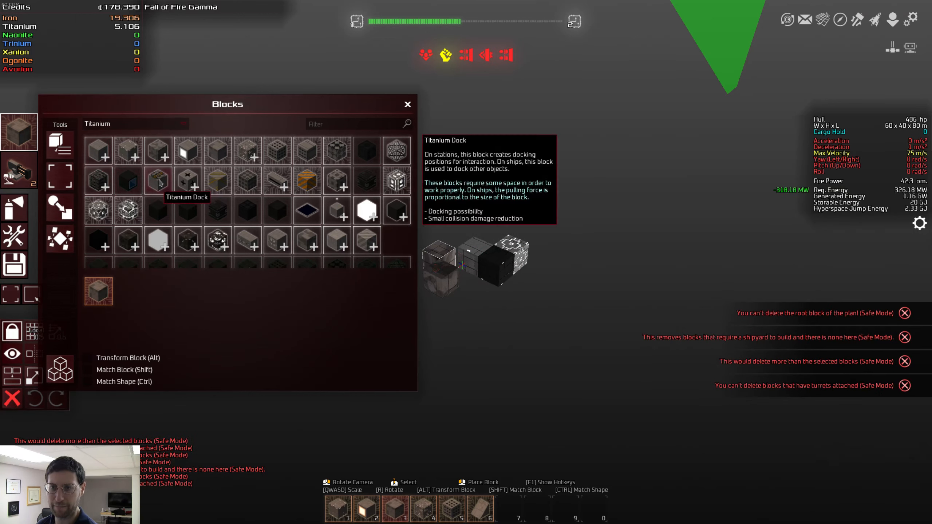
mouse_move(97, 211)
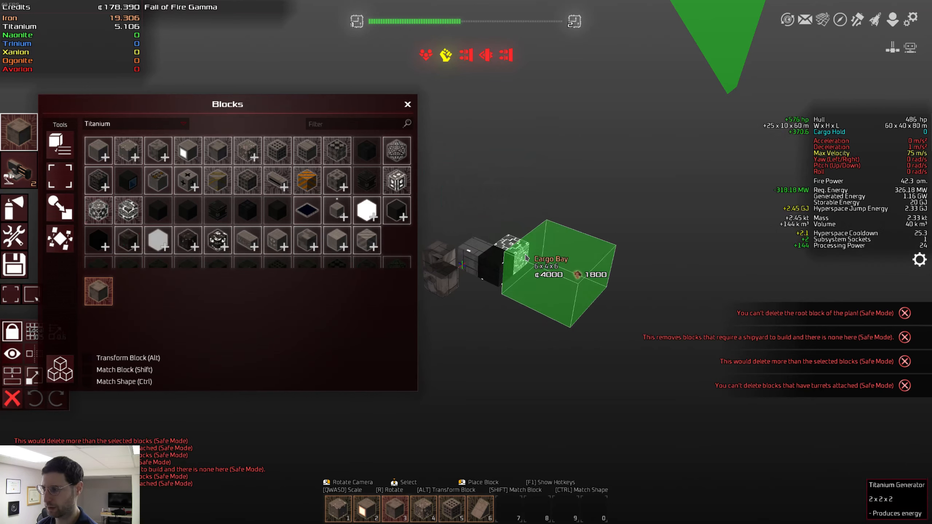
mouse_move(98, 210)
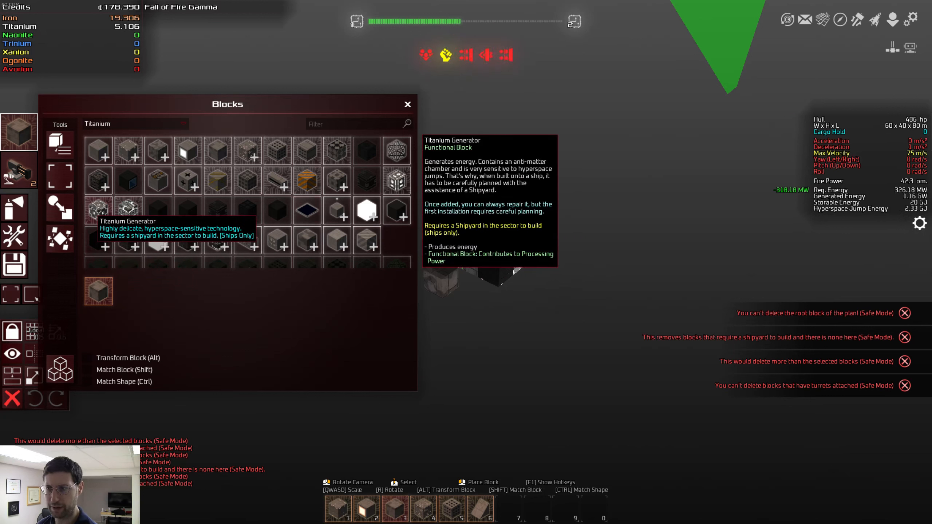
mouse_move(97, 208)
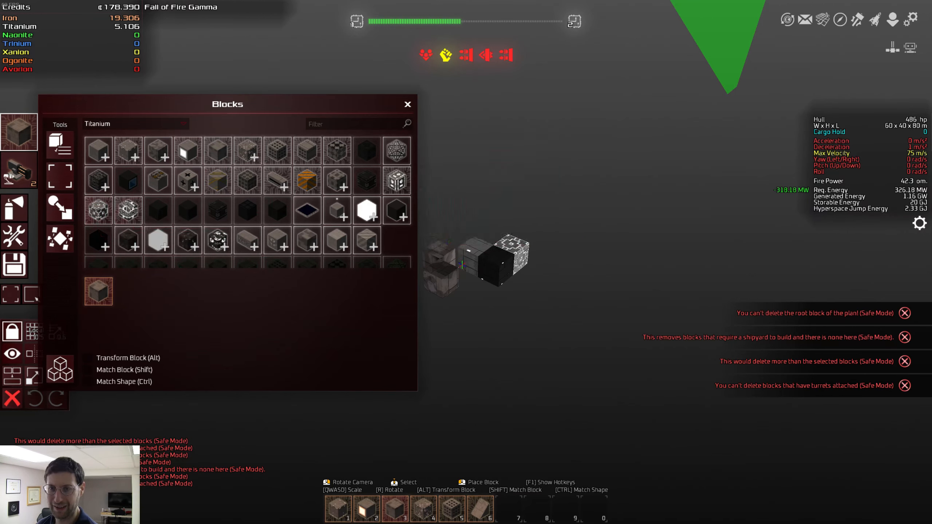
mouse_move(396, 172)
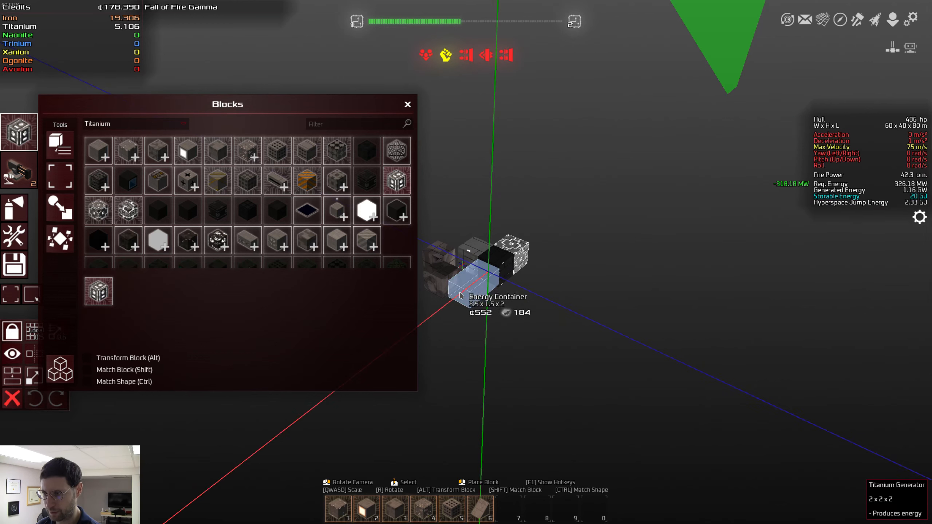
Place a 2×2×2 titanium Energy Container on the ship's hull
click(475, 279)
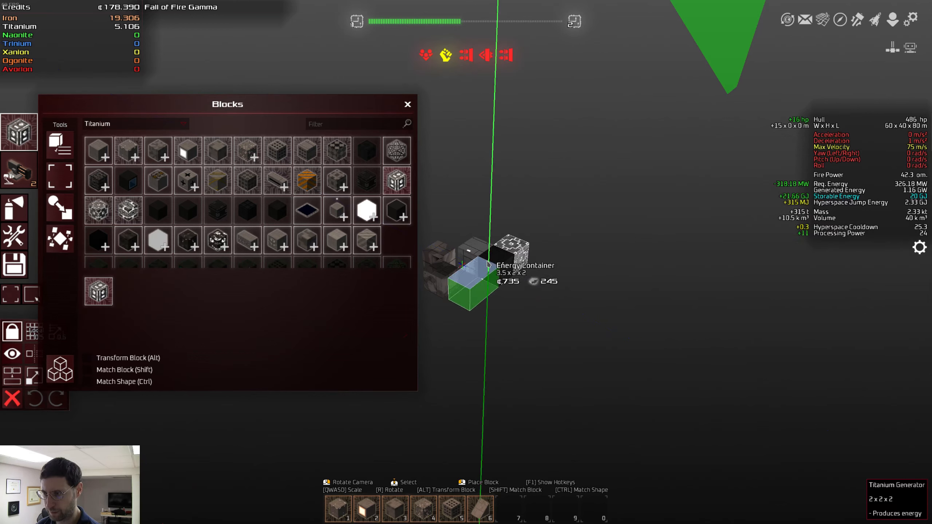
click(476, 279)
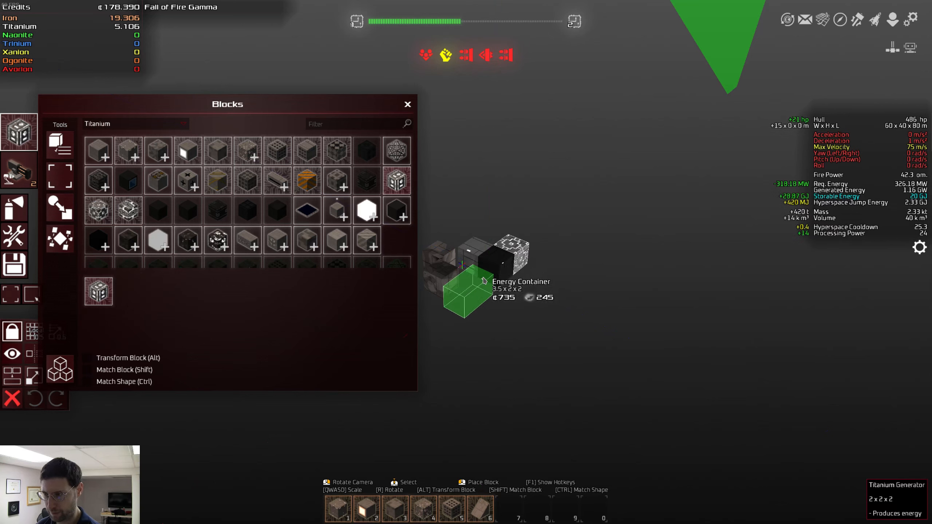
mouse_move(481, 283)
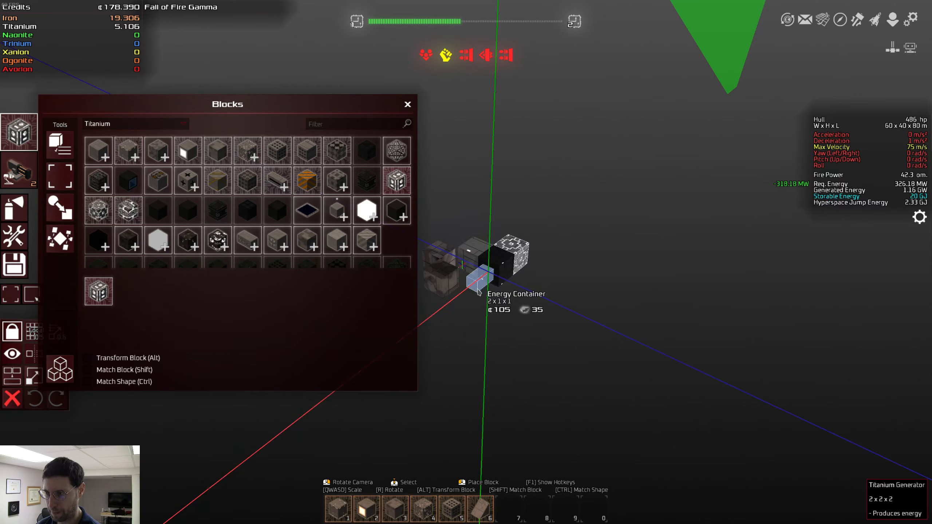
click(478, 279)
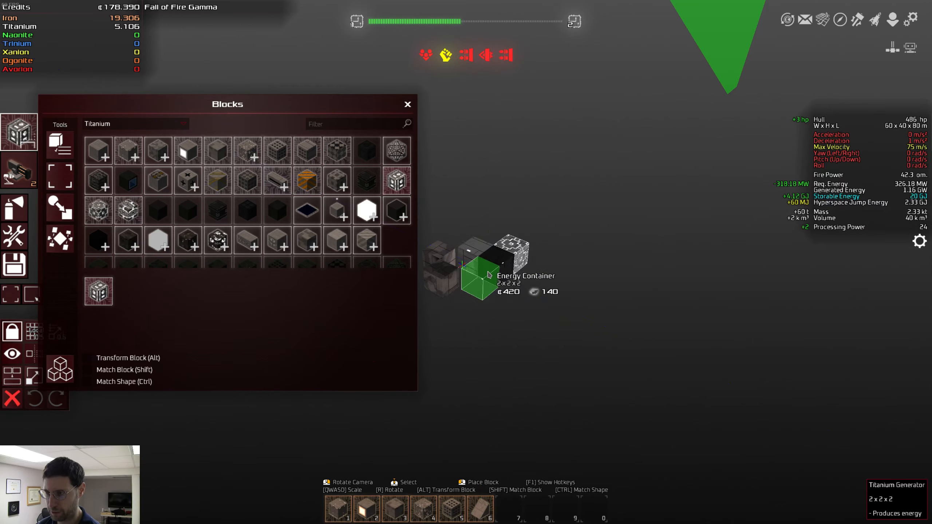
click(482, 276)
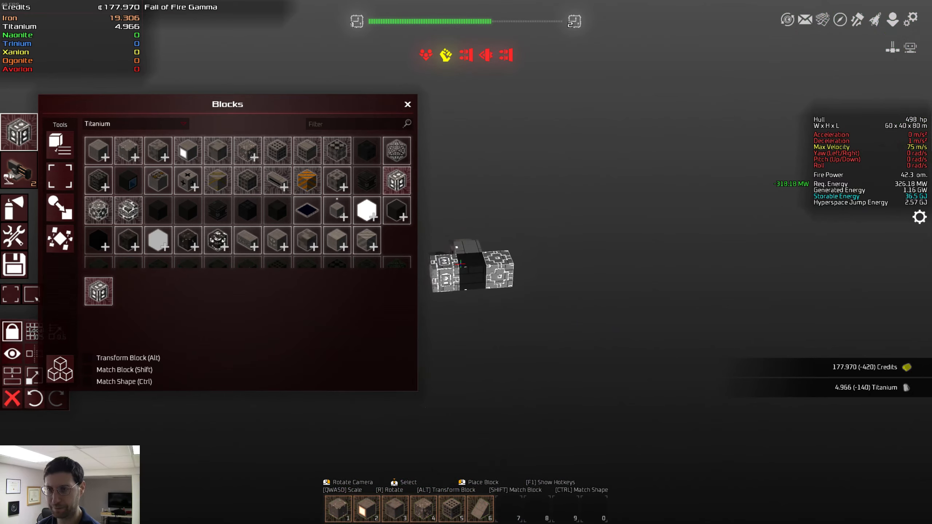
mouse_move(277, 150)
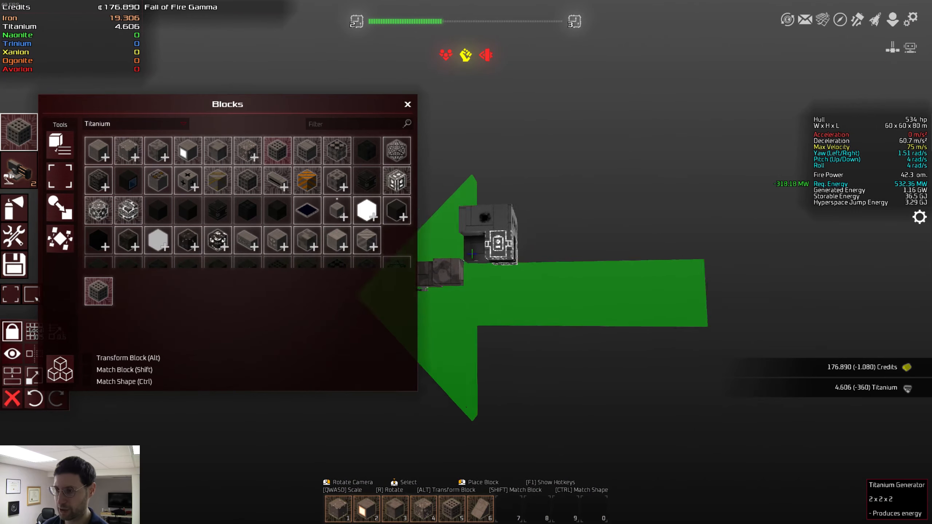
mouse_move(217, 150)
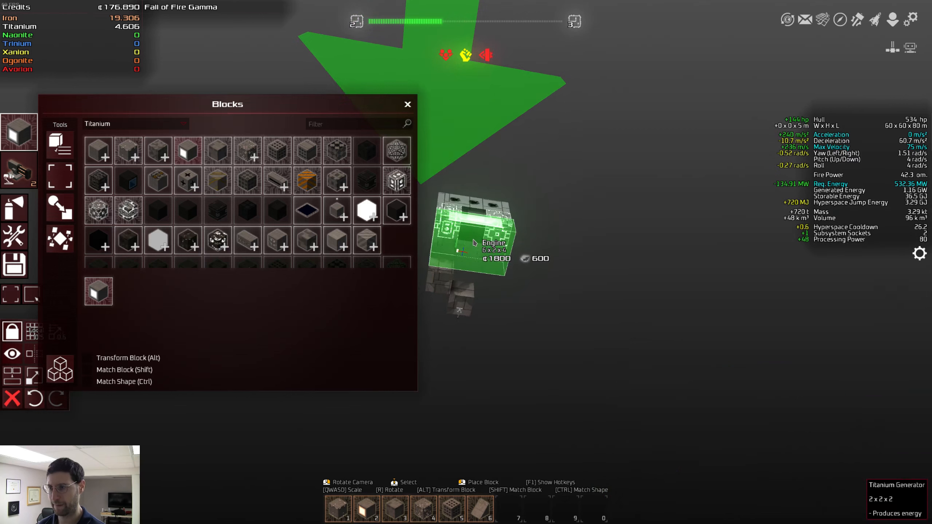
Attach a titanium engine to the ship for 1,800 credits and 600 titanium
click(473, 232)
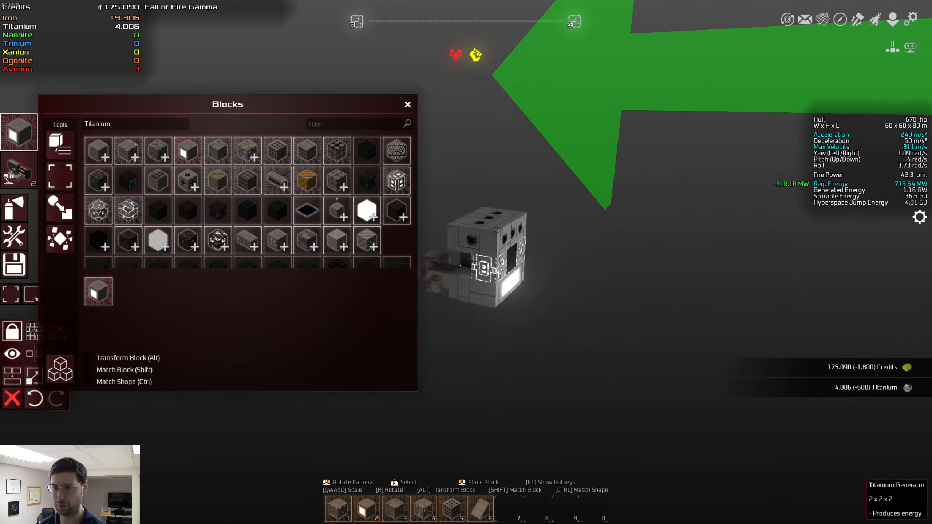
Place two Crew Quarters blocks on the hull, raising crew capacity to 12
click(356, 124)
text(crew)
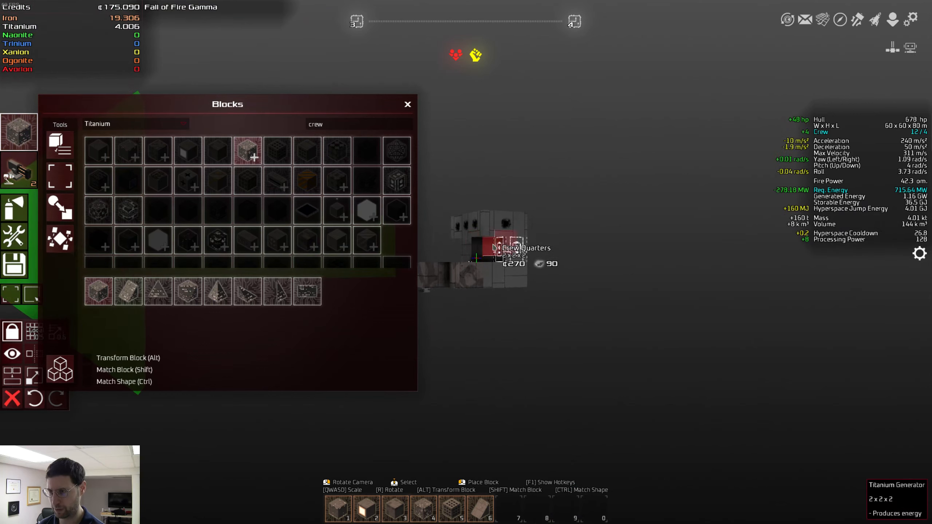
click(482, 250)
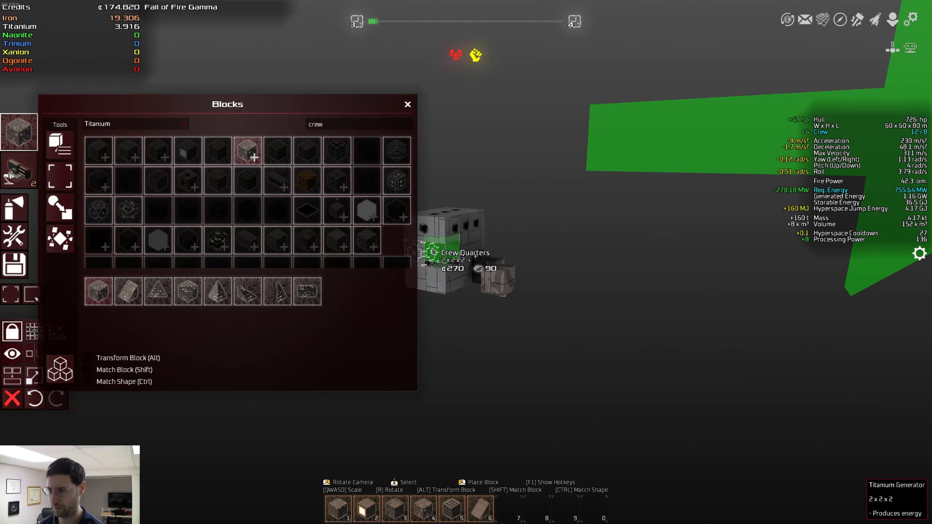
click(434, 250)
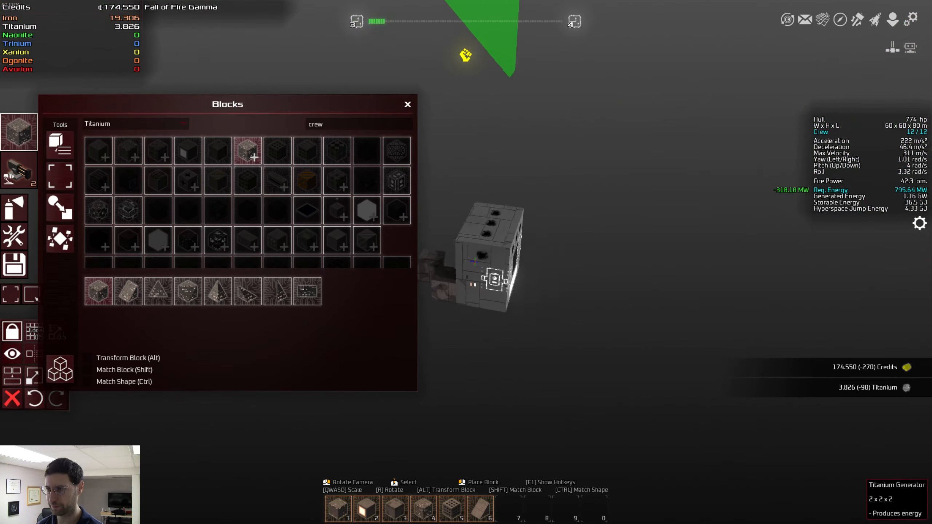
click(407, 104)
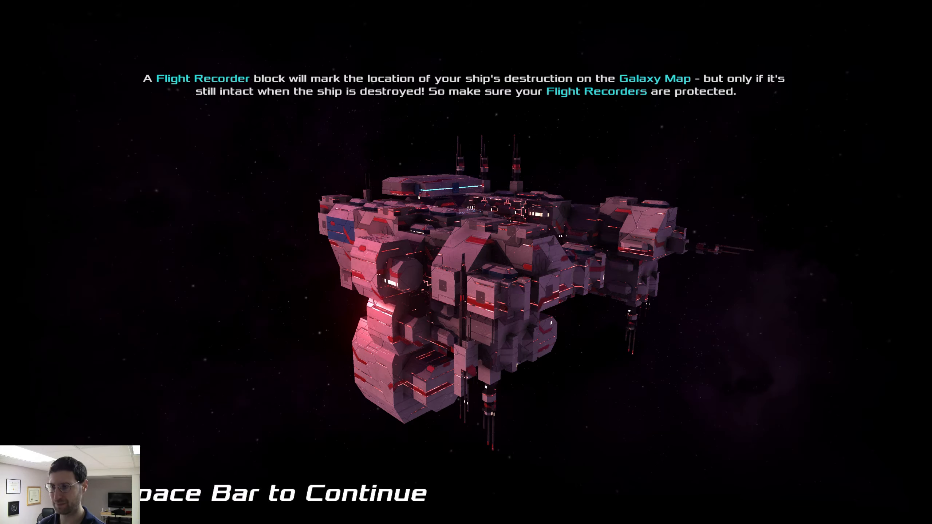
Continue past the sector loading screen and open the shipyard's Build Ship window
key(space)
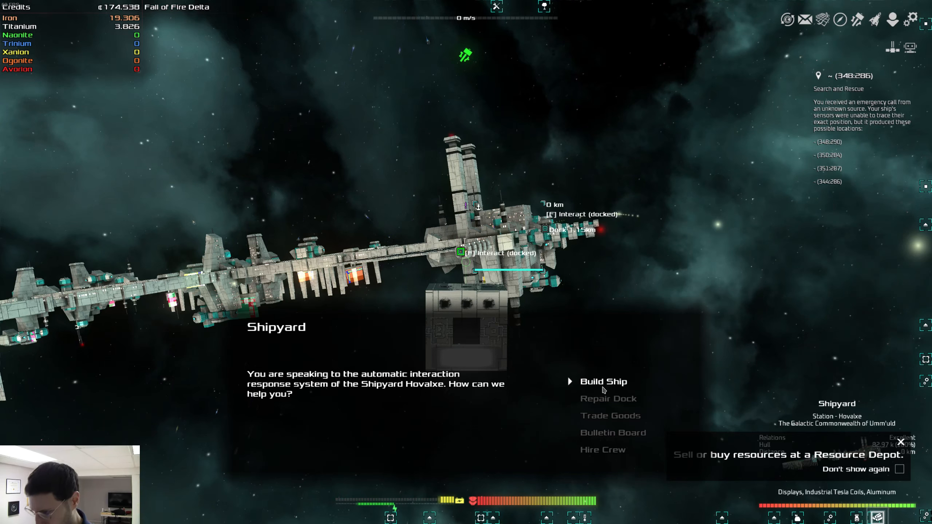
click(603, 381)
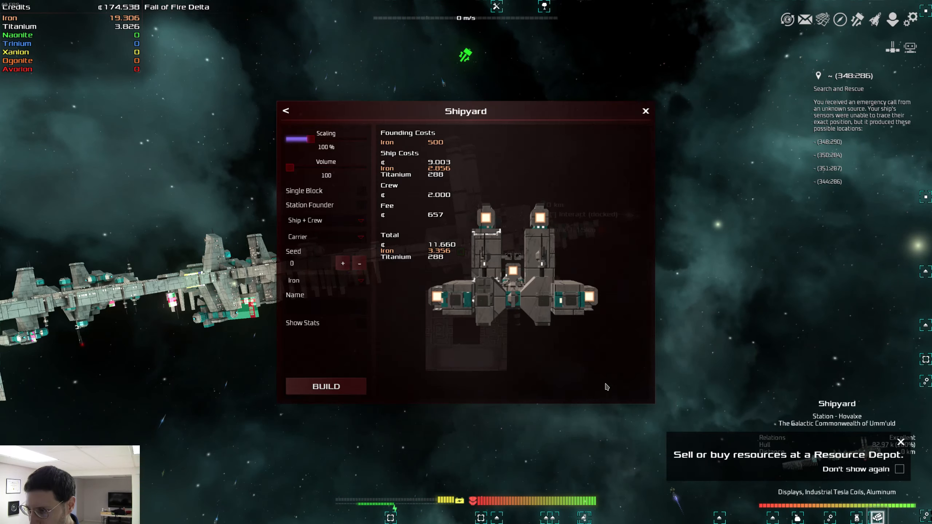